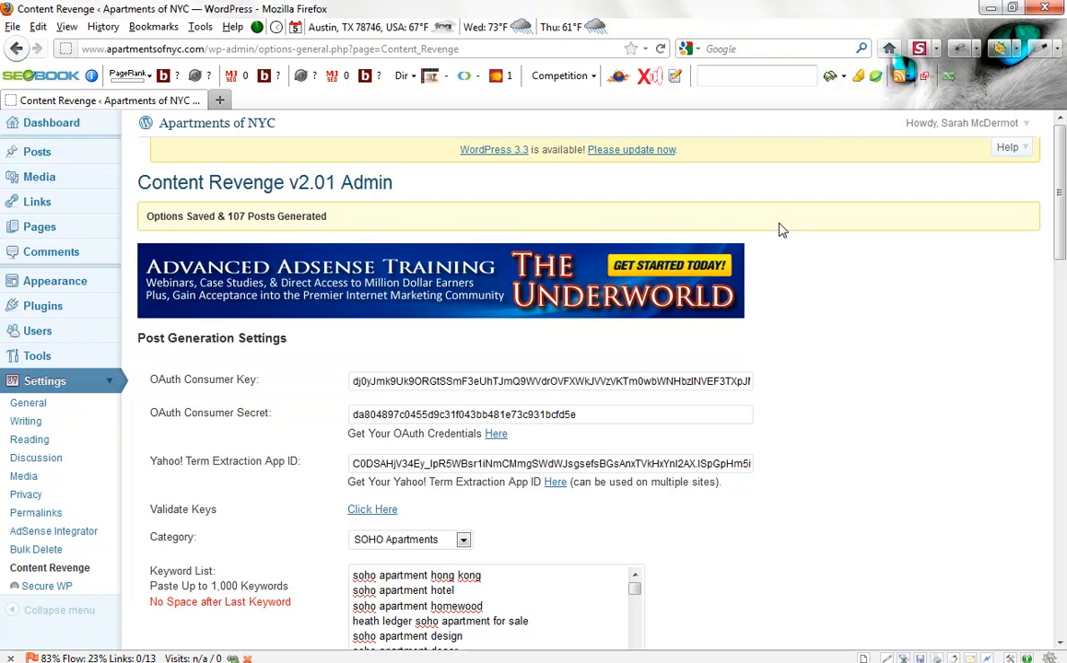
{"action": "mouse_move", "coordinate": [273, 247]}
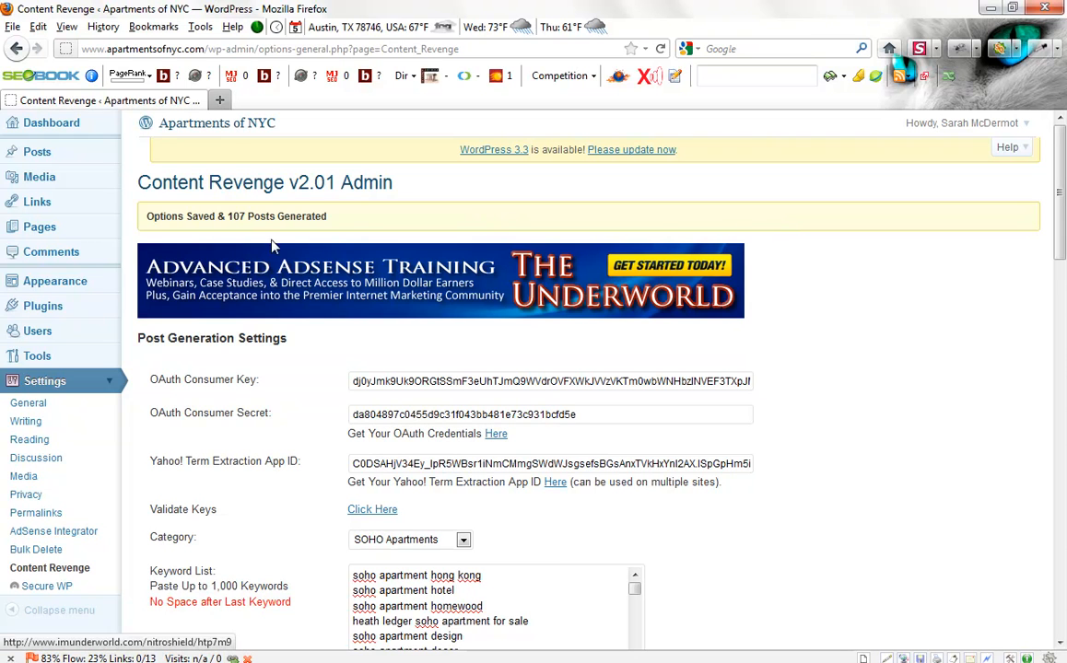
{"action": "mouse_move", "coordinate": [236, 217]}
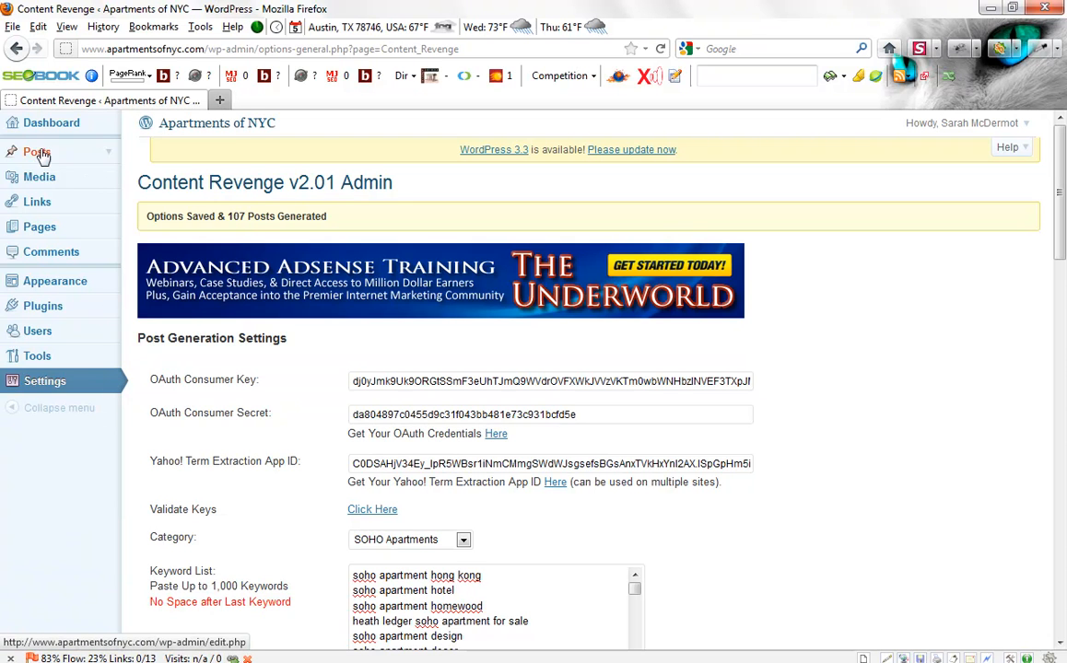
Step: Go from the Posts list to the Categories page listing SOHO Apartments with 107 posts
{"action": "left_click", "coordinate": [37, 151]}
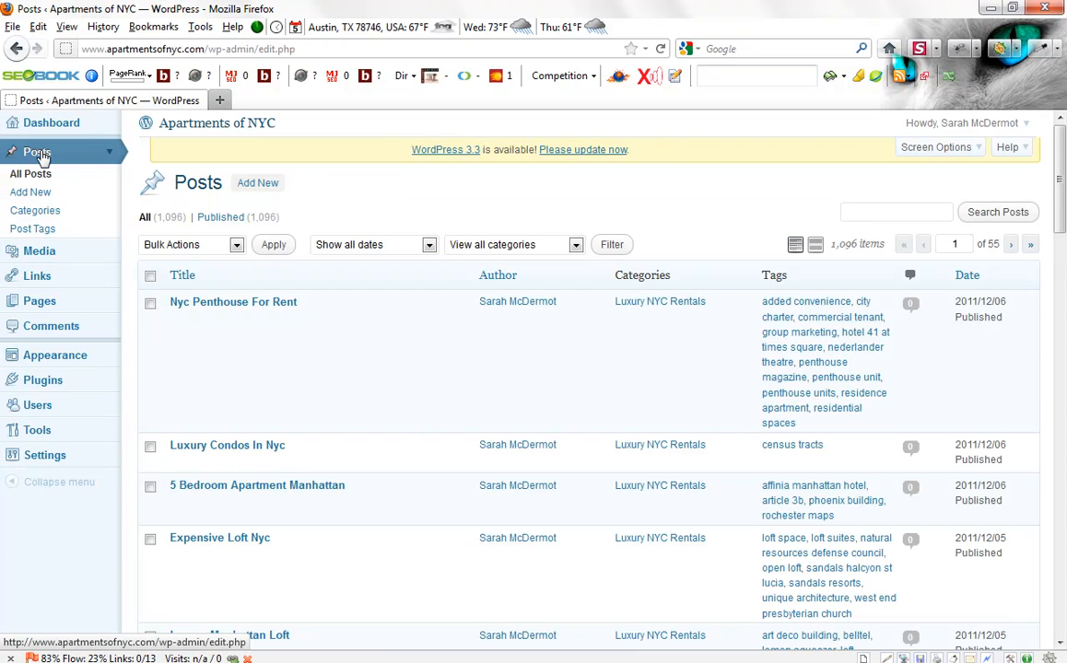
{"action": "mouse_move", "coordinate": [79, 173]}
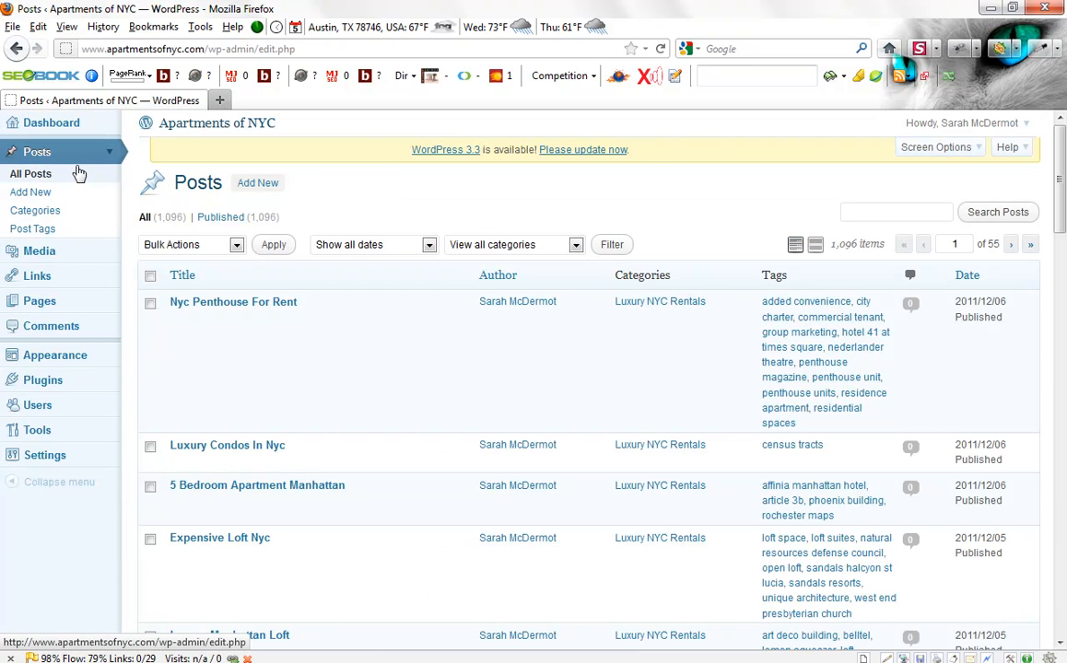
{"action": "left_click", "coordinate": [35, 210]}
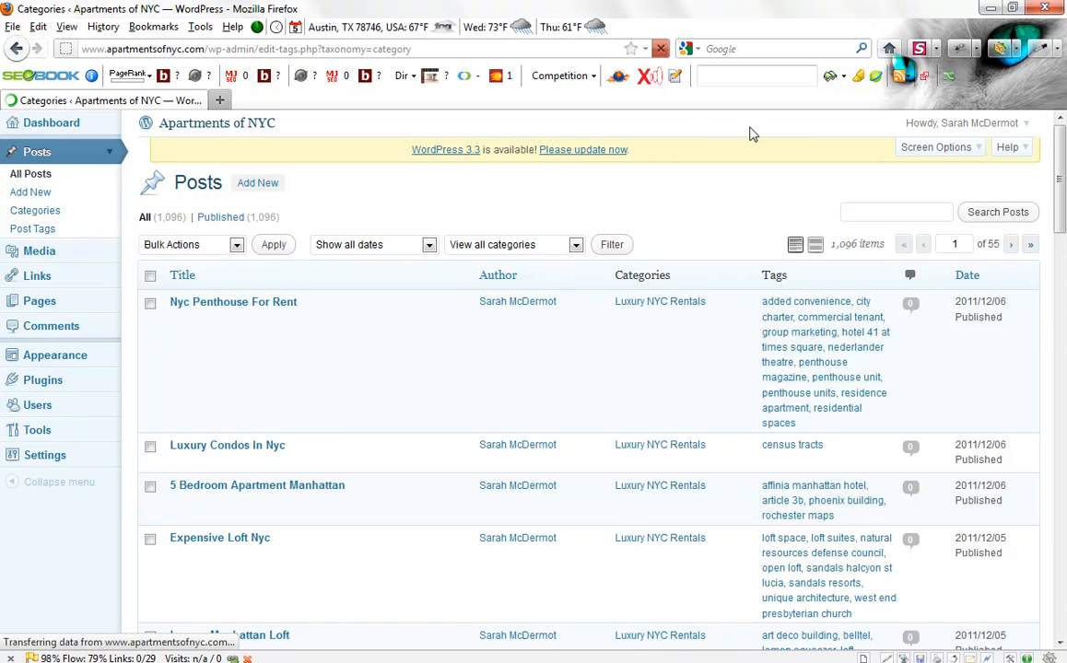
{"action": "left_click", "coordinate": [35, 210]}
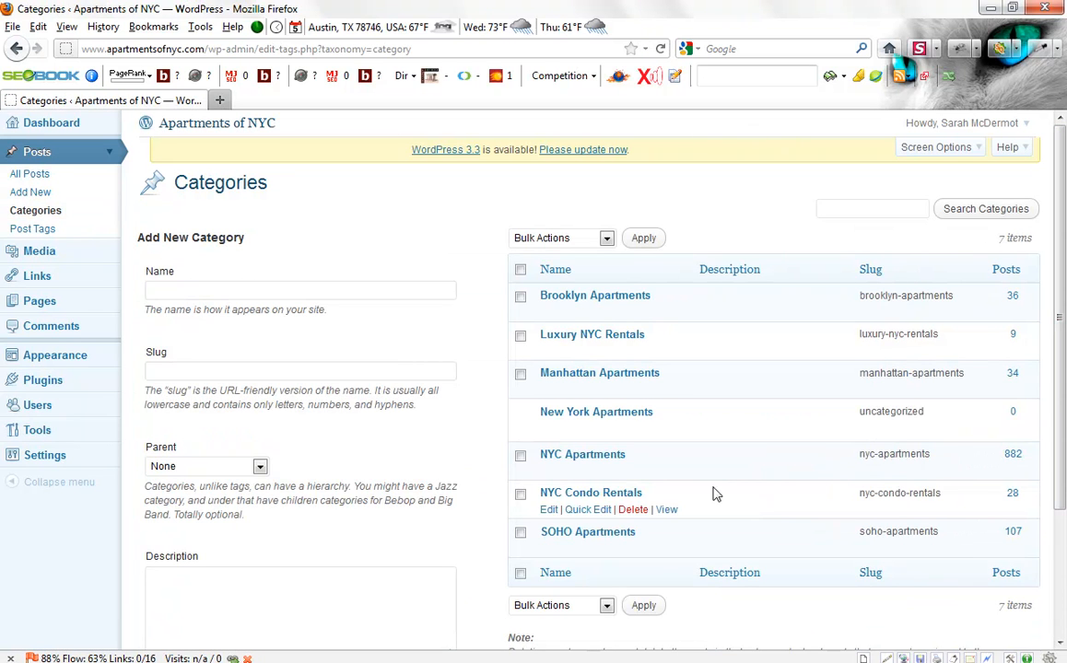
{"action": "mouse_move", "coordinate": [1013, 531]}
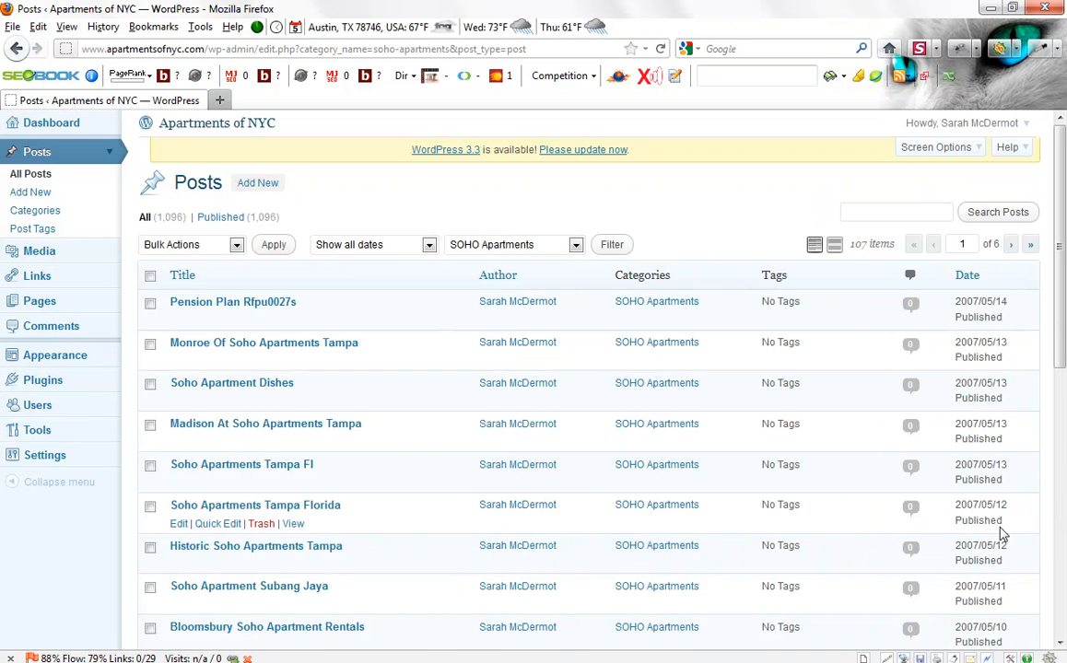
{"action": "mouse_move", "coordinate": [708, 227]}
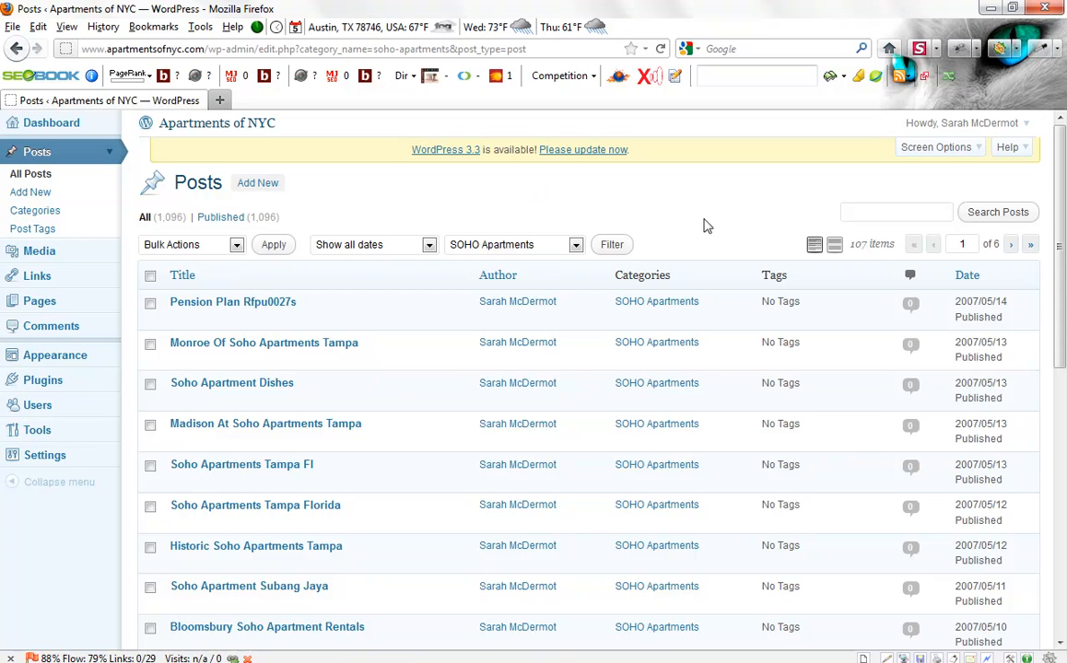
{"action": "mouse_move", "coordinate": [233, 302]}
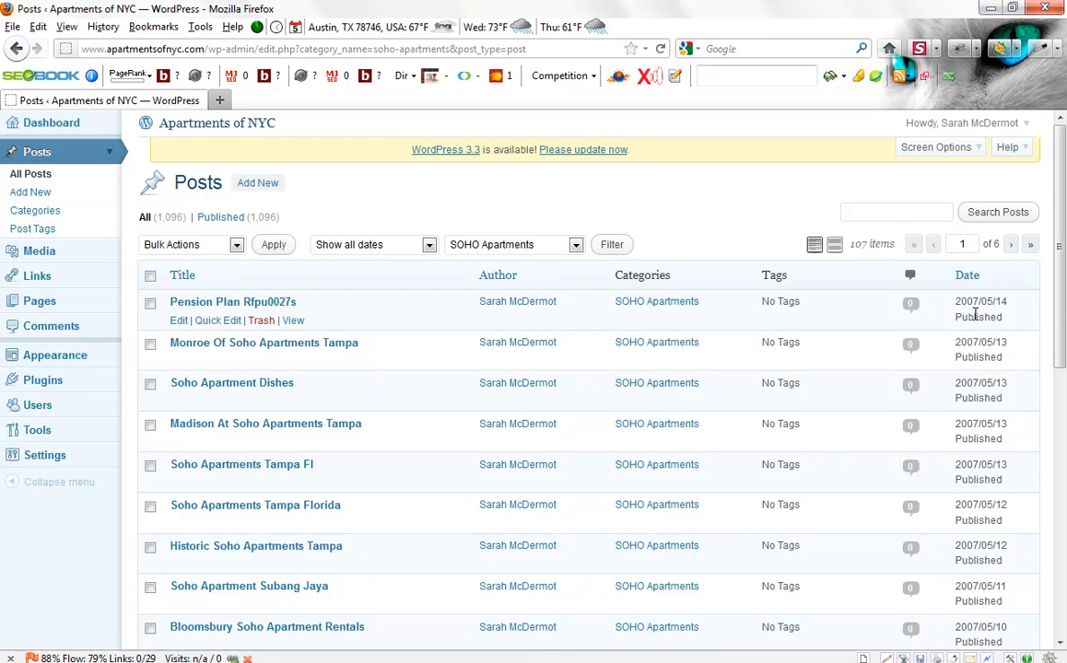
{"action": "mouse_move", "coordinate": [981, 310]}
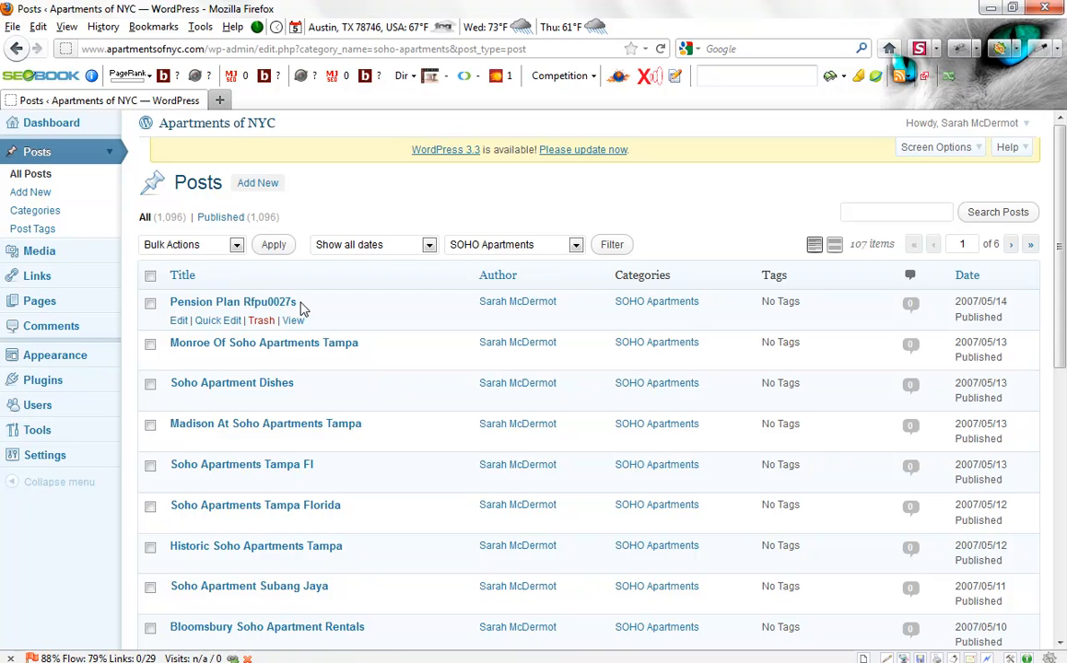
{"action": "mouse_move", "coordinate": [323, 328]}
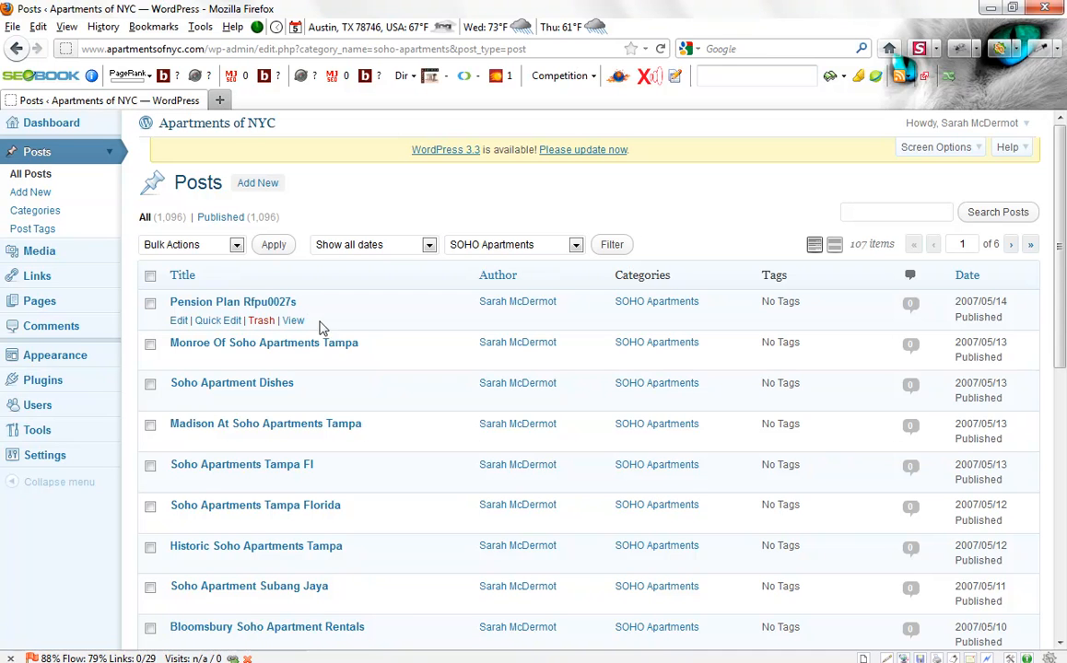
{"action": "mouse_move", "coordinate": [317, 343]}
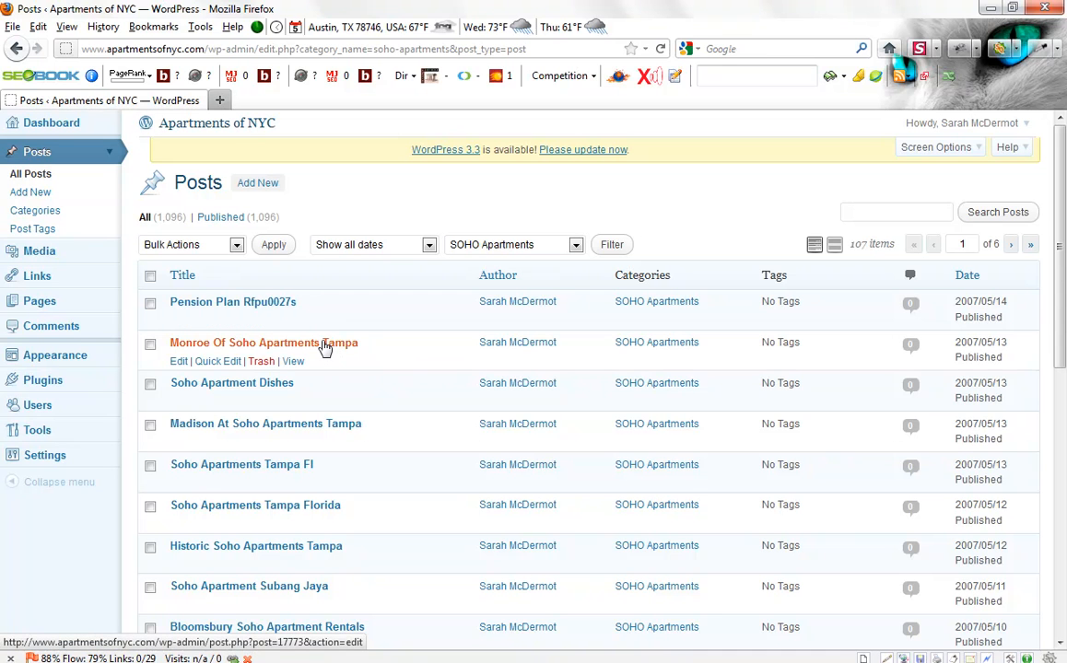
Step: Open the 'Monroe Of Soho Apartments Tampa' post on its Edit Post screen
{"action": "left_click", "coordinate": [264, 340]}
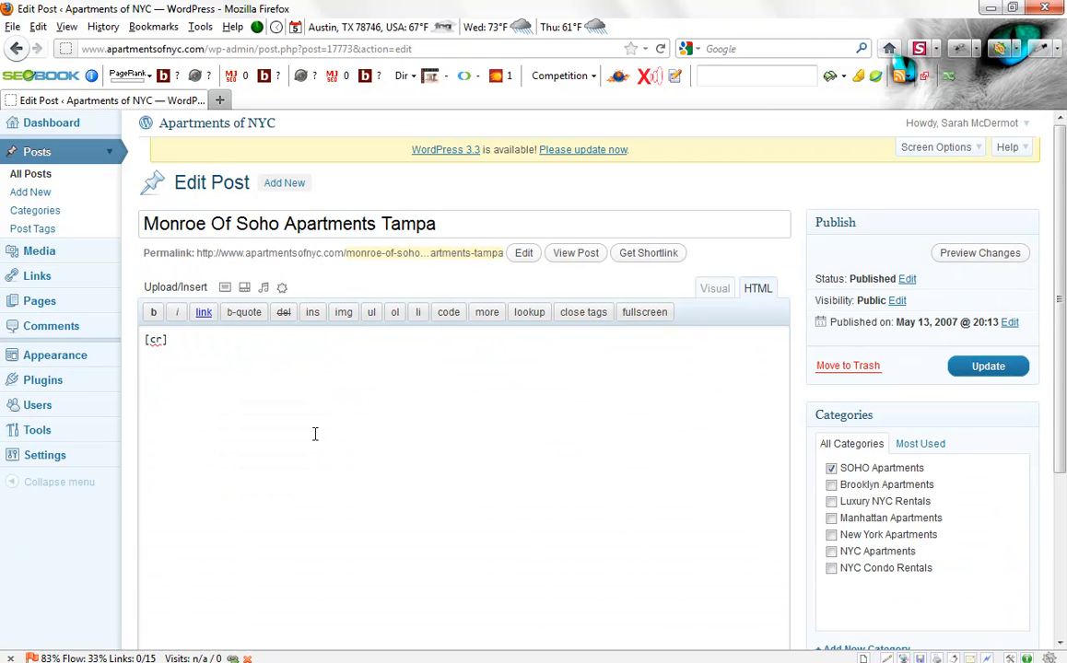
{"action": "mouse_move", "coordinate": [444, 479]}
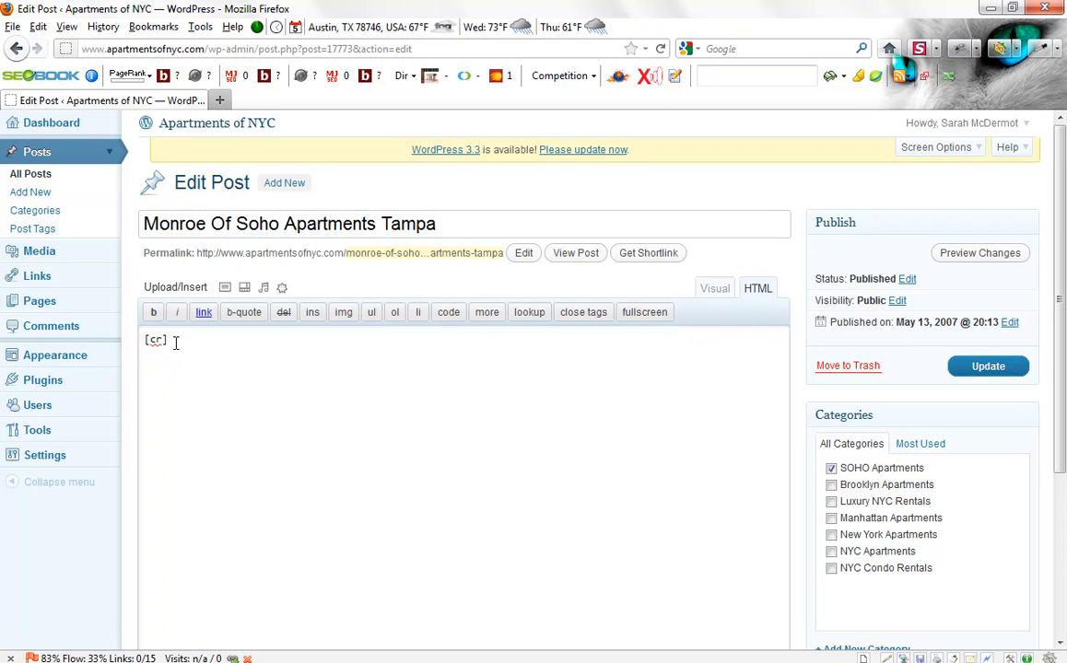
{"action": "mouse_move", "coordinate": [575, 252]}
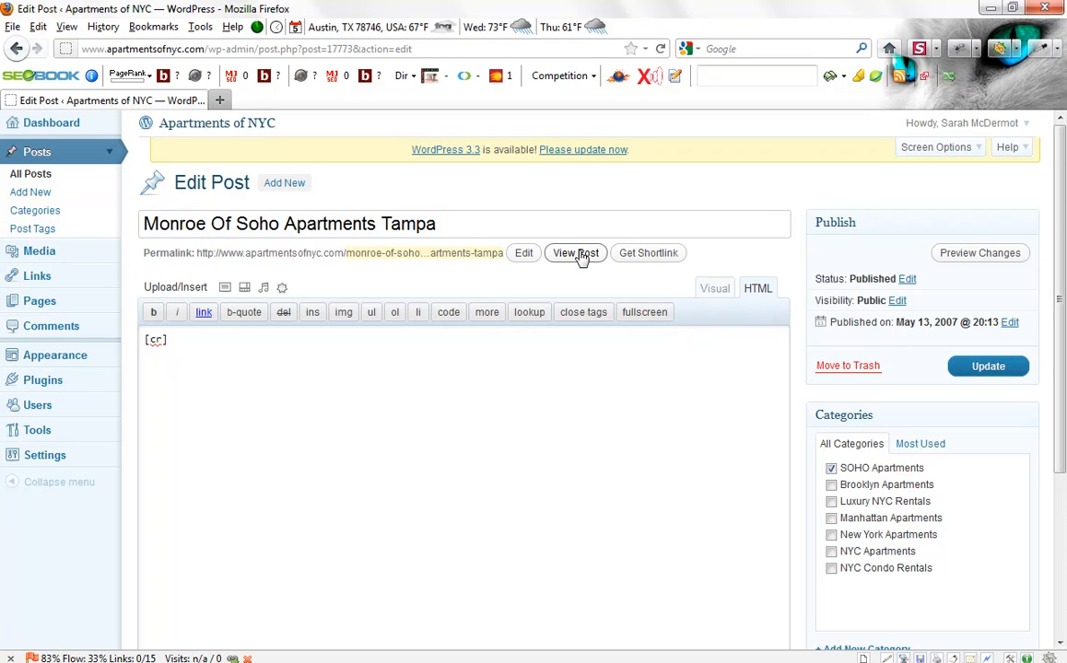
{"action": "mouse_move", "coordinate": [575, 252]}
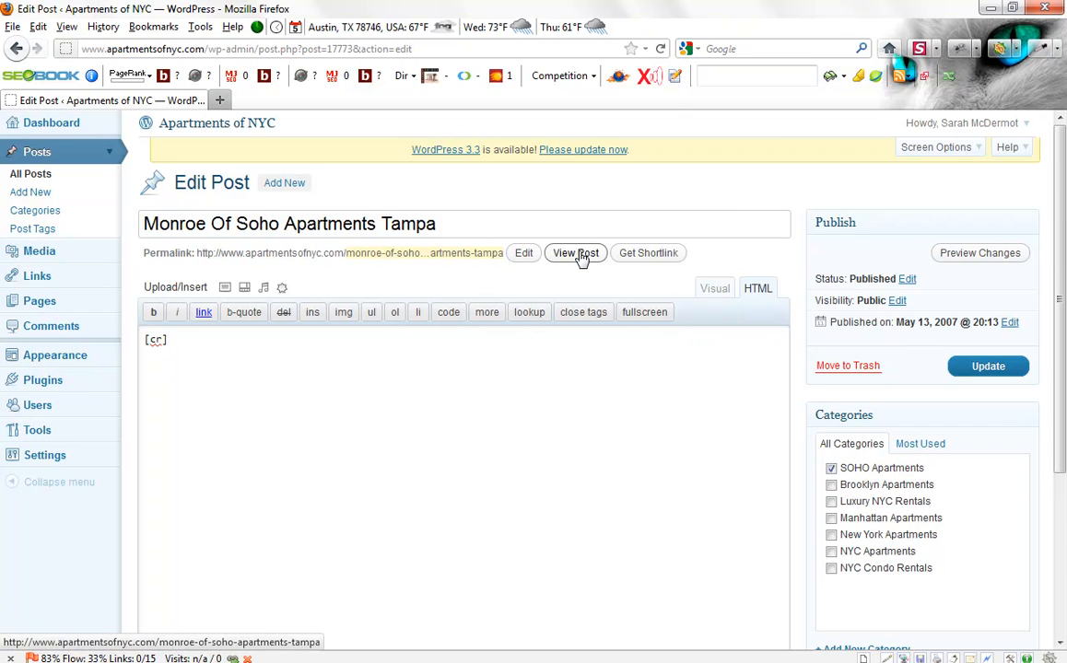
Step: View the published Monroe Of Soho post on the live site, then return to its editor
{"action": "left_click", "coordinate": [574, 253]}
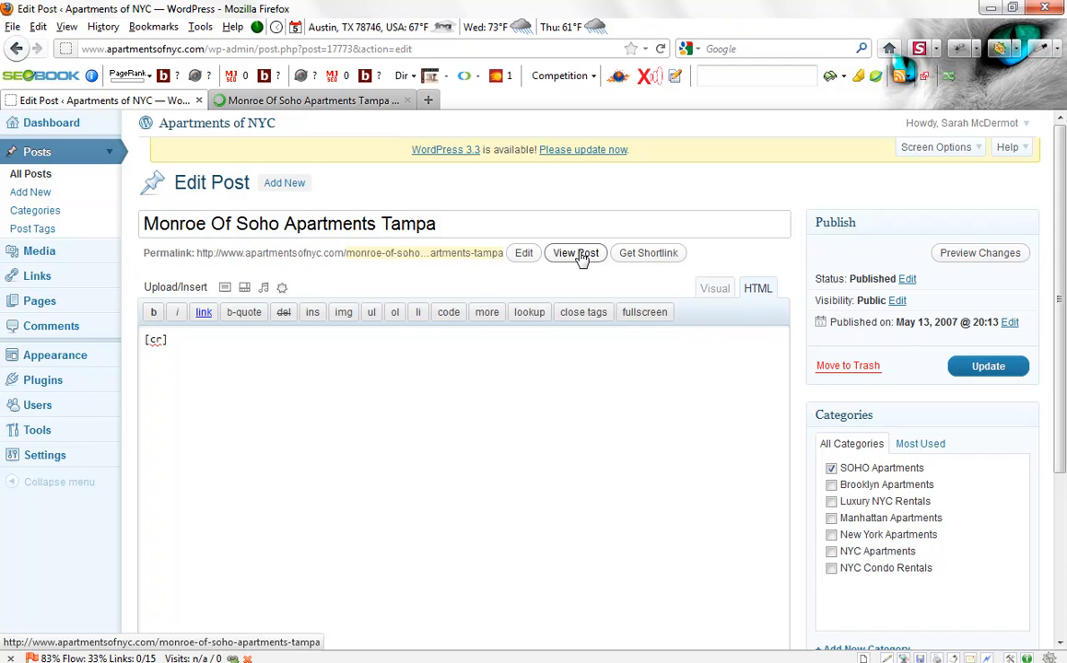
{"action": "left_click", "coordinate": [575, 253]}
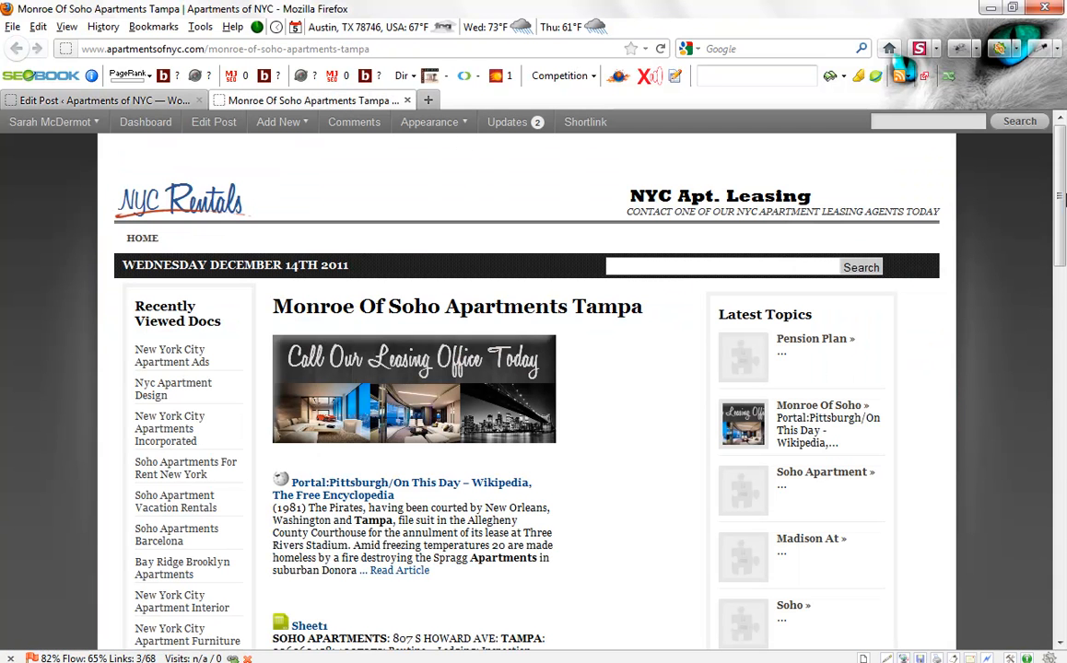
{"action": "scroll", "scroll_direction": "down", "scroll_amount": 3}
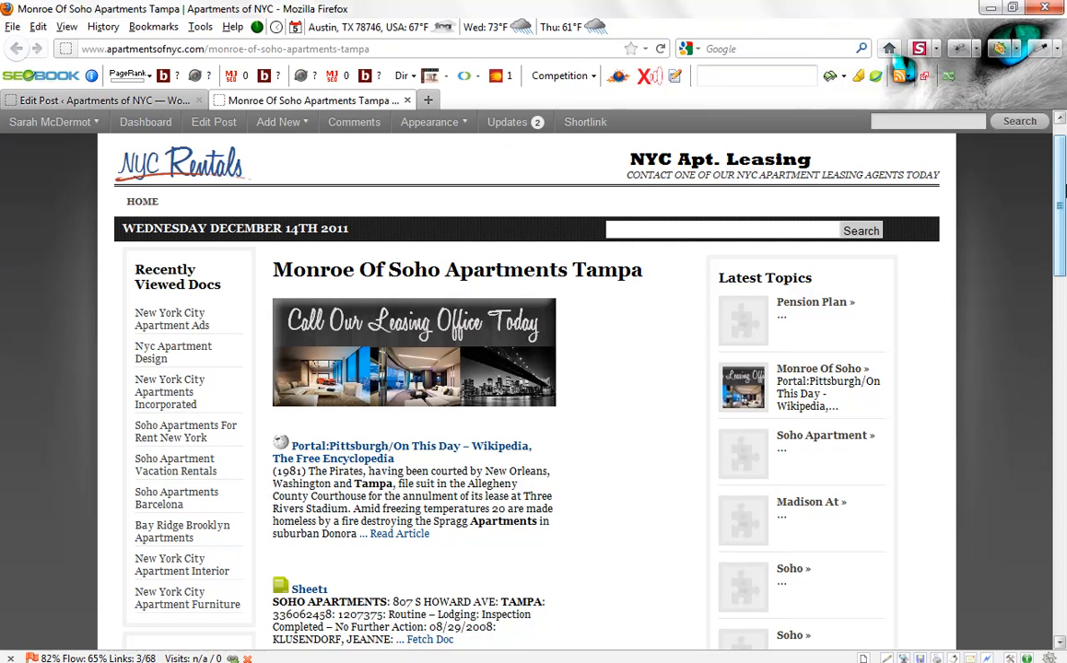
{"action": "left_click", "coordinate": [276, 122]}
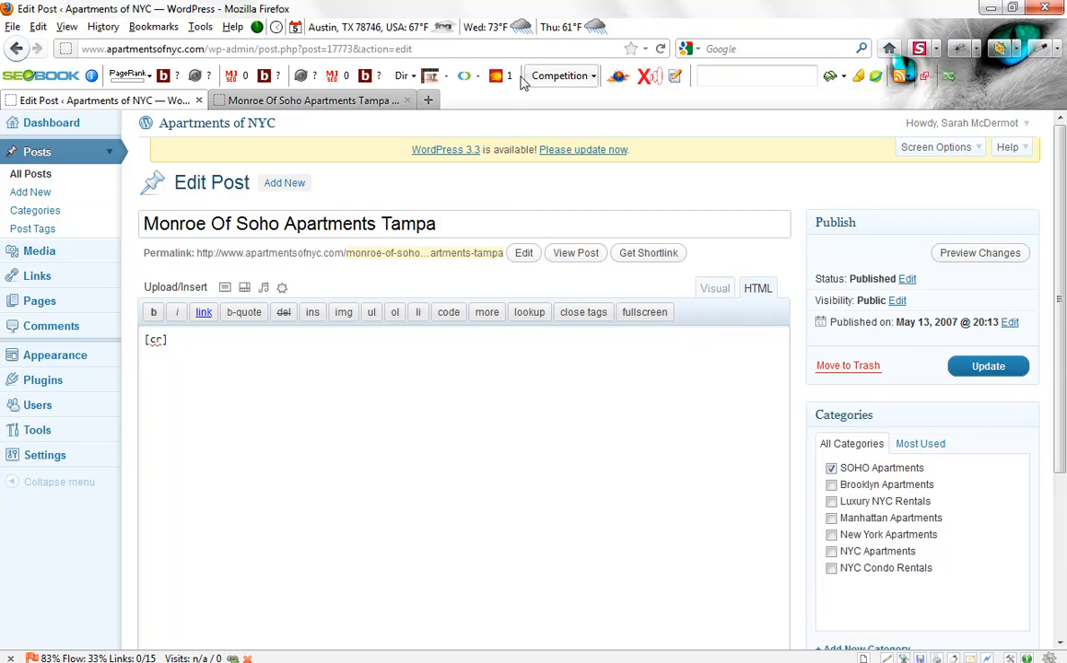
Step: Show the post's raw HTML content in the editor and look through it
{"action": "left_click", "coordinate": [661, 48]}
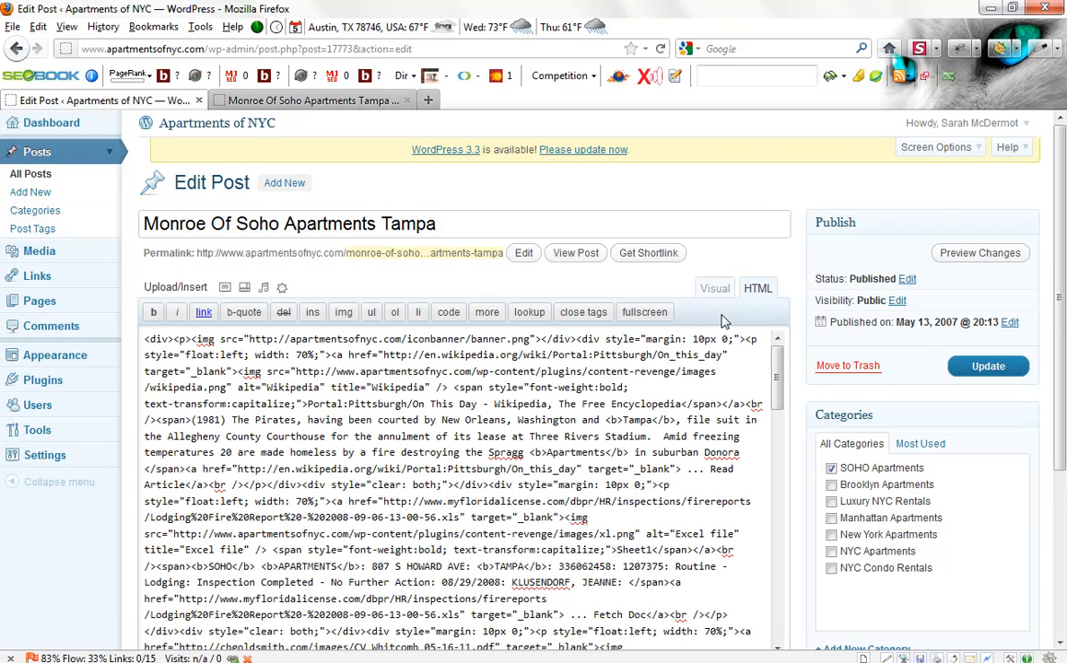
{"action": "scroll", "scroll_direction": "down", "scroll_amount": 3}
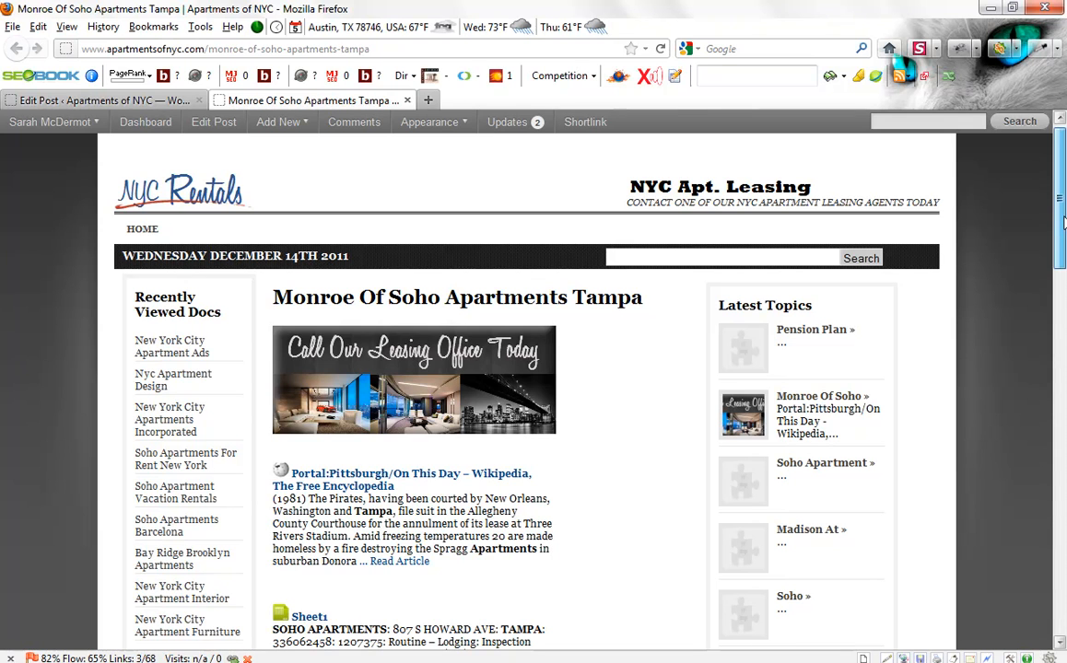
{"action": "mouse_move", "coordinate": [802, 372]}
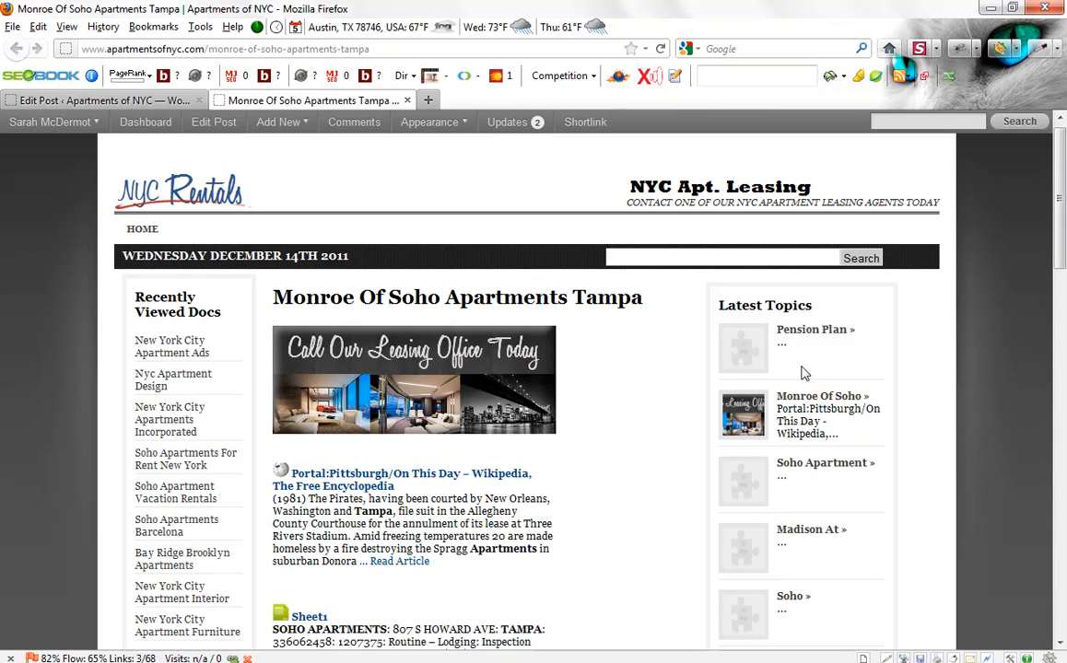
{"action": "mouse_move", "coordinate": [809, 330]}
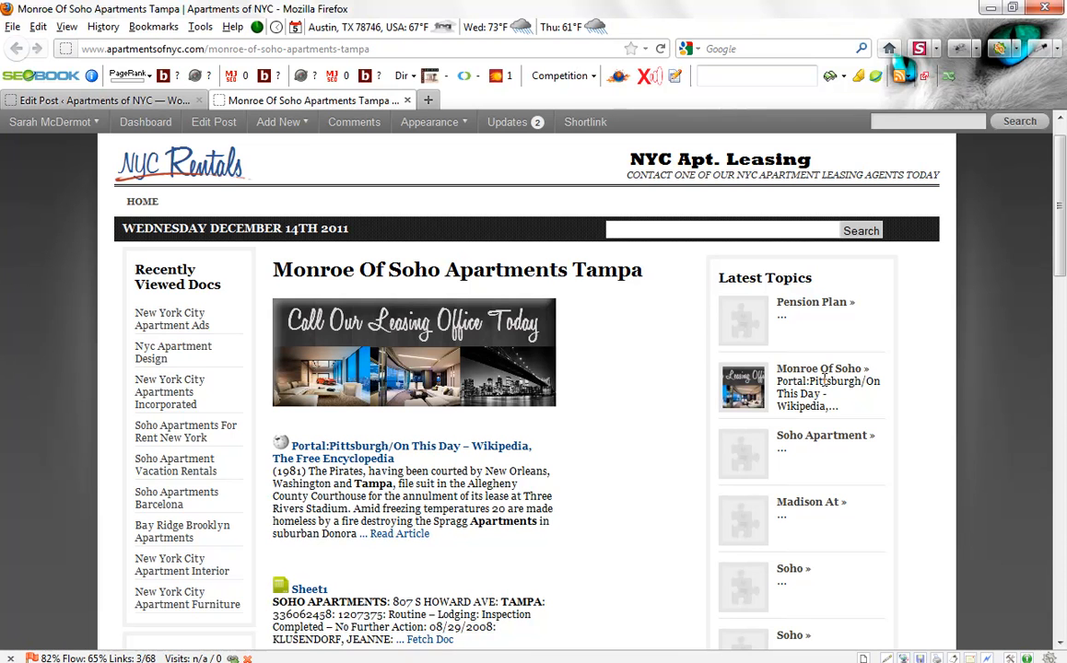
{"action": "mouse_move", "coordinate": [742, 387]}
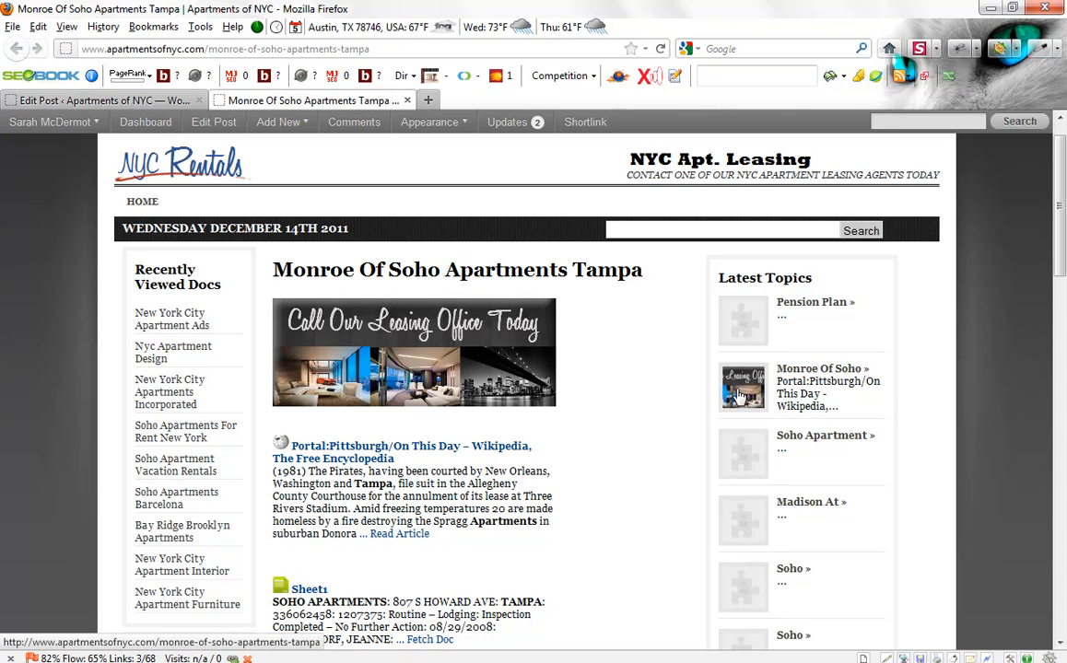
{"action": "mouse_move", "coordinate": [778, 317]}
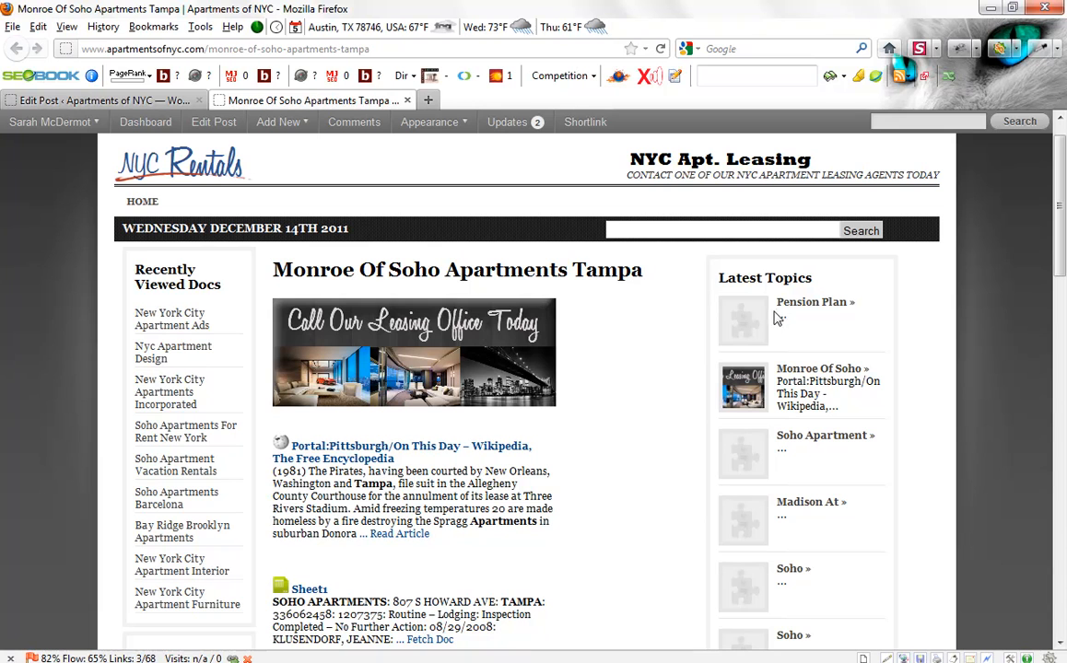
{"action": "mouse_move", "coordinate": [815, 302]}
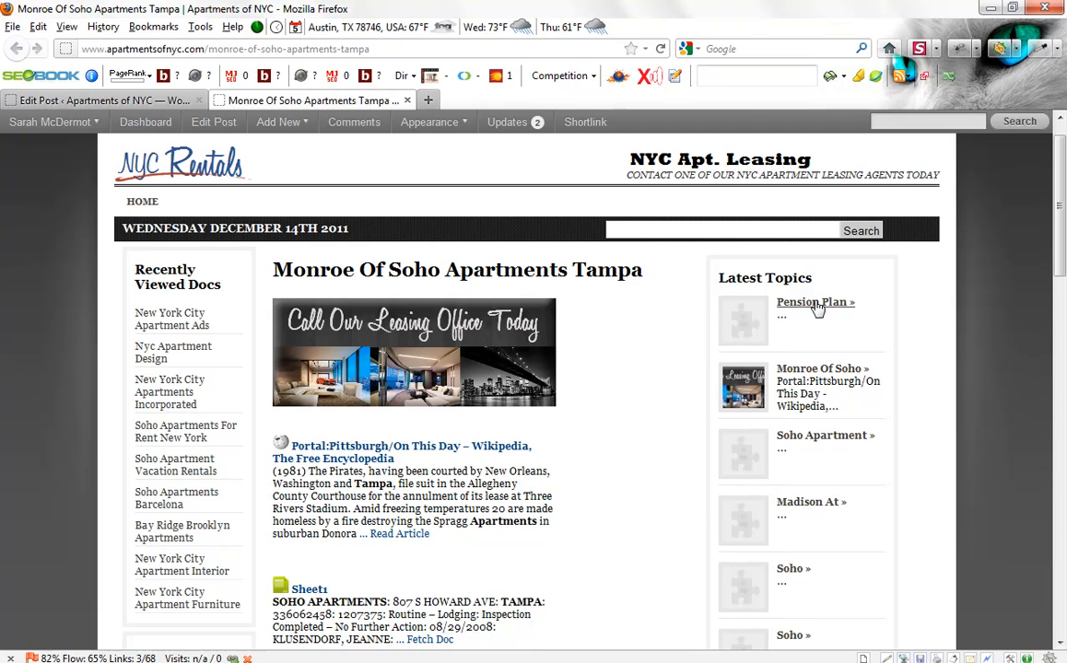
Step: Open the 'Pension Plan »' link from the Latest Topics sidebar on the live post
{"action": "left_click", "coordinate": [809, 302]}
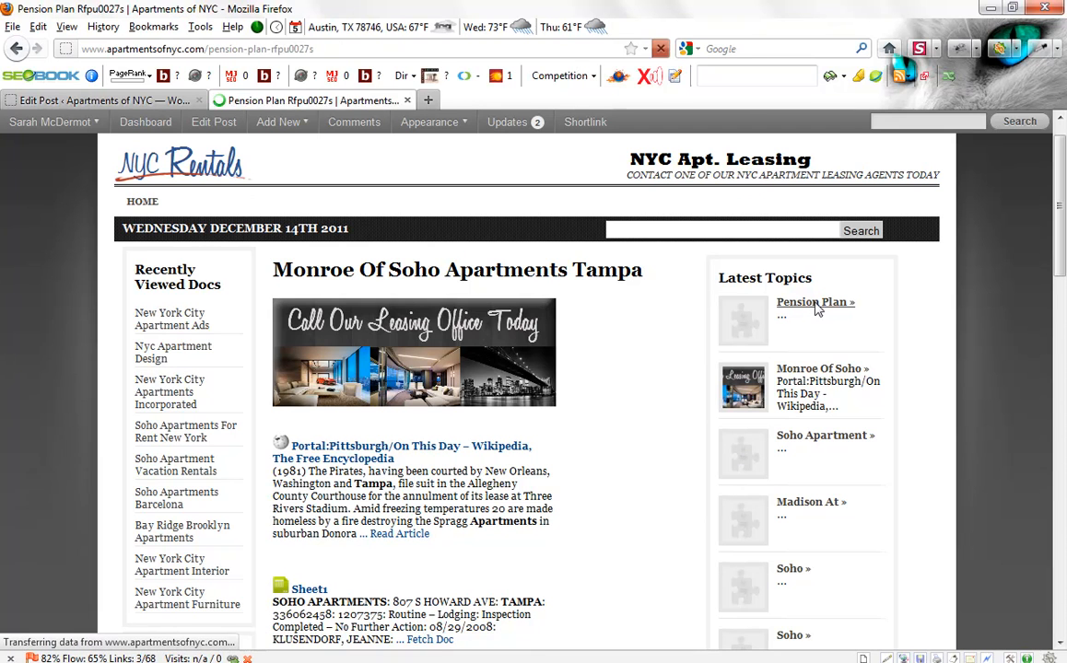
Step: Highlight the random code in the Pension Plan title and the [cr] placeholder body
{"action": "left_click", "coordinate": [815, 302]}
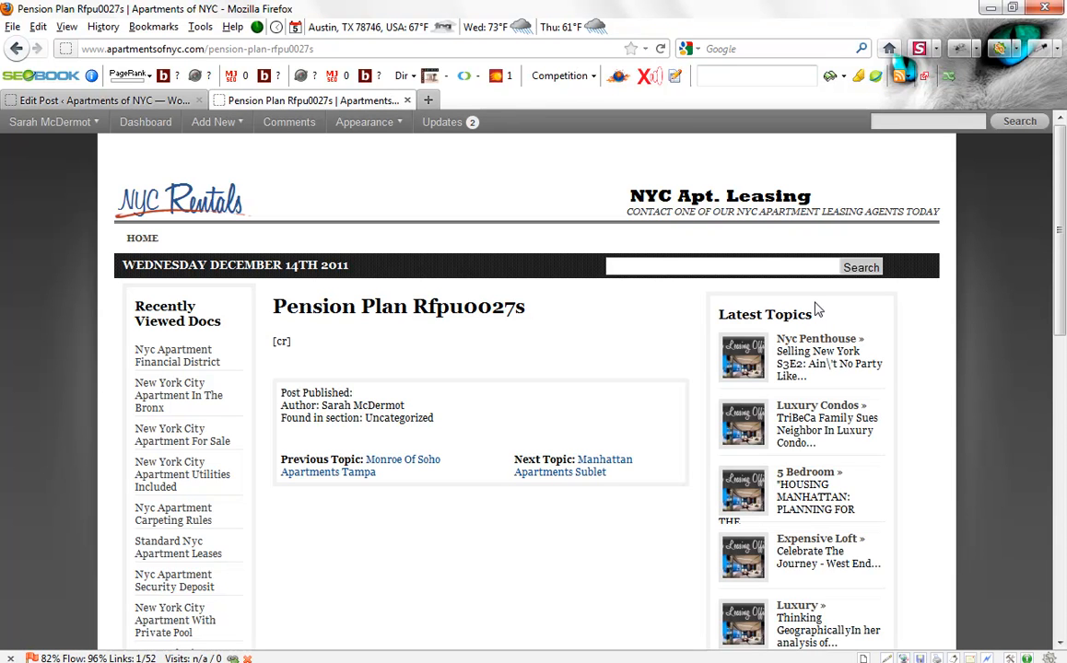
{"action": "mouse_move", "coordinate": [527, 314]}
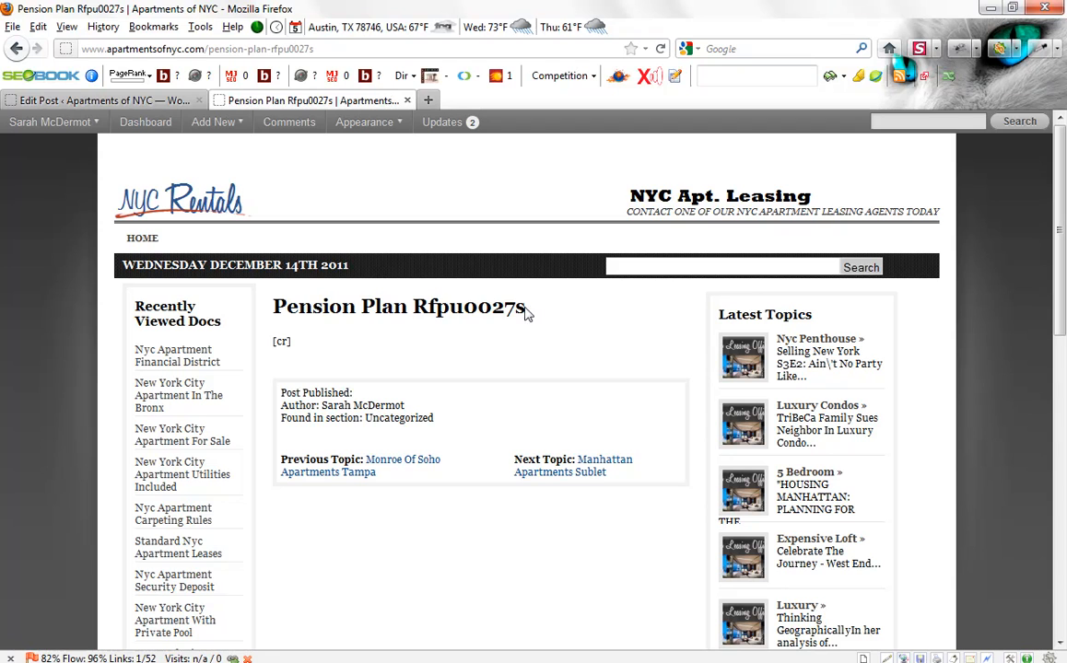
{"action": "triple_click", "coordinate": [398, 306]}
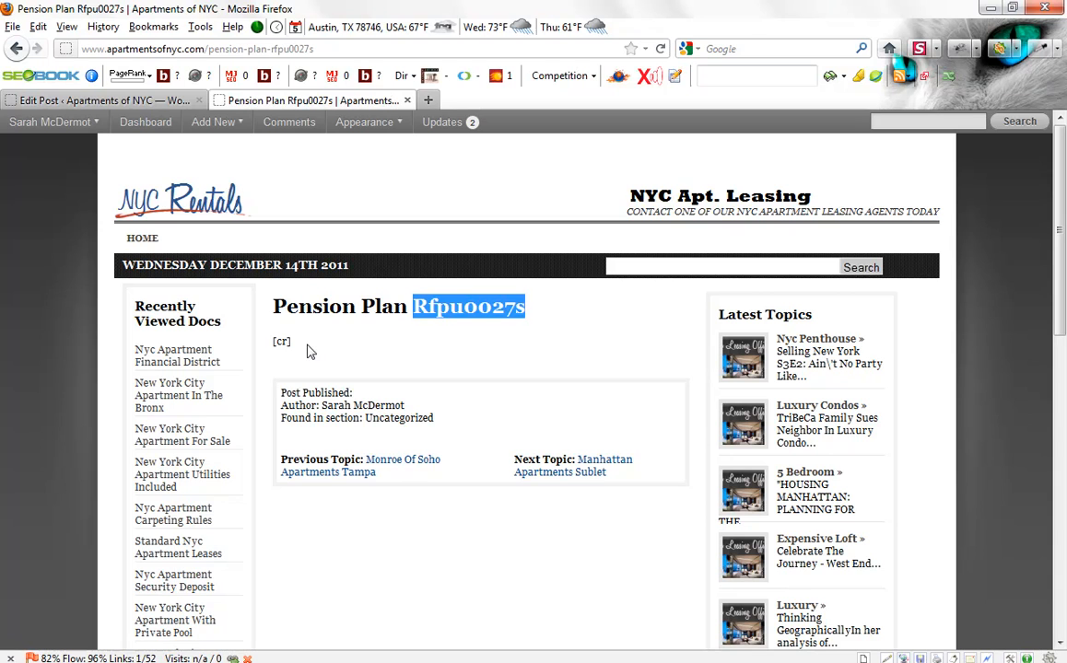
{"action": "double_click", "coordinate": [280, 341]}
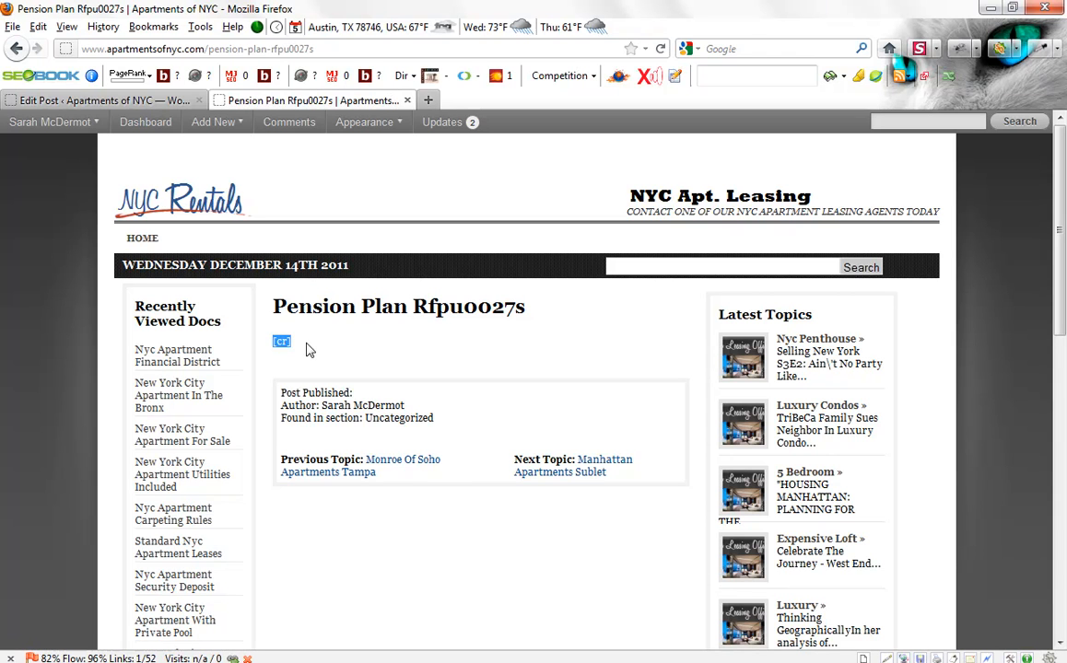
{"action": "mouse_move", "coordinate": [387, 349]}
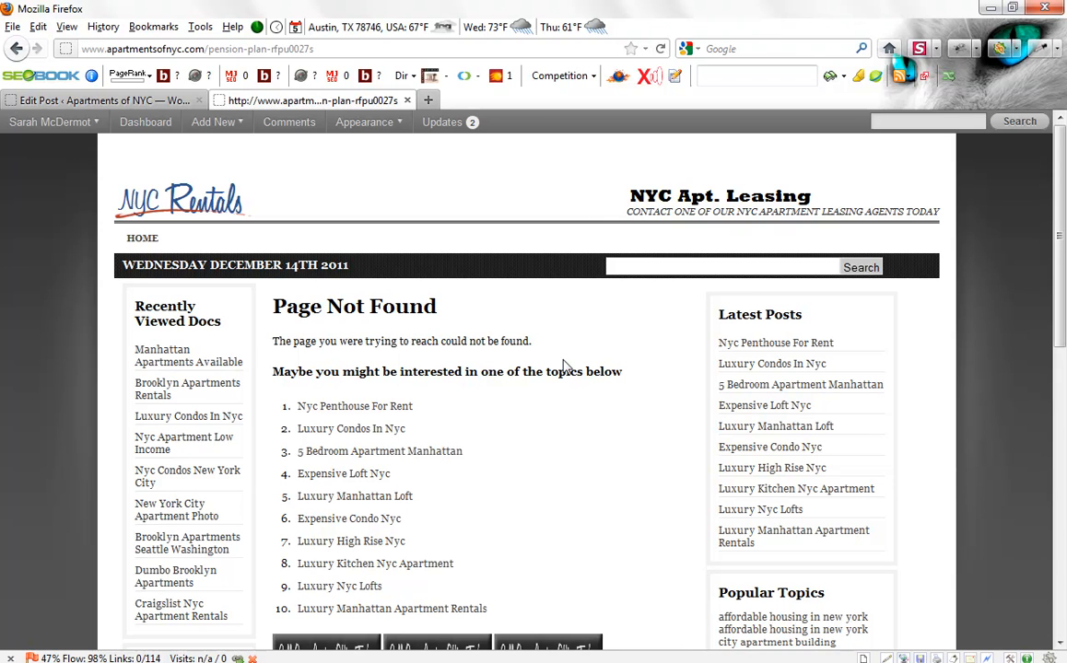
{"action": "mouse_move", "coordinate": [490, 311]}
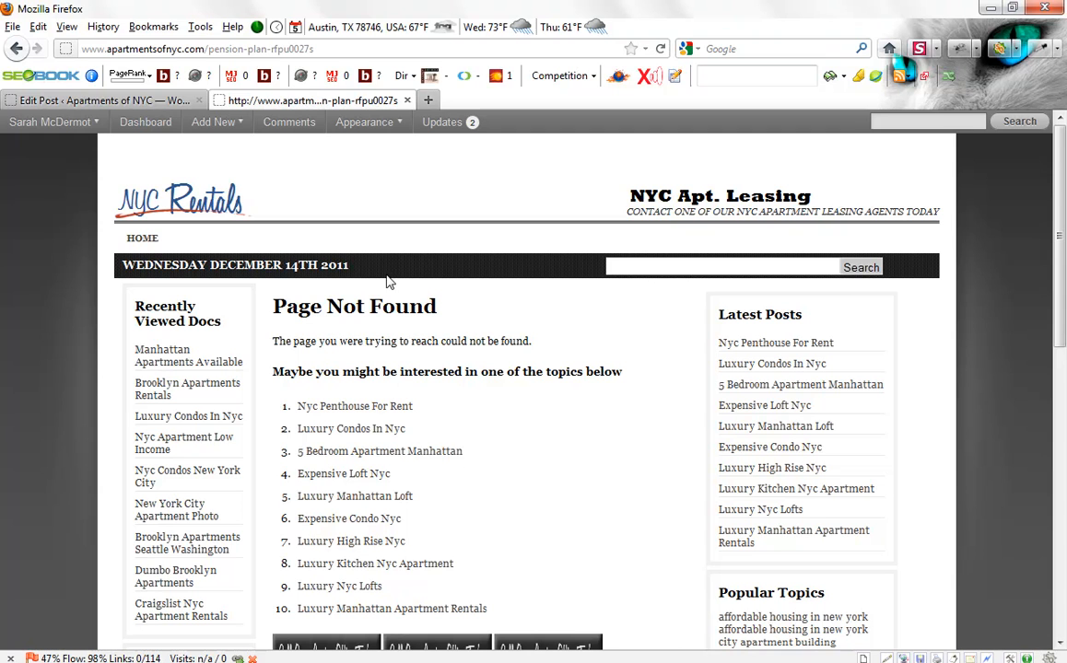
{"action": "mouse_move", "coordinate": [17, 48]}
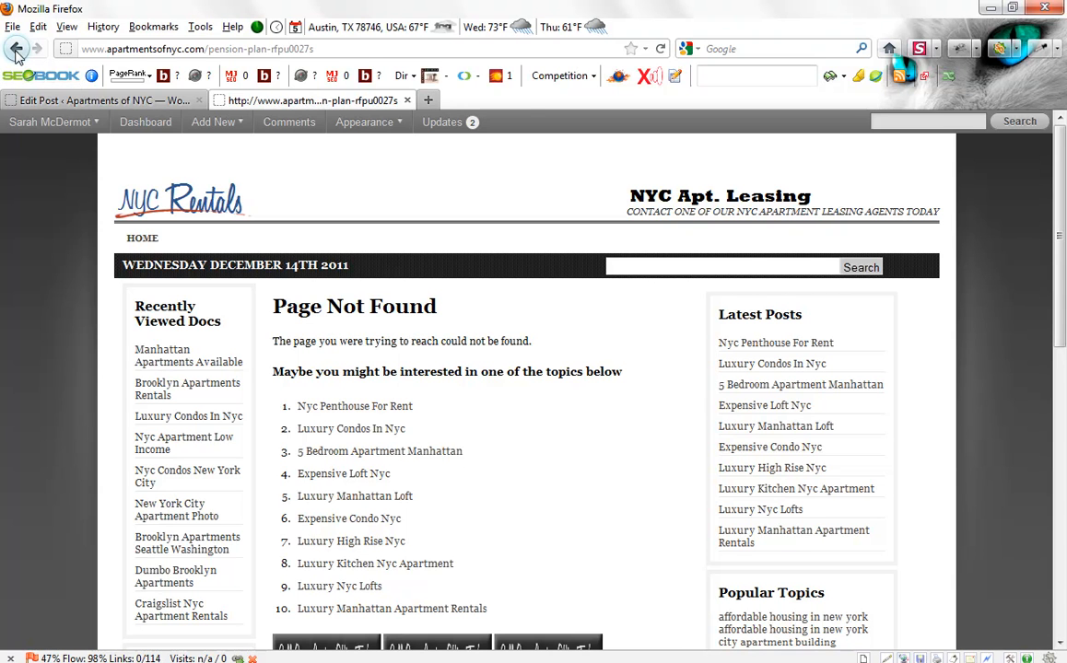
Step: Go back to the Monroe Of Soho post and reload it to check Pension Plan in Latest Topics
{"action": "left_click", "coordinate": [37, 48]}
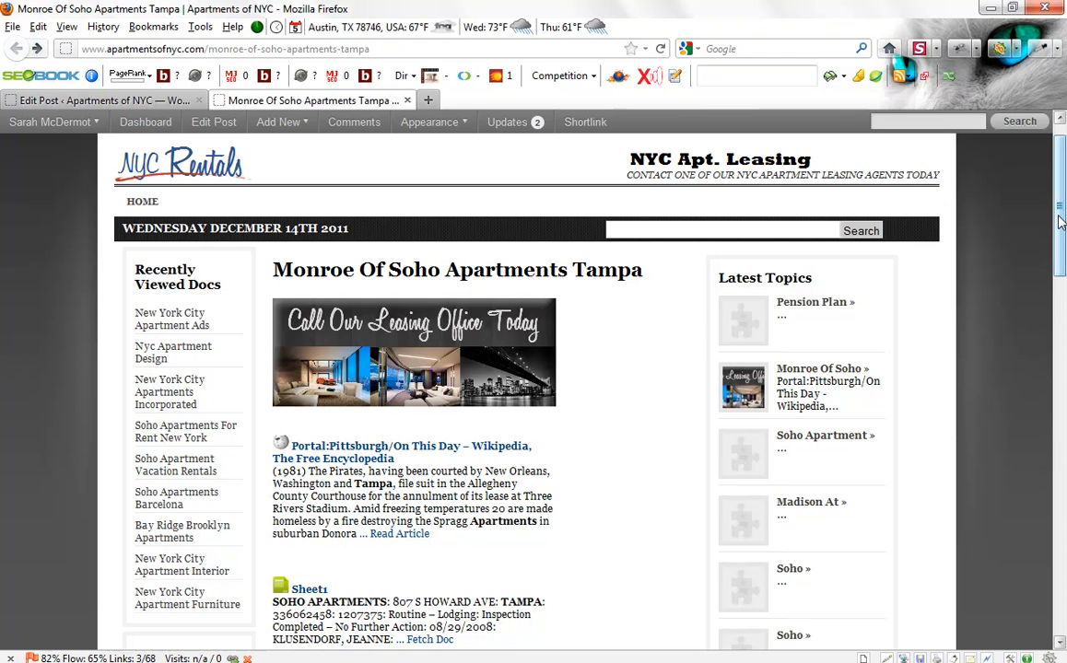
{"action": "mouse_move", "coordinate": [942, 283]}
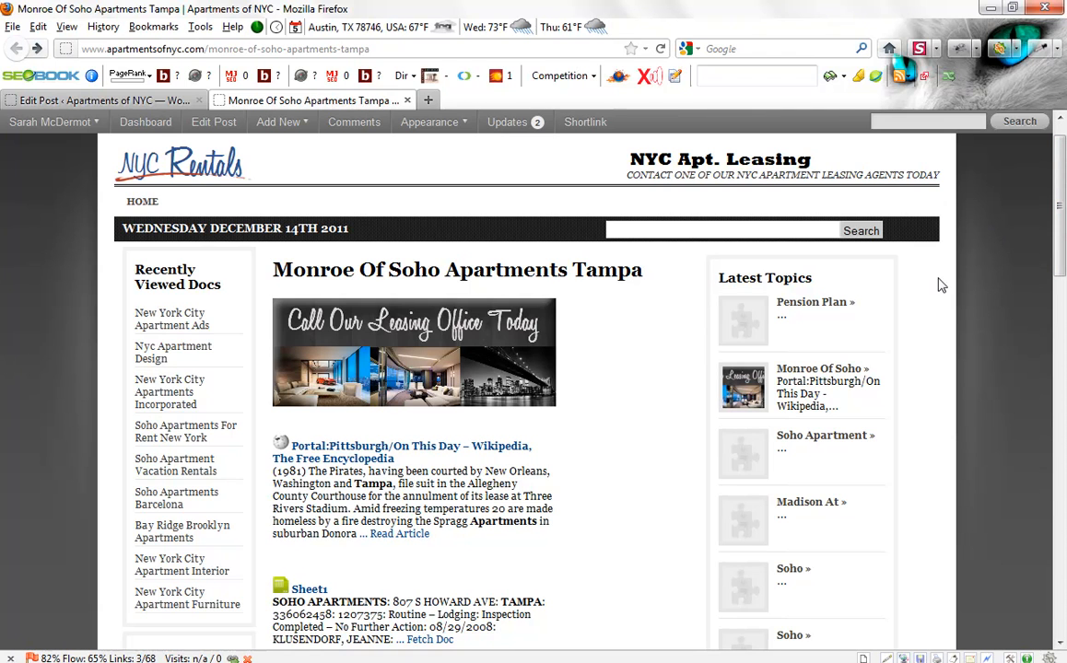
{"action": "mouse_move", "coordinate": [812, 310]}
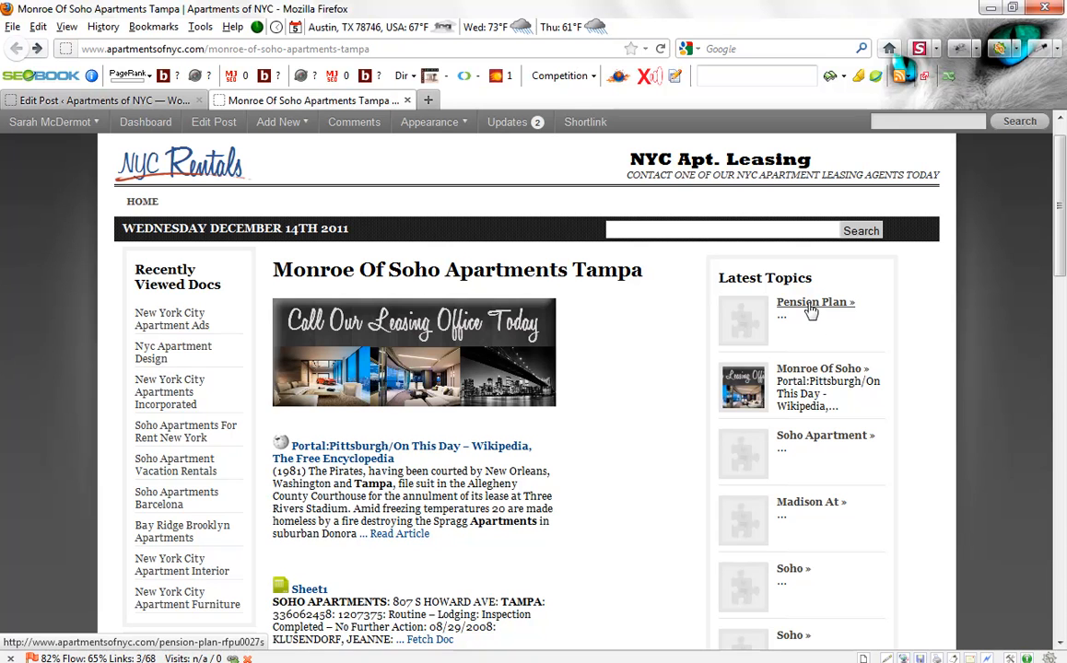
{"action": "left_click", "coordinate": [814, 302]}
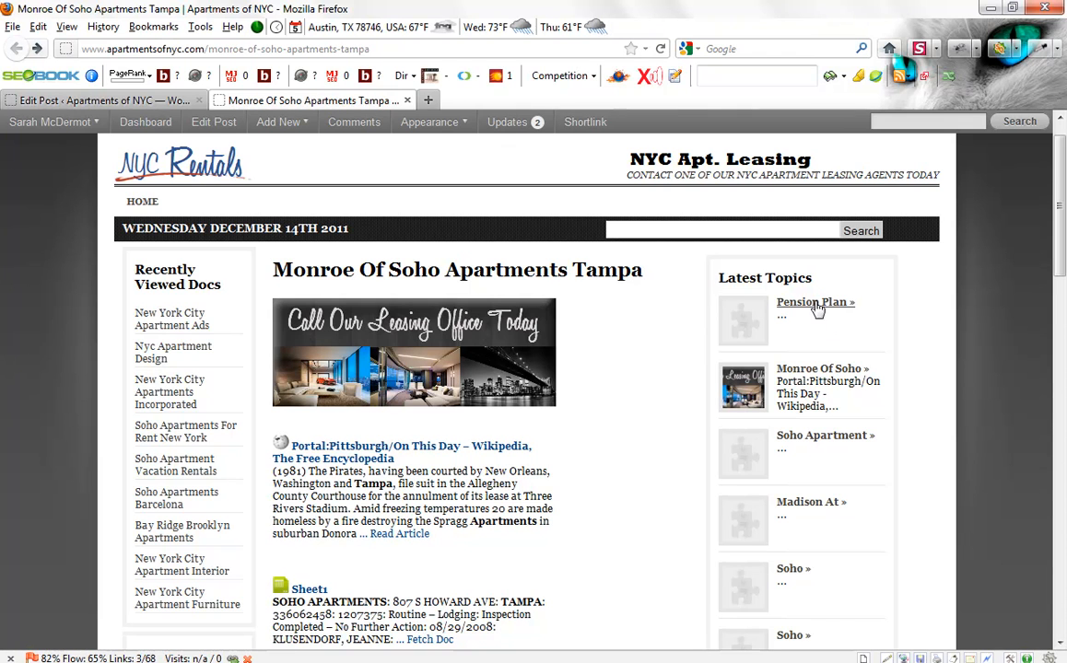
{"action": "mouse_move", "coordinate": [650, 44]}
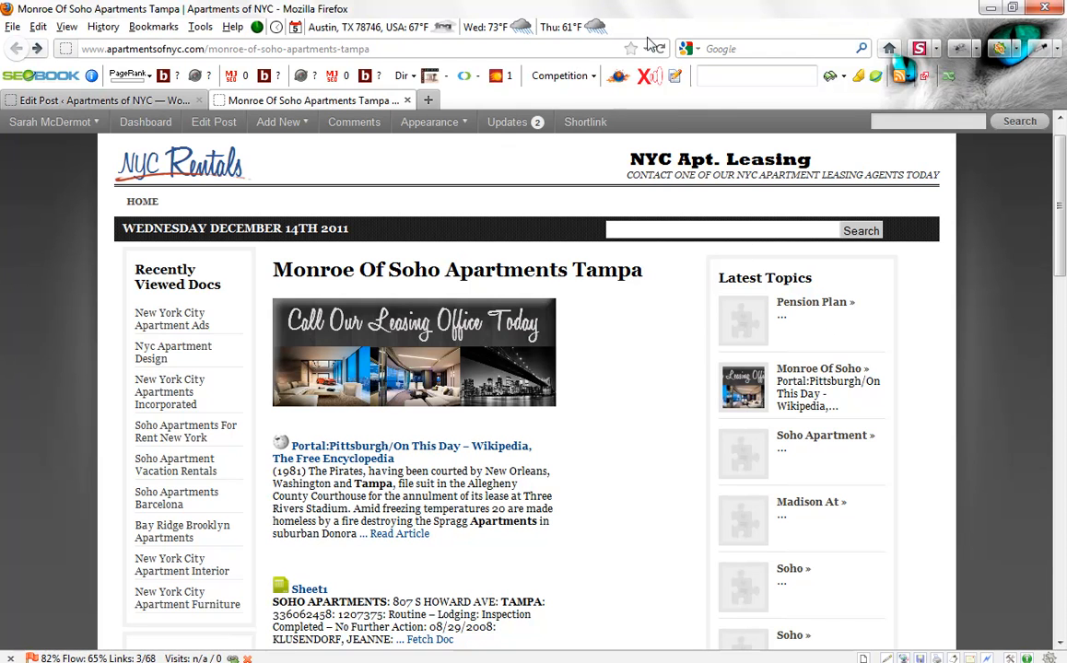
{"action": "left_click", "coordinate": [660, 48]}
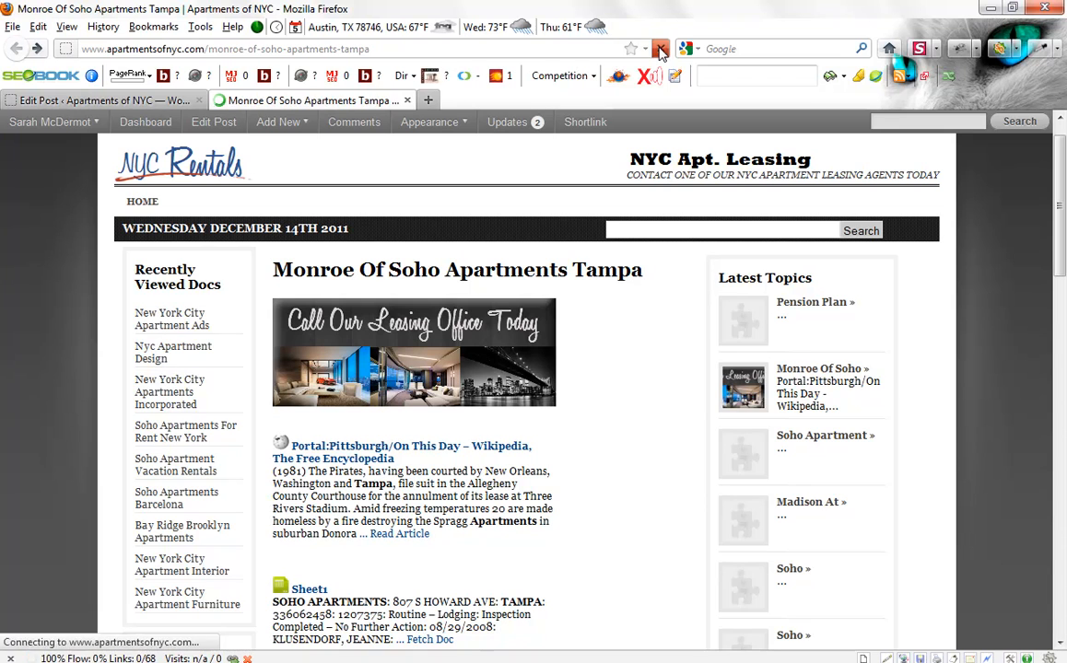
{"action": "left_click", "coordinate": [660, 48]}
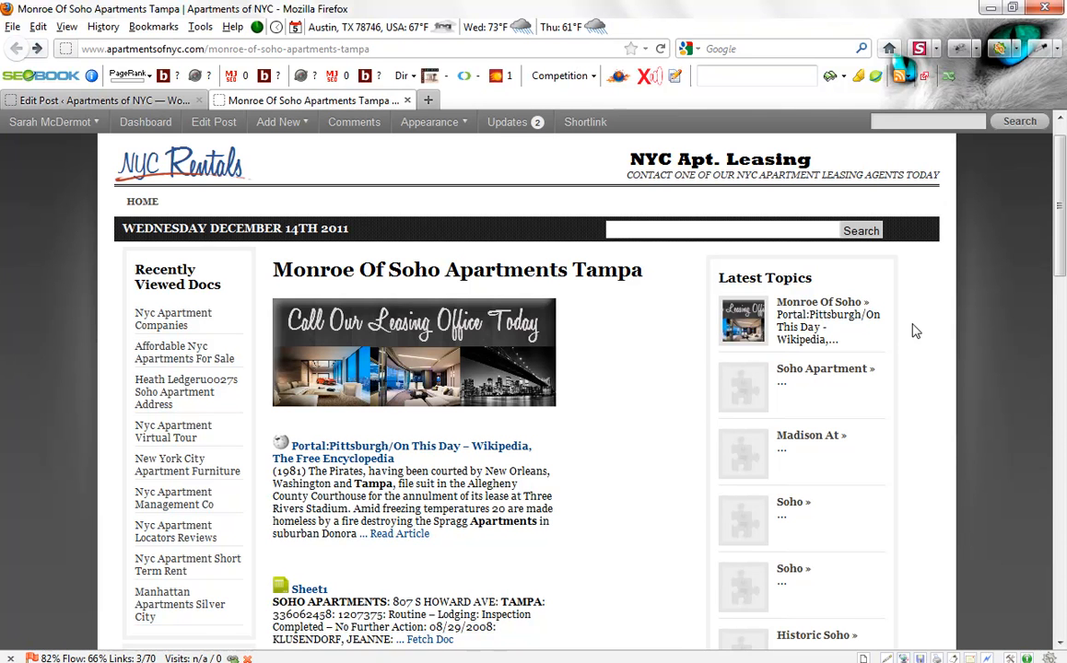
{"action": "mouse_move", "coordinate": [807, 368]}
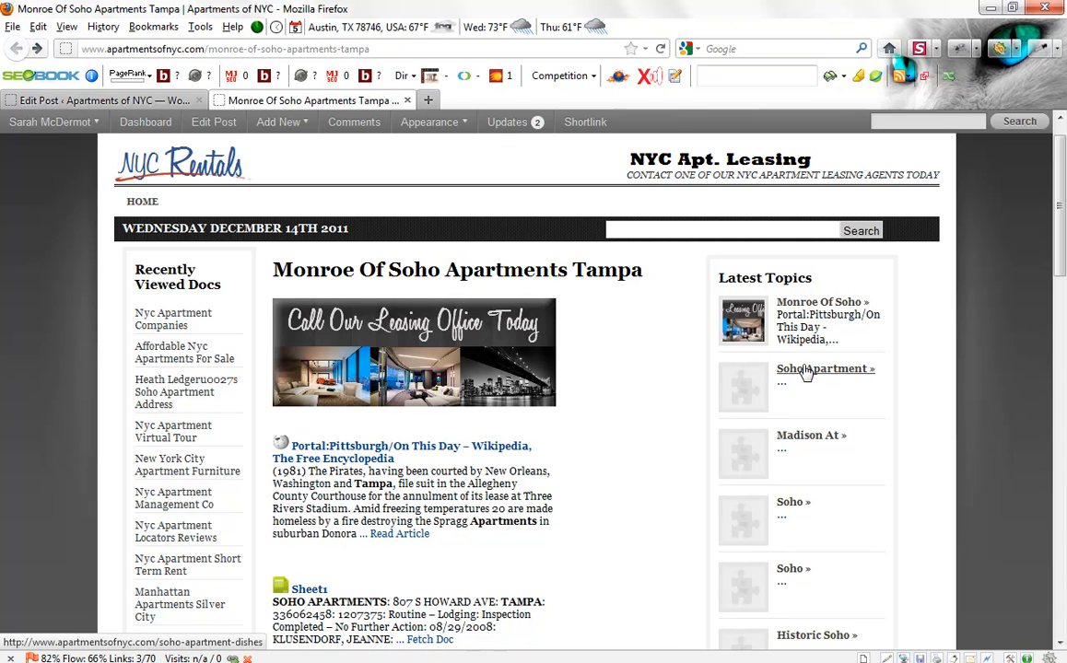
Step: Open the Soho Apartment Dishes post from Latest Topics and reload it to review it
{"action": "left_click", "coordinate": [820, 369]}
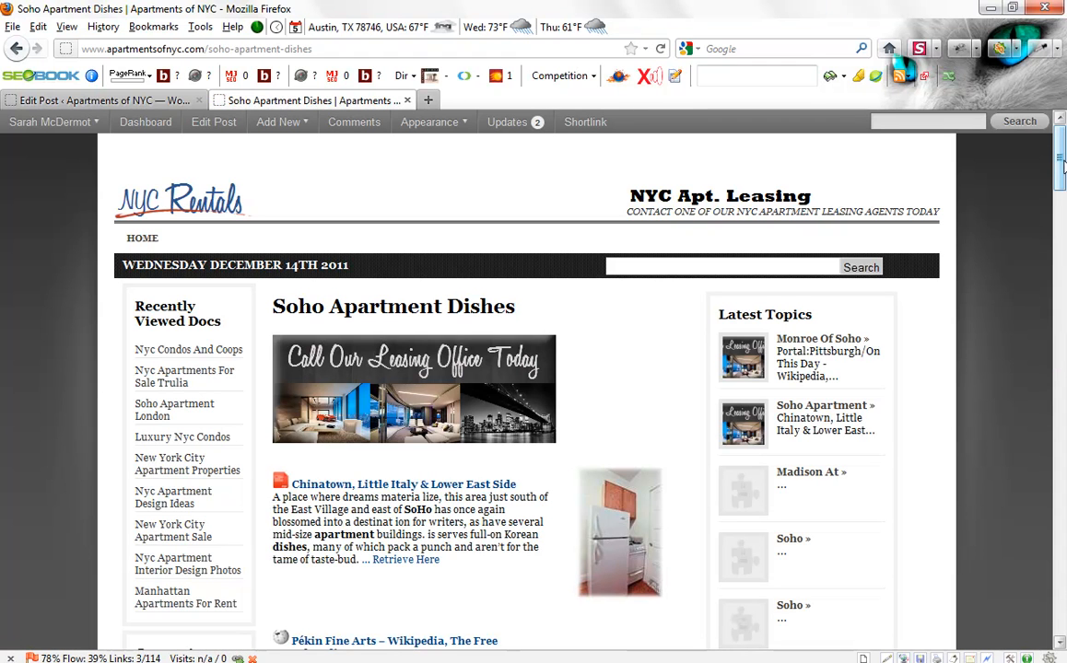
{"action": "left_click", "coordinate": [660, 48]}
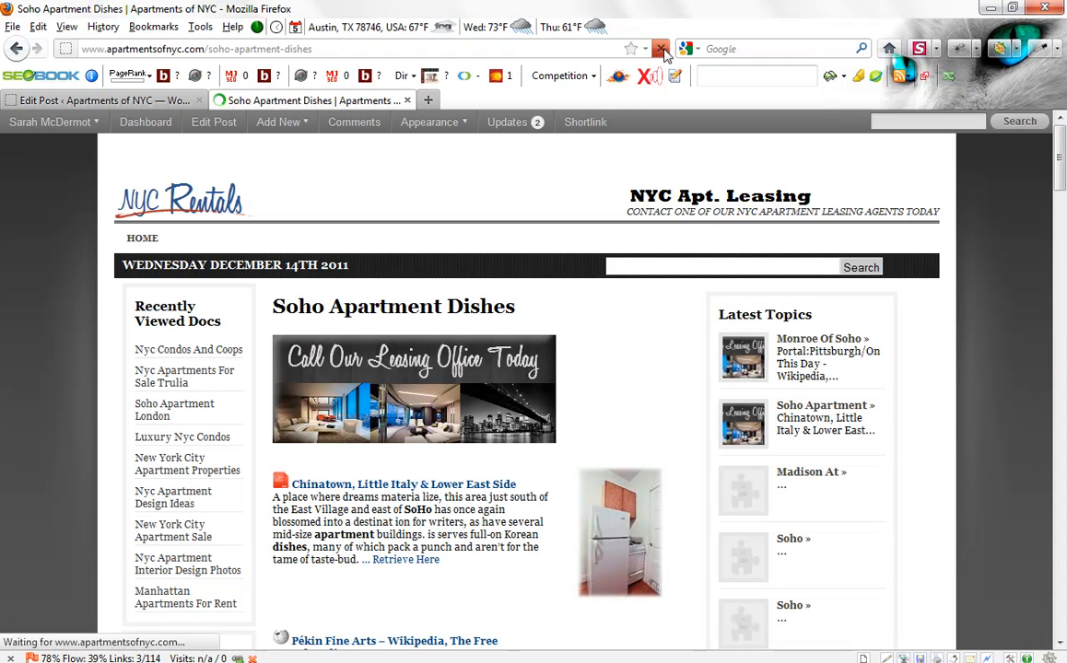
{"action": "left_click", "coordinate": [660, 48]}
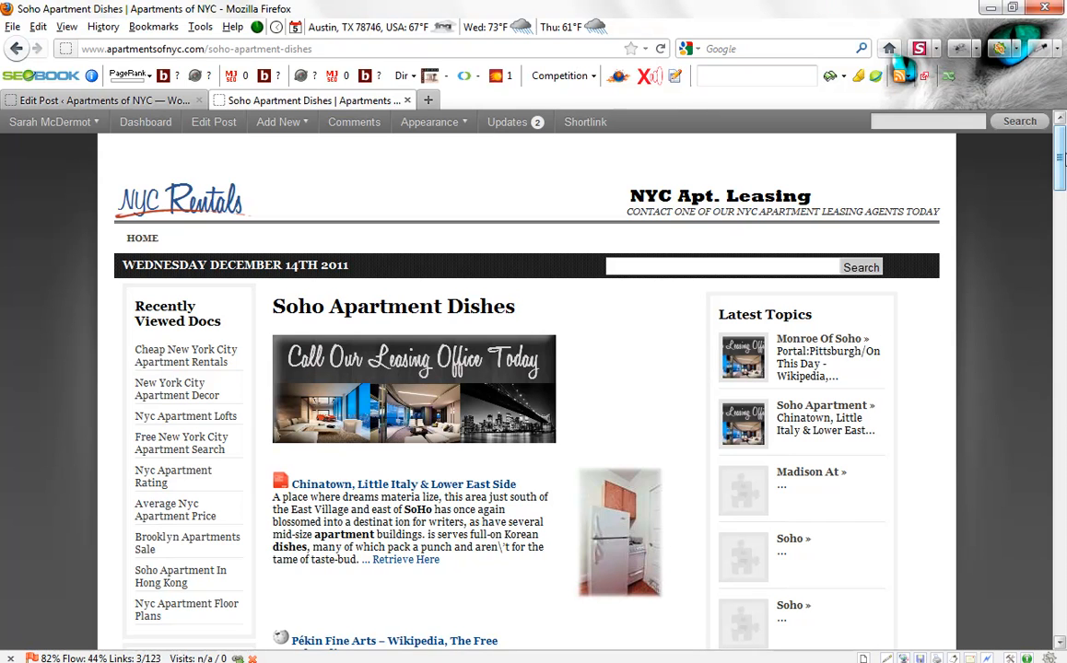
{"action": "scroll", "scroll_direction": "down", "scroll_amount": 3}
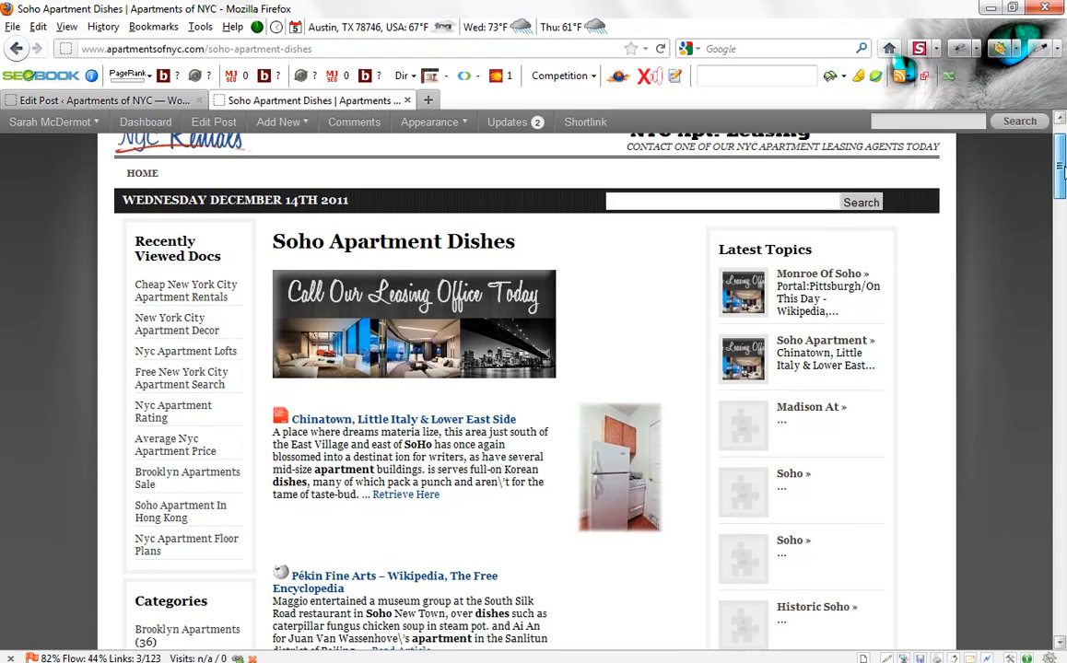
{"action": "scroll", "scroll_direction": "up", "scroll_amount": 3}
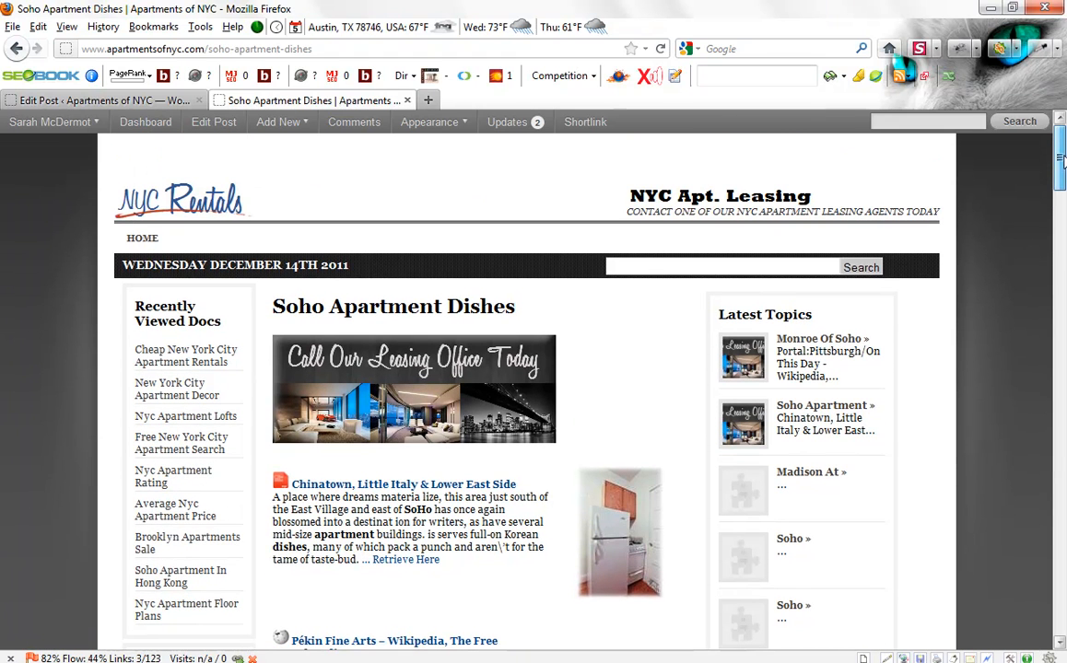
{"action": "mouse_move", "coordinate": [556, 391]}
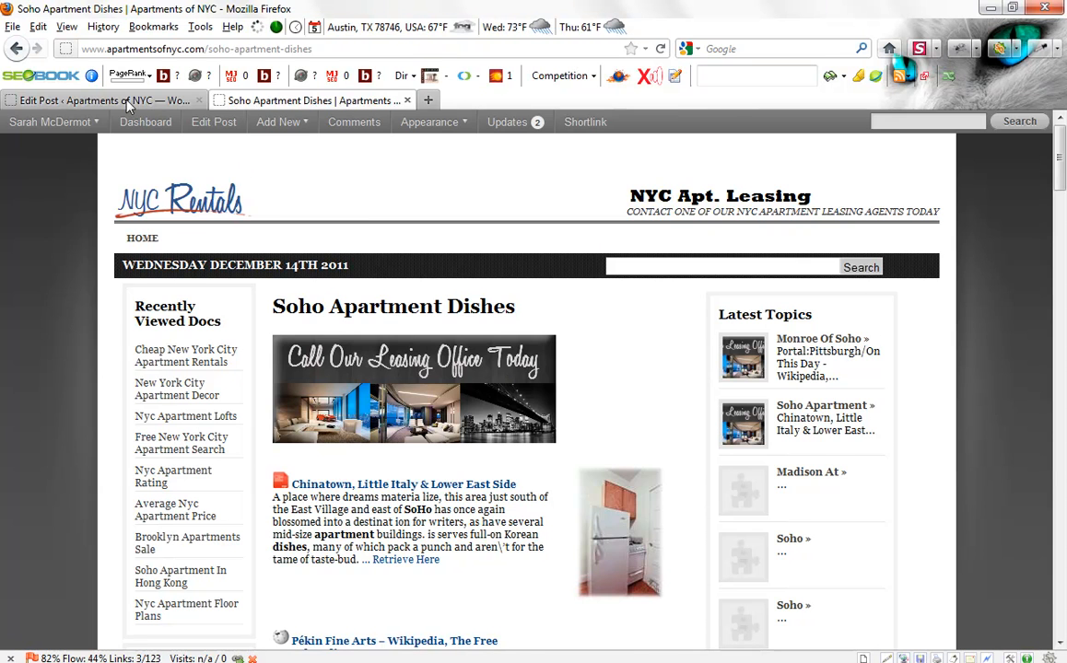
Step: Review the Content Revenge settings' prepended banner image HTML, then return to the live Soho Apartment Dishes page
{"action": "left_click", "coordinate": [92, 99]}
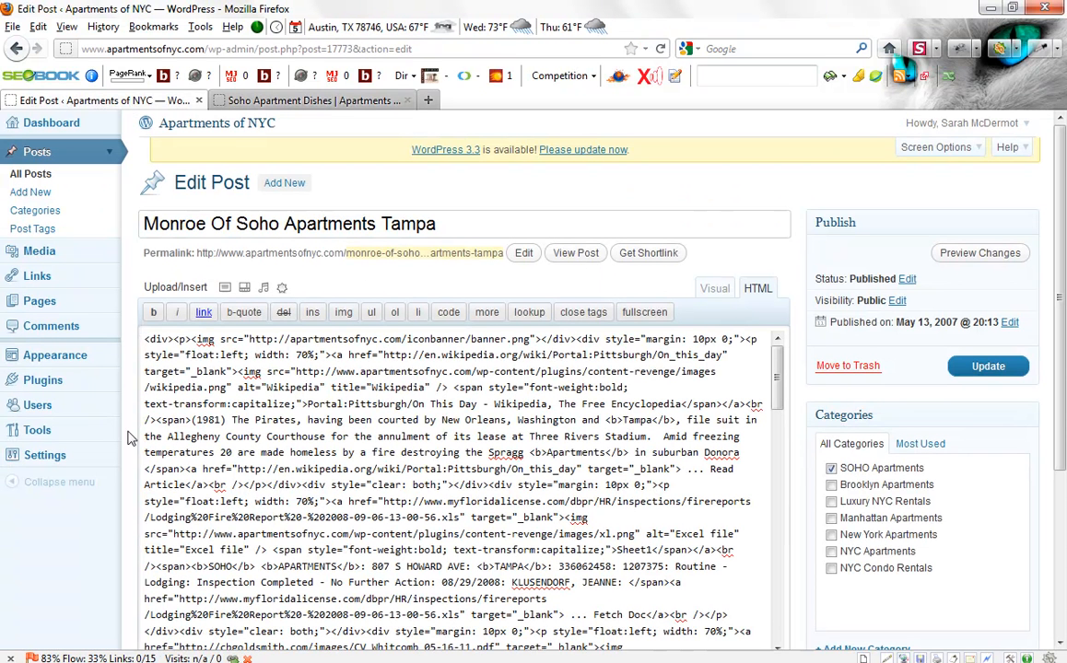
{"action": "left_click", "coordinate": [45, 453]}
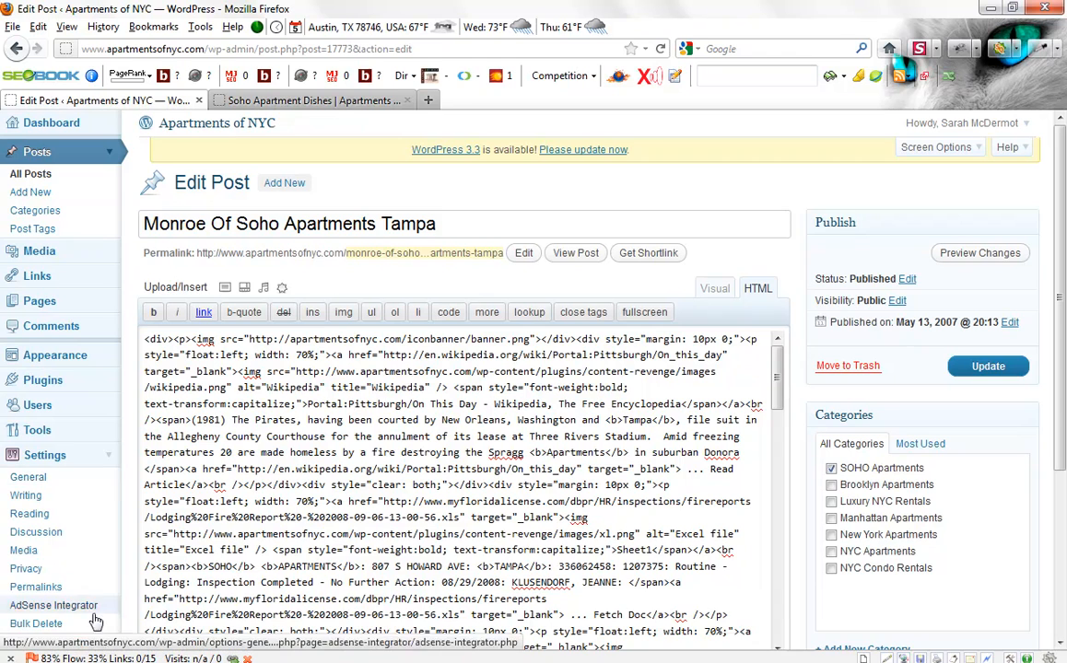
{"action": "scroll", "scroll_direction": "down", "scroll_amount": 3}
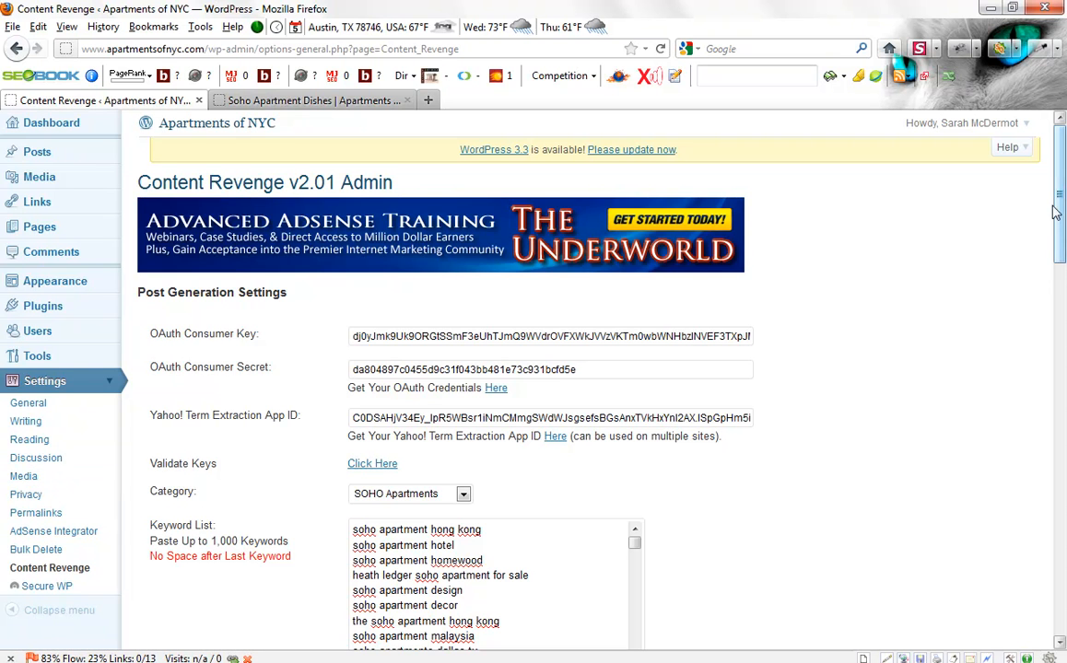
{"action": "scroll", "scroll_direction": "down", "scroll_amount": 3}
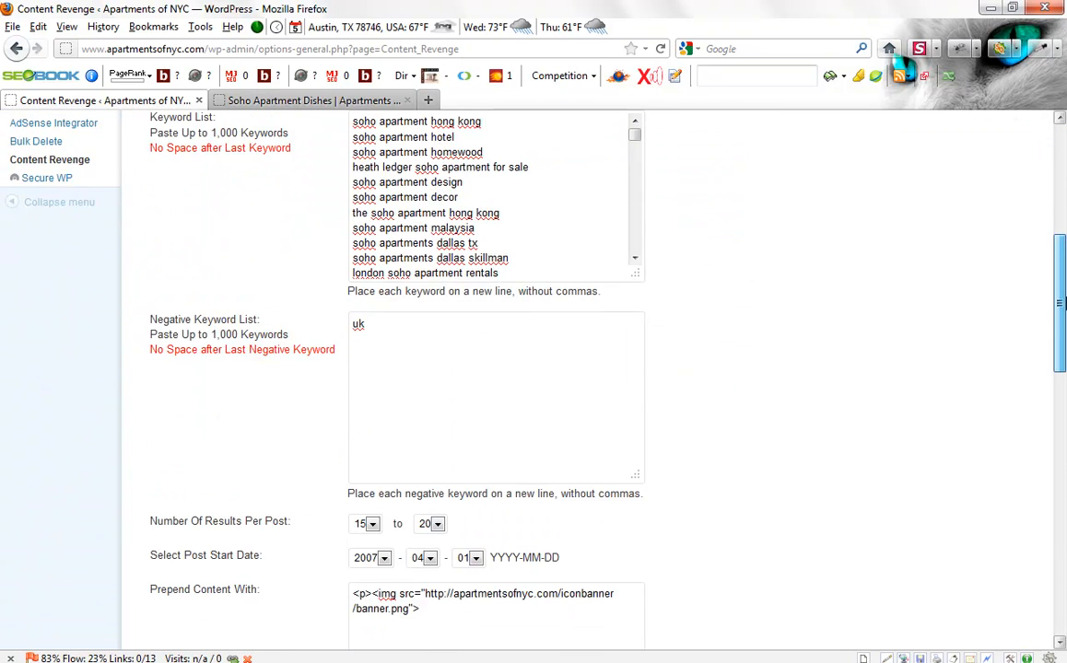
{"action": "scroll", "scroll_direction": "down", "scroll_amount": 3}
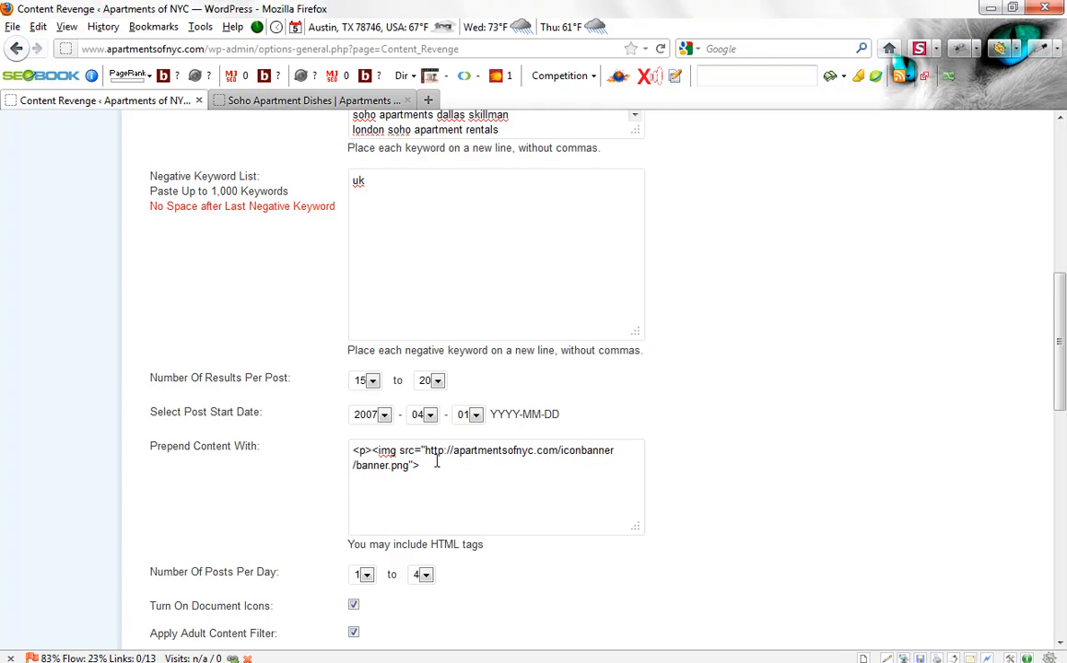
{"action": "triple_click", "coordinate": [483, 449]}
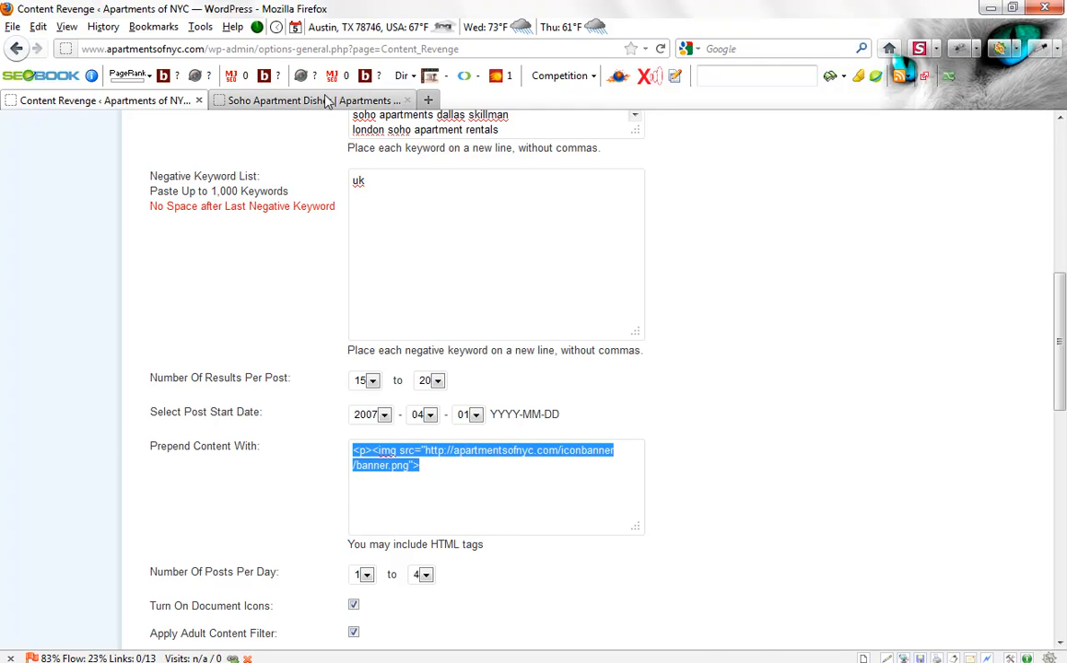
{"action": "left_click", "coordinate": [277, 100]}
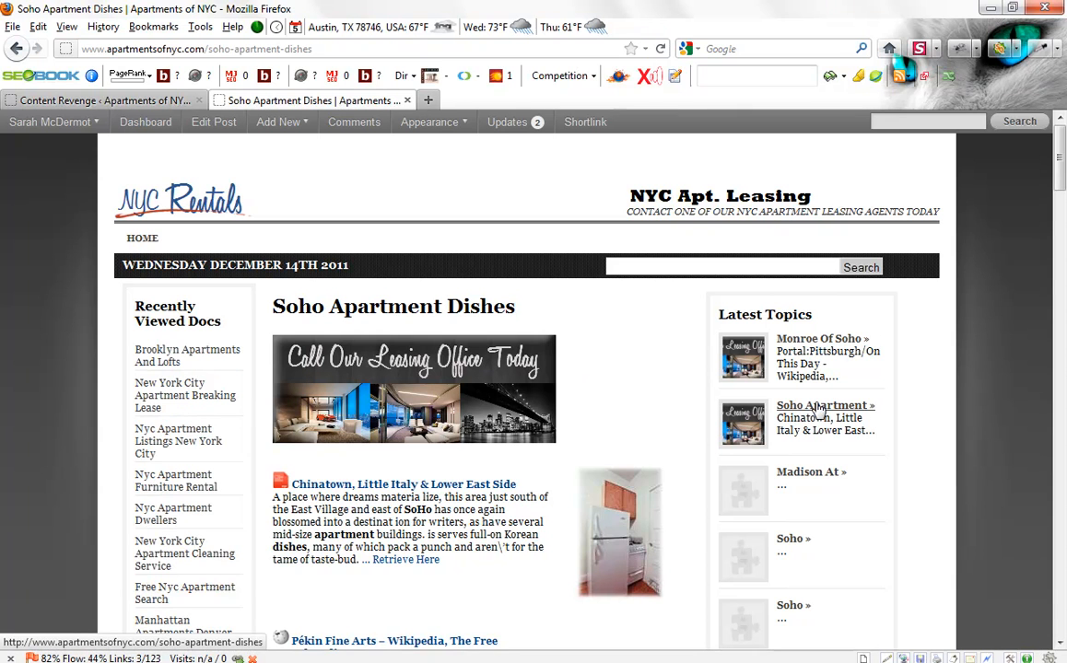
{"action": "left_click", "coordinate": [818, 339]}
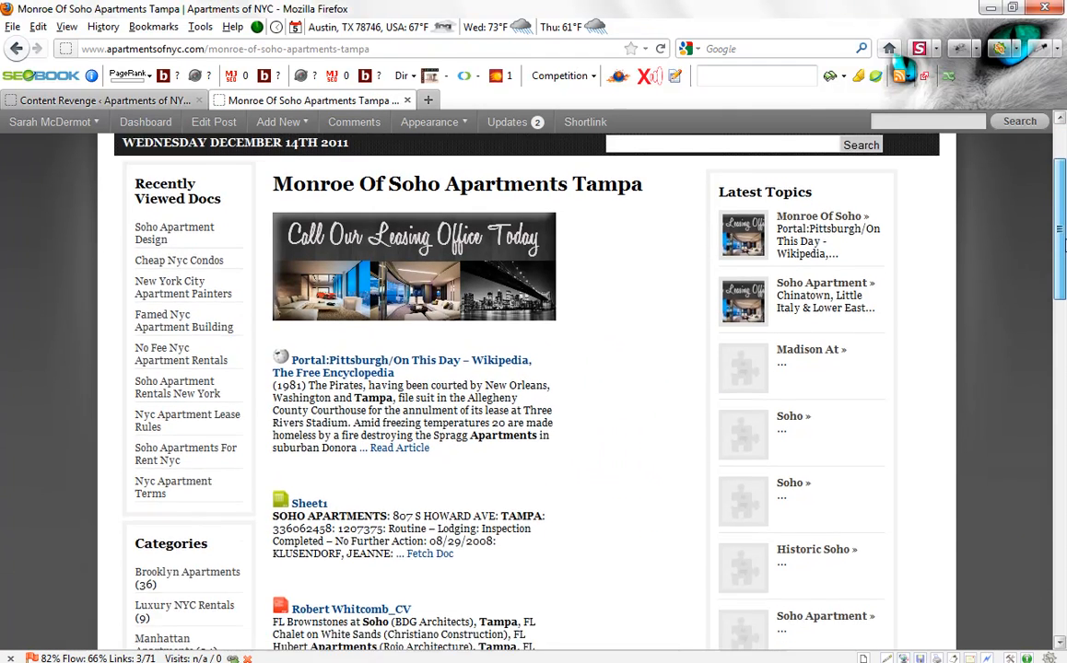
{"action": "scroll", "scroll_direction": "up", "scroll_amount": 3}
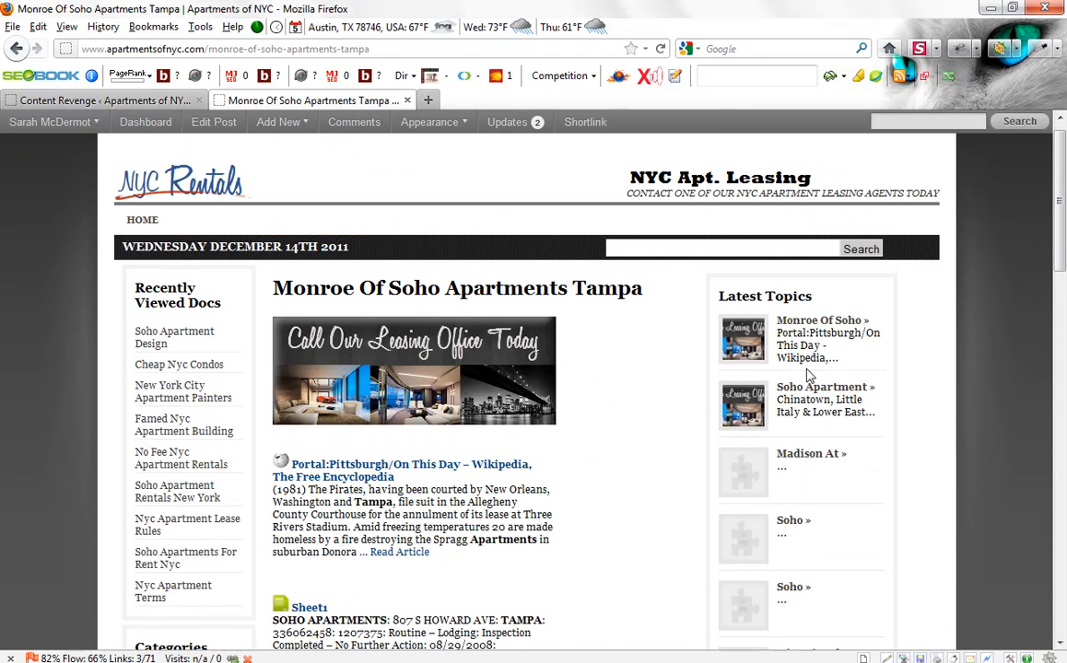
{"action": "left_click", "coordinate": [826, 398]}
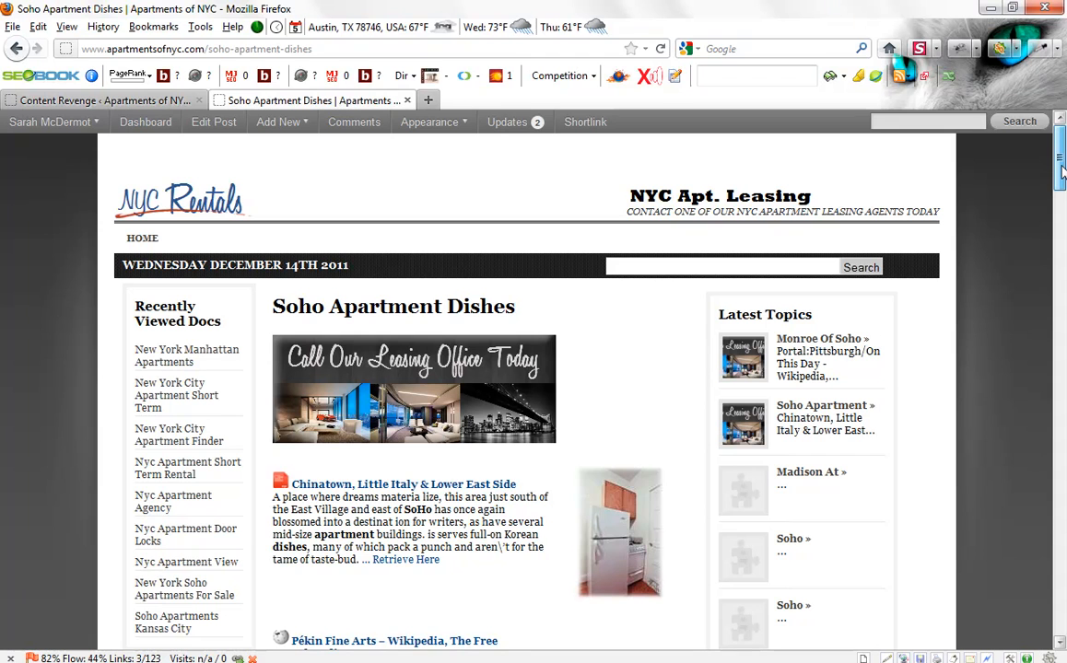
{"action": "scroll", "scroll_direction": "down", "scroll_amount": 3}
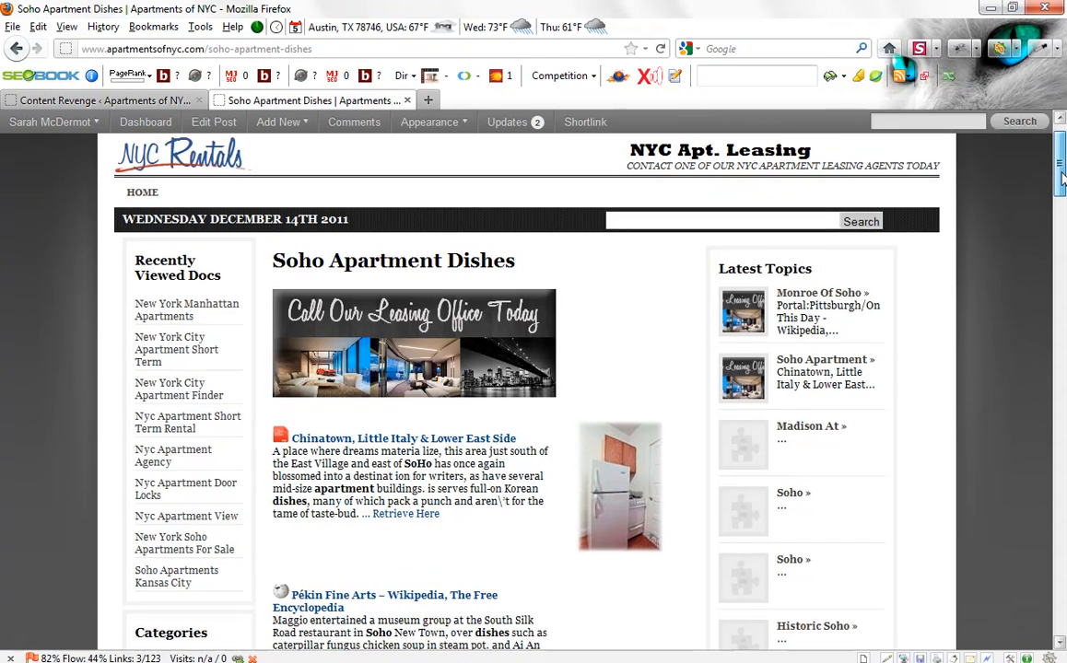
{"action": "scroll", "scroll_direction": "down", "scroll_amount": 3}
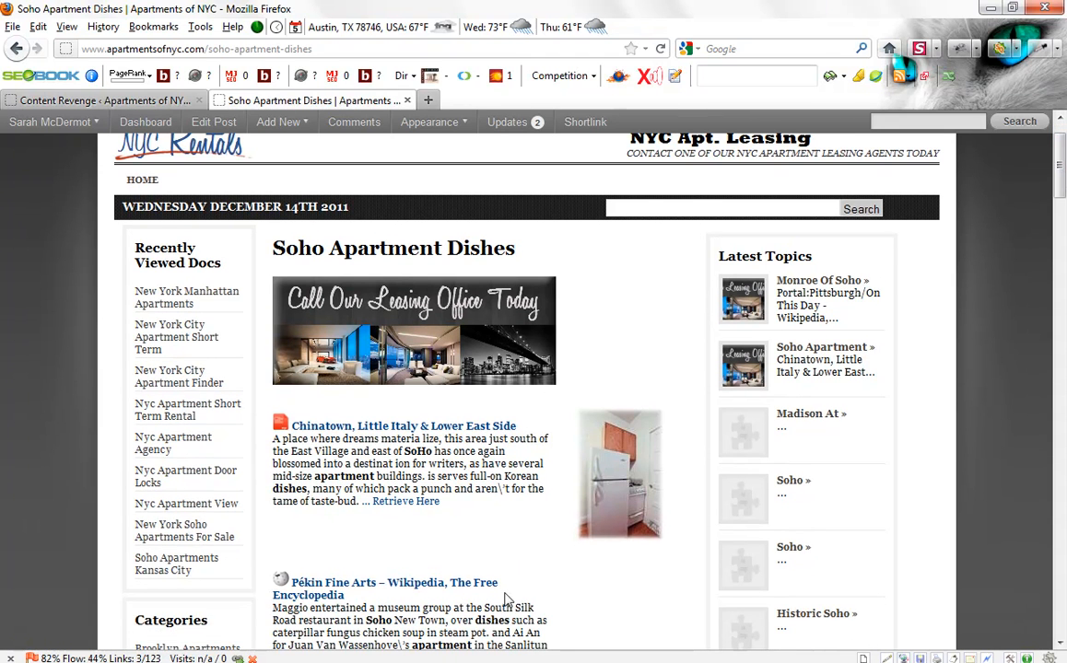
{"action": "mouse_move", "coordinate": [575, 544]}
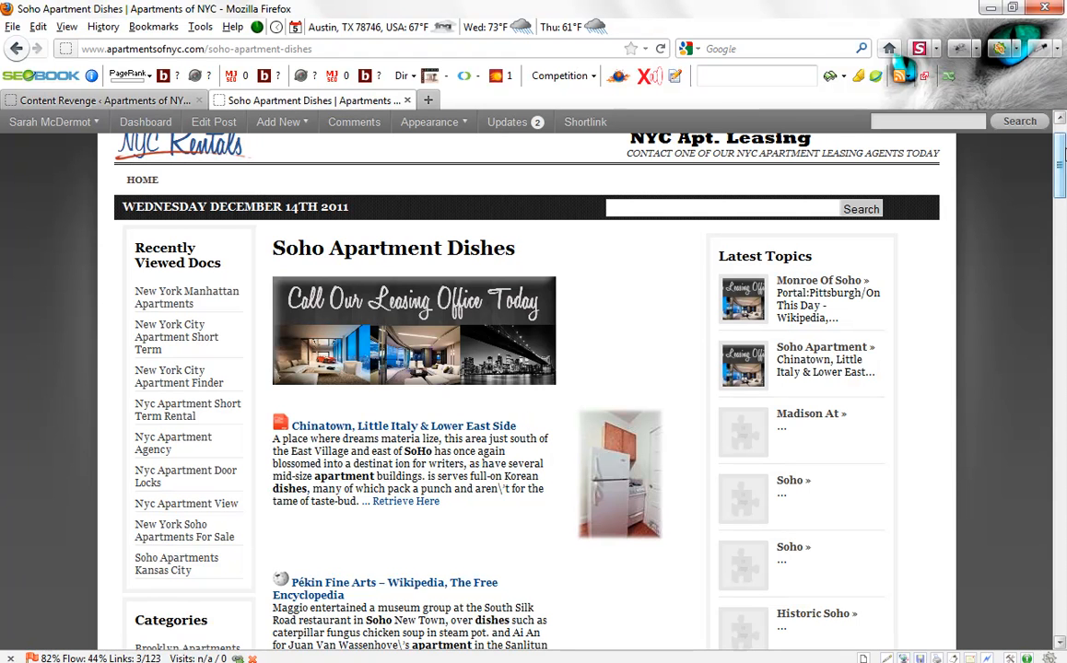
{"action": "scroll", "scroll_direction": "up", "scroll_amount": 3}
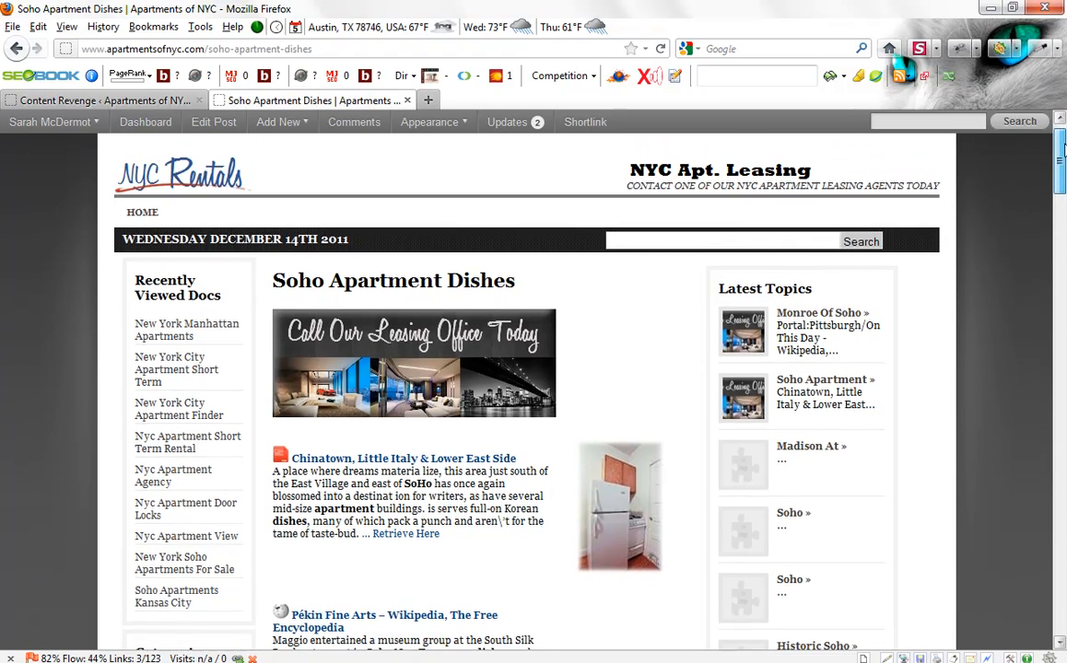
{"action": "scroll", "scroll_direction": "down", "scroll_amount": 3}
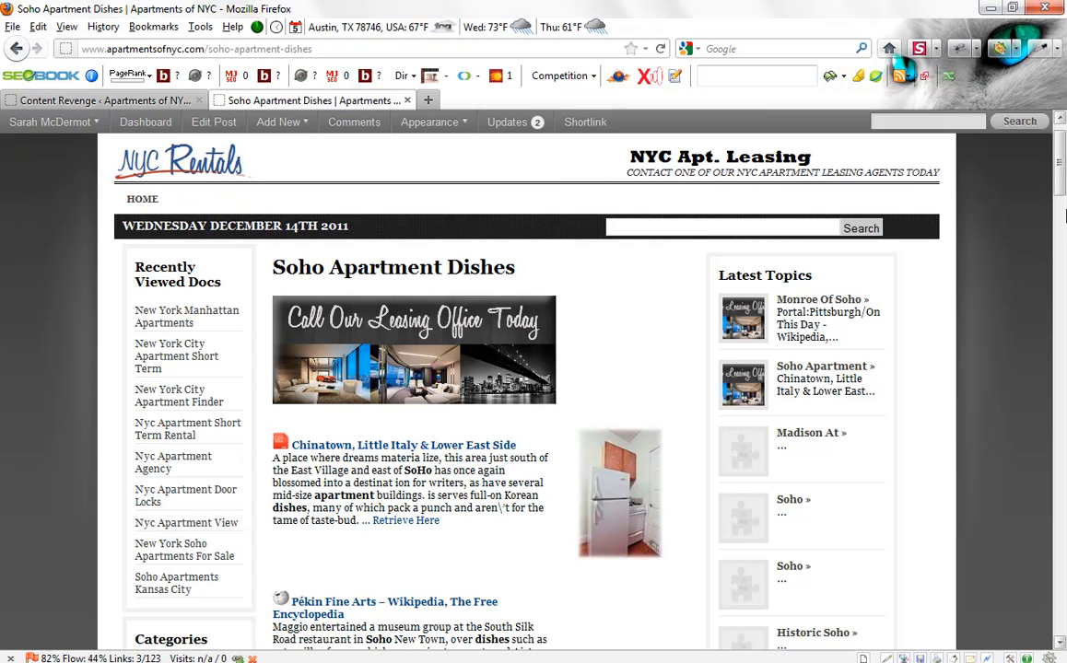
{"action": "scroll", "scroll_direction": "down", "scroll_amount": 3}
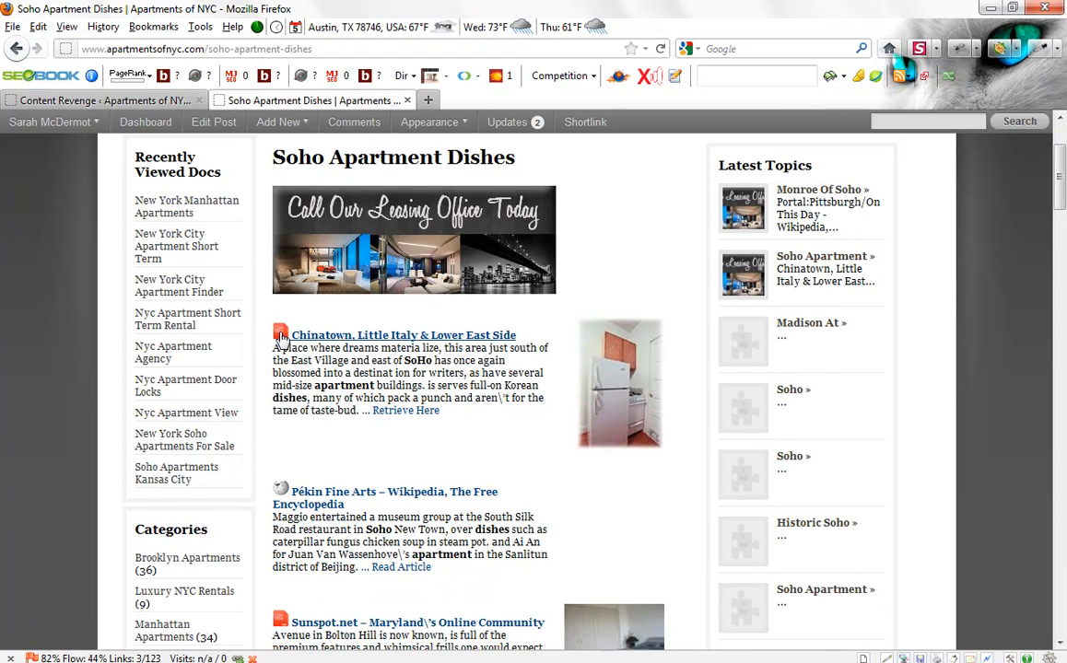
{"action": "mouse_move", "coordinate": [280, 335]}
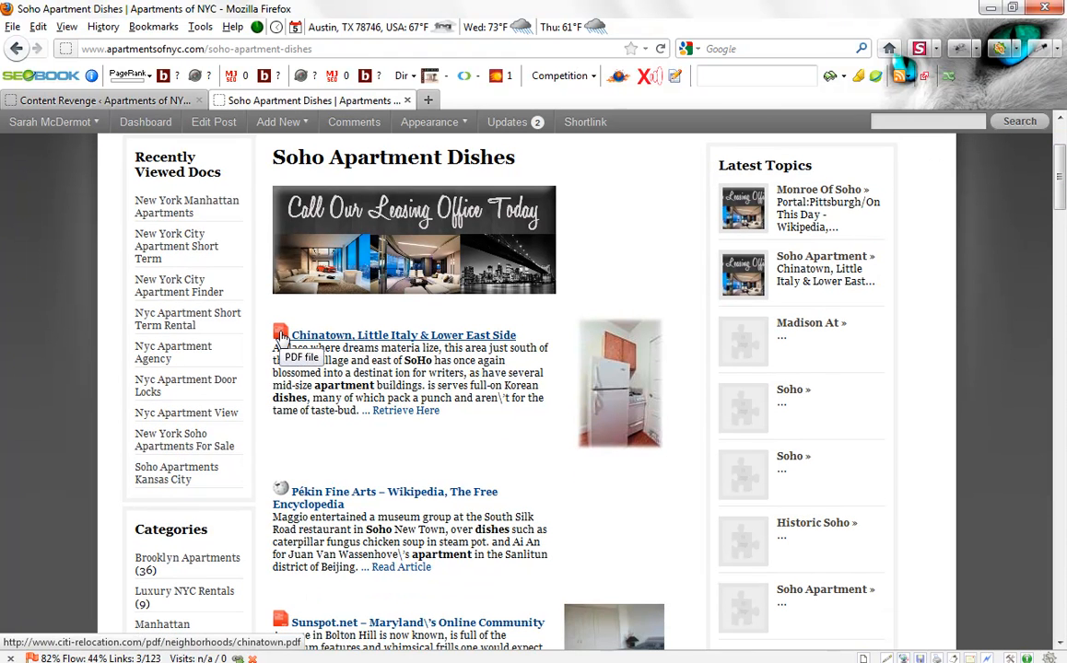
Step: Show the Content Revenge post-generation options down to the Deleted Keywords section
{"action": "left_click", "coordinate": [101, 99]}
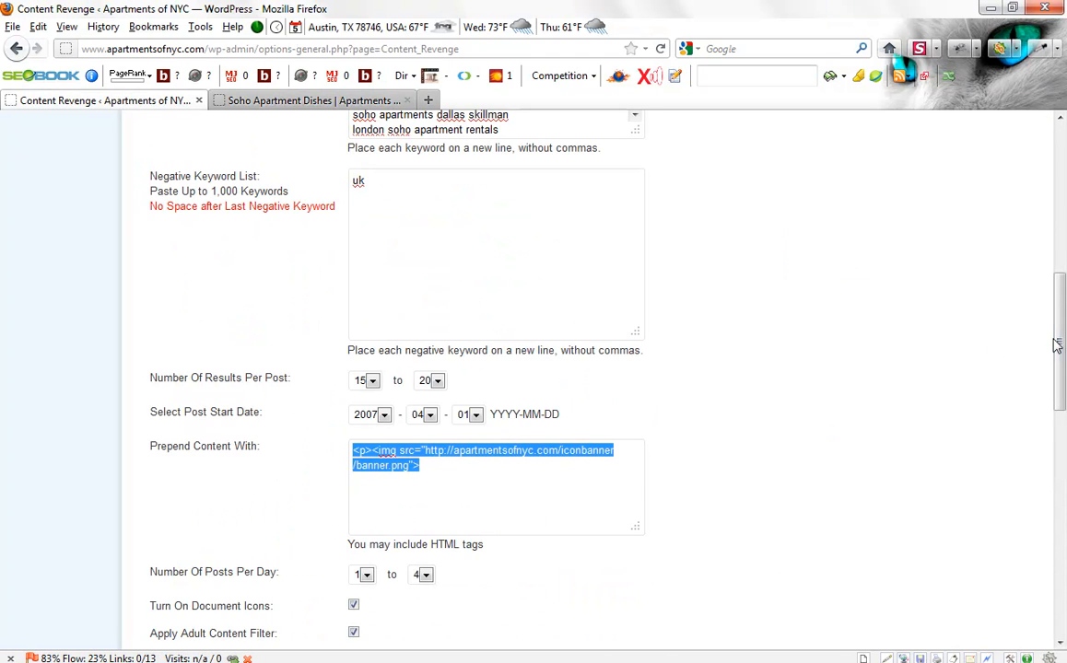
{"action": "scroll", "scroll_direction": "down", "scroll_amount": 3}
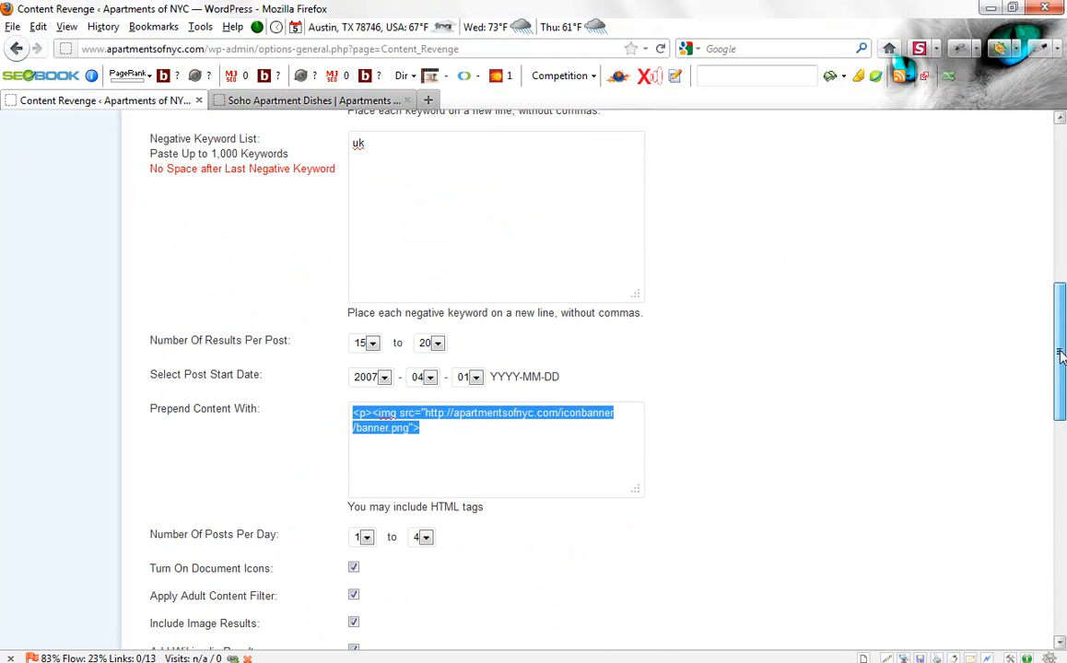
{"action": "scroll", "scroll_direction": "down", "scroll_amount": 3}
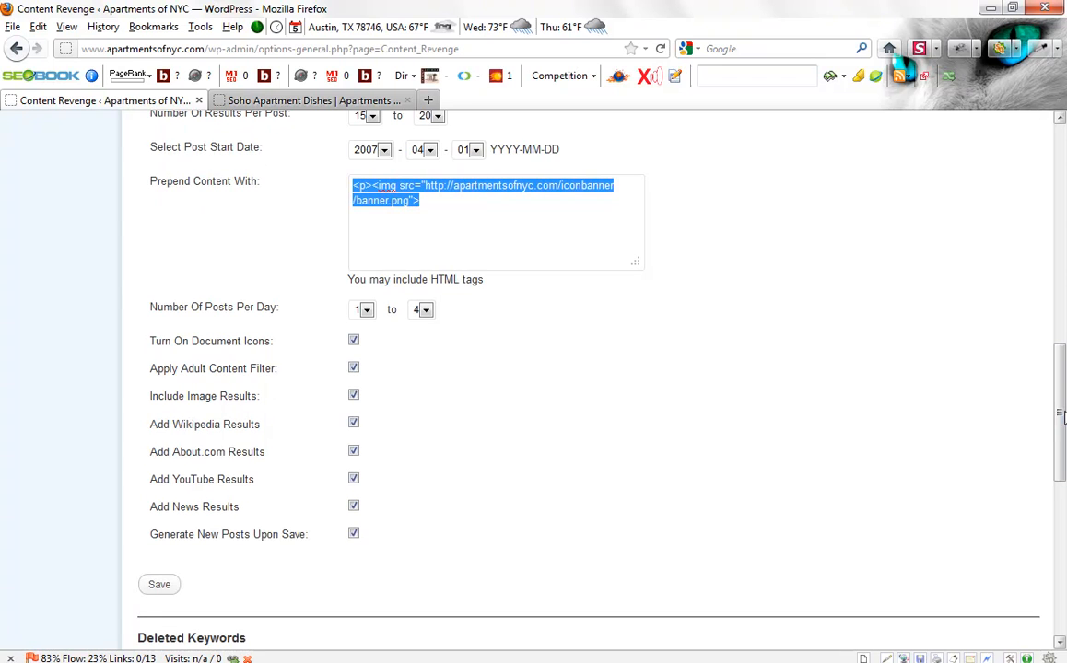
{"action": "mouse_move", "coordinate": [246, 358]}
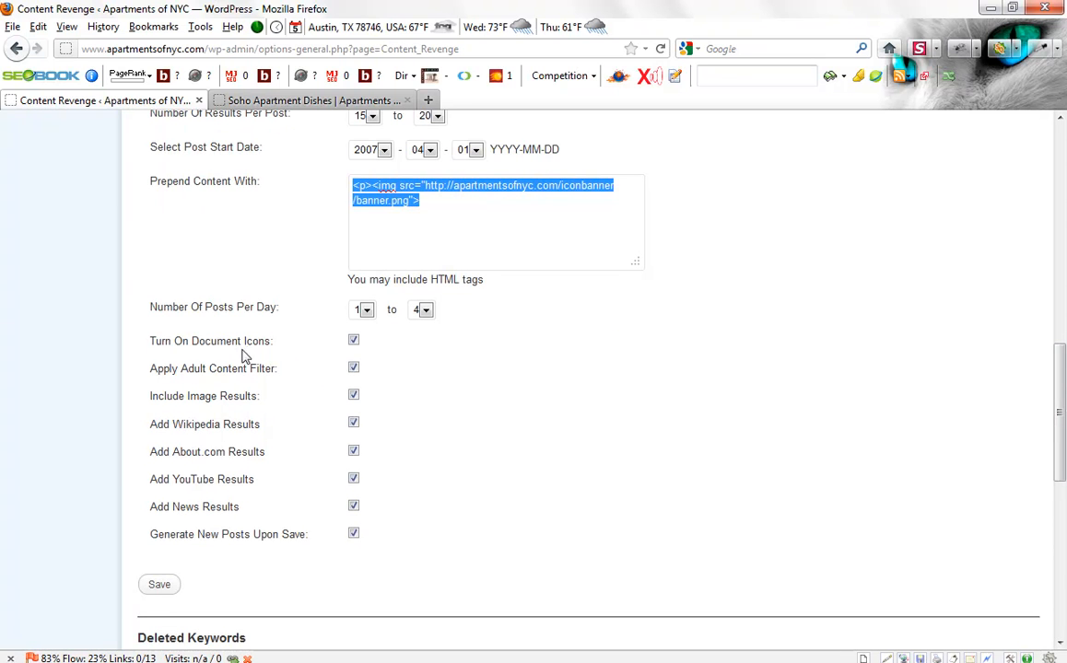
{"action": "mouse_move", "coordinate": [173, 341]}
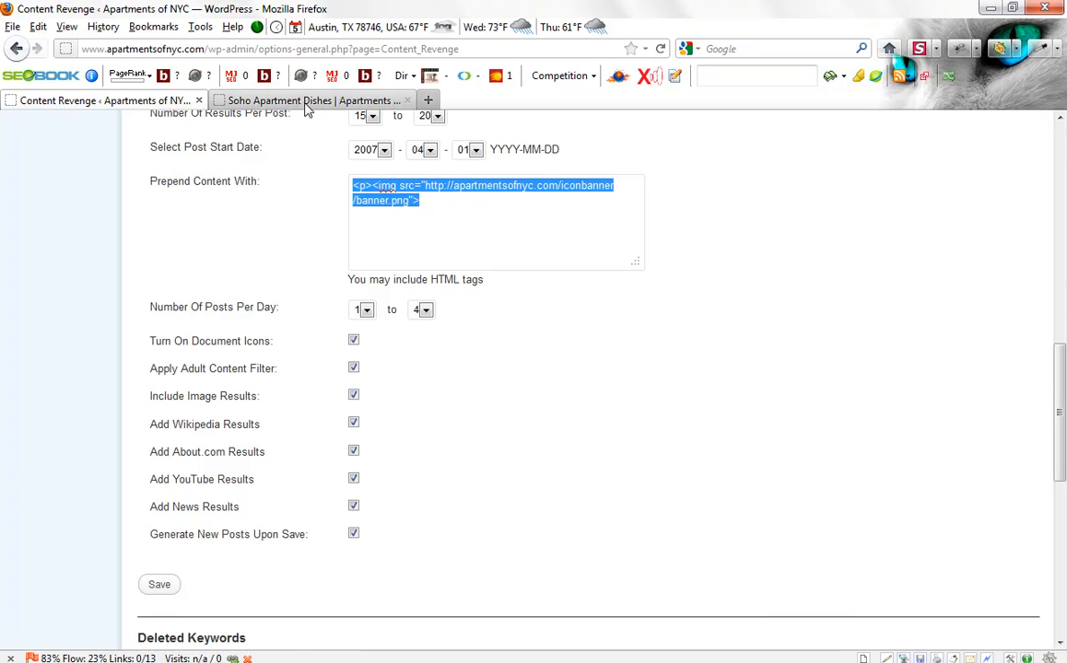
Step: Review the live Soho Apartment Dishes post's Pékin Fine Arts Wikipedia excerpt and return to the top
{"action": "left_click", "coordinate": [309, 99]}
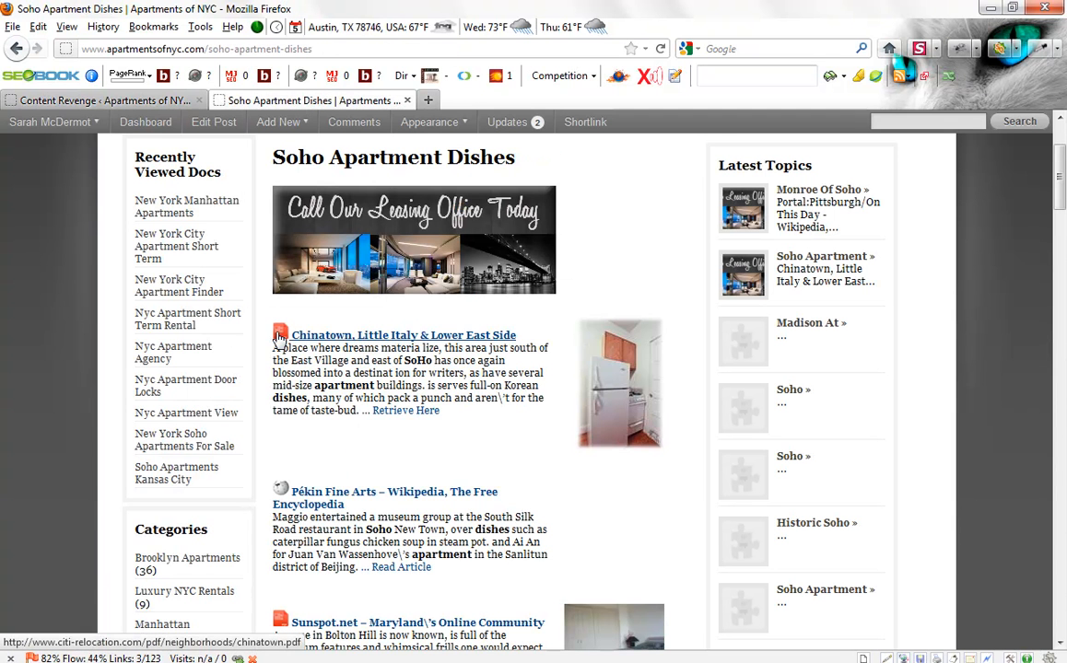
{"action": "scroll", "scroll_direction": "down", "scroll_amount": 3}
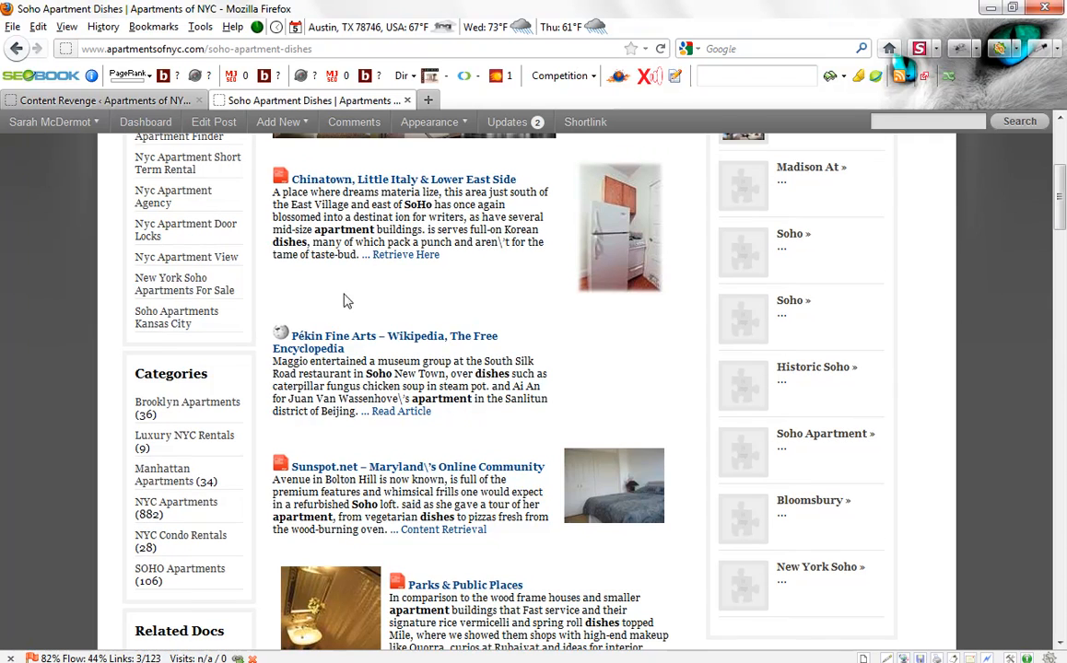
{"action": "mouse_move", "coordinate": [383, 336]}
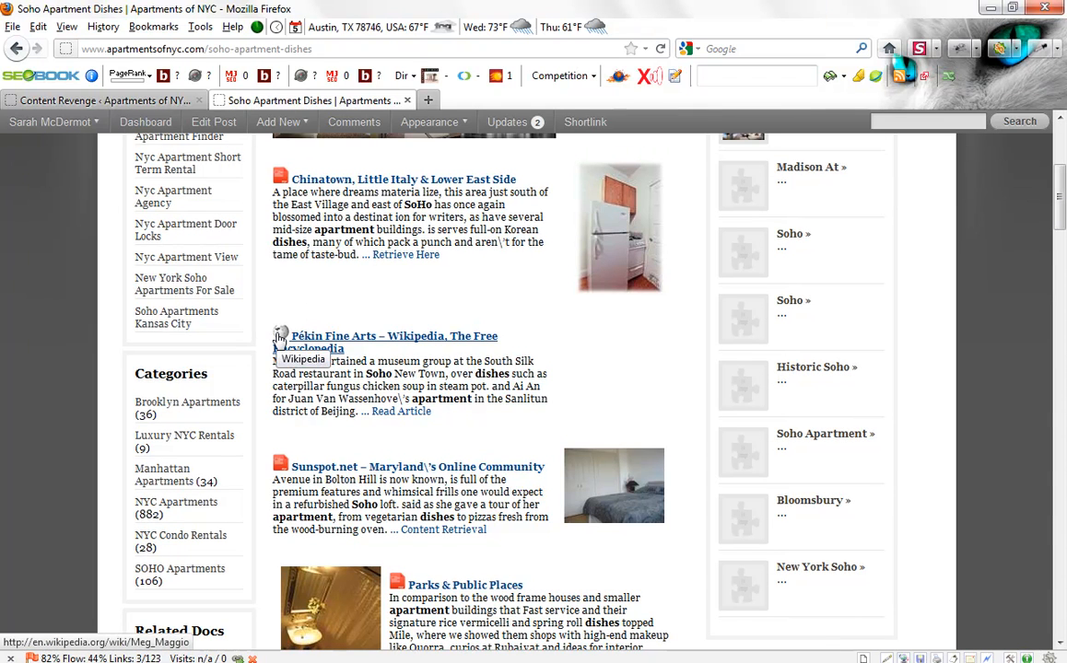
{"action": "mouse_move", "coordinate": [372, 357]}
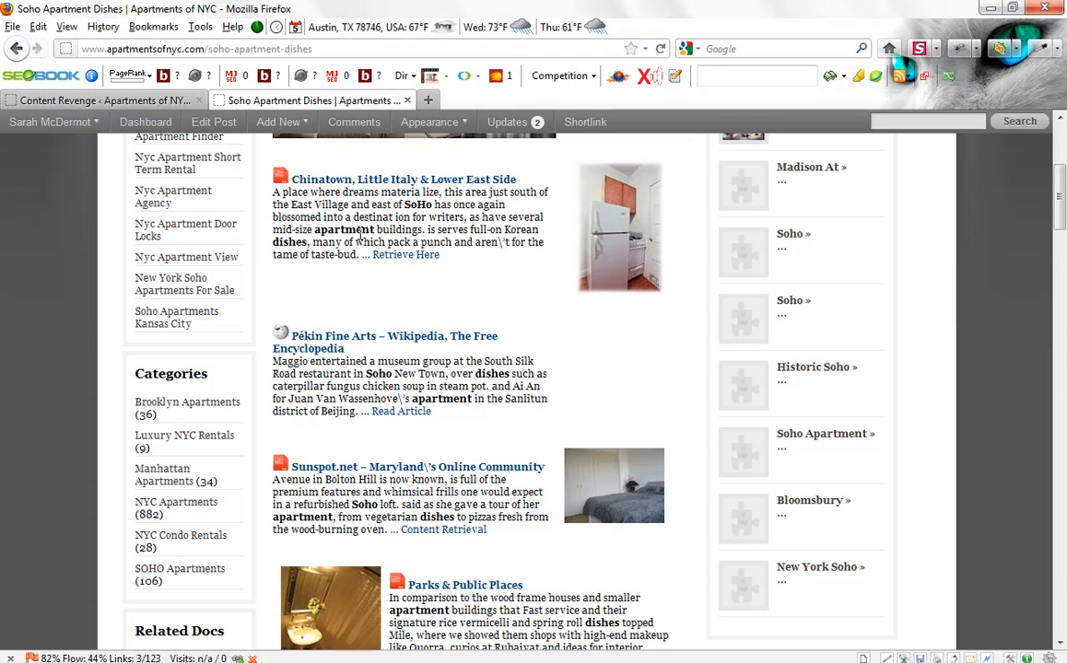
{"action": "mouse_move", "coordinate": [1055, 276]}
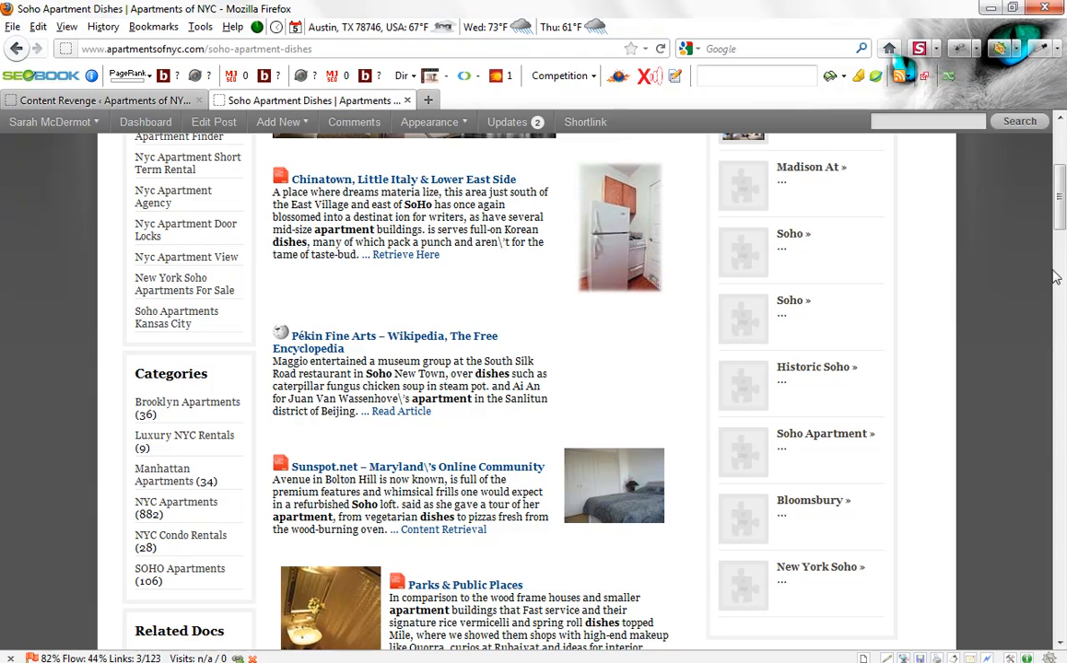
{"action": "scroll", "scroll_direction": "up", "scroll_amount": 3}
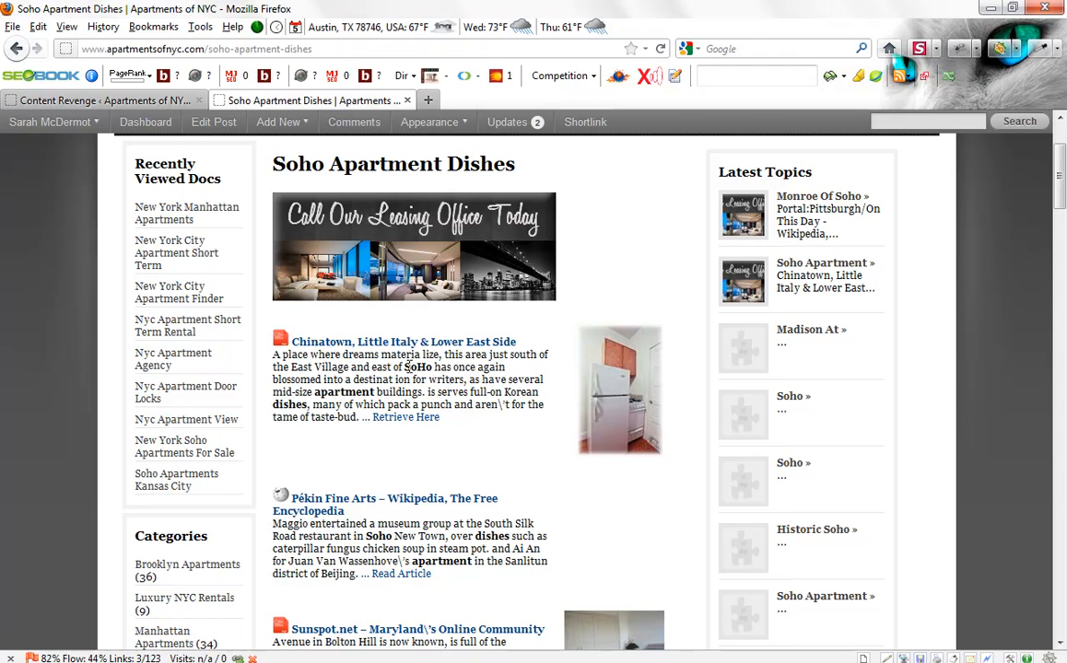
{"action": "double_click", "coordinate": [416, 366]}
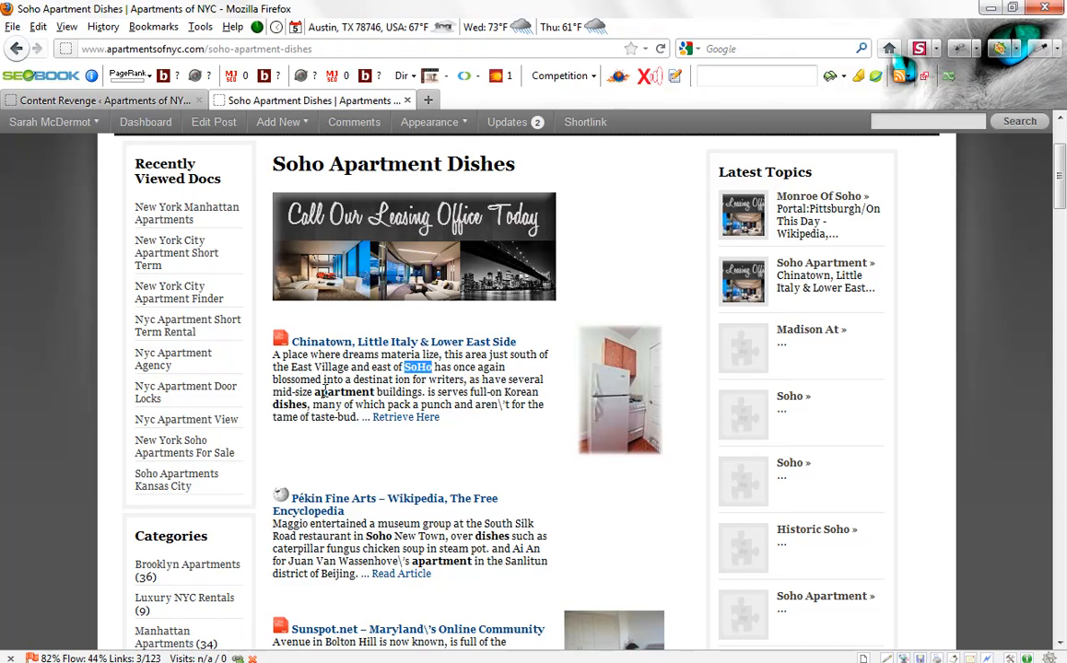
{"action": "double_click", "coordinate": [289, 406]}
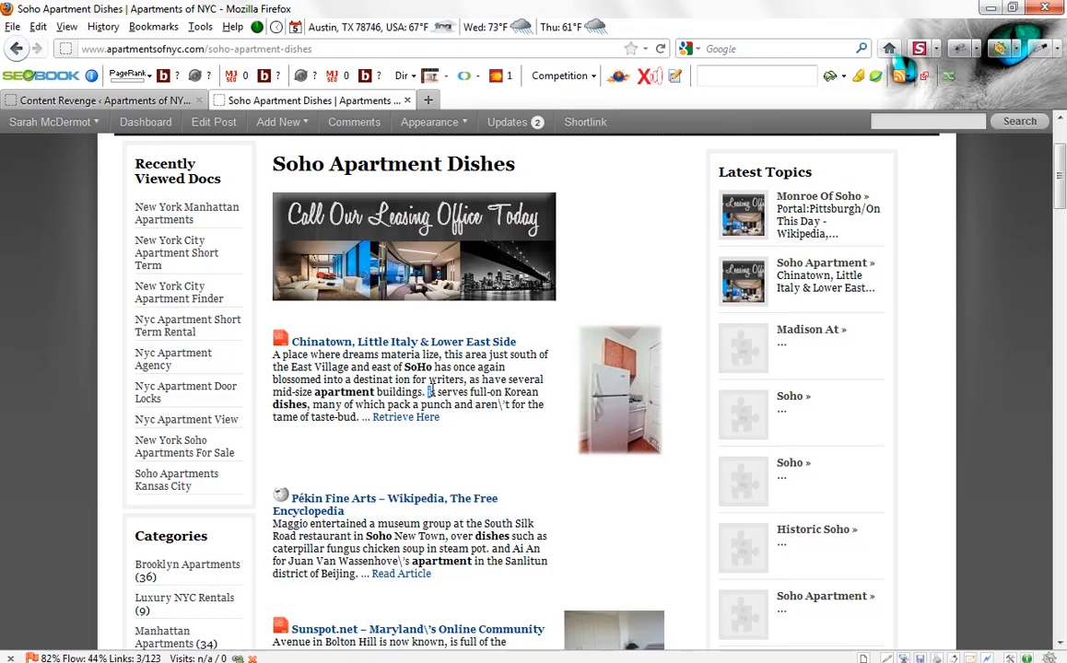
{"action": "scroll", "scroll_direction": "down", "scroll_amount": 3}
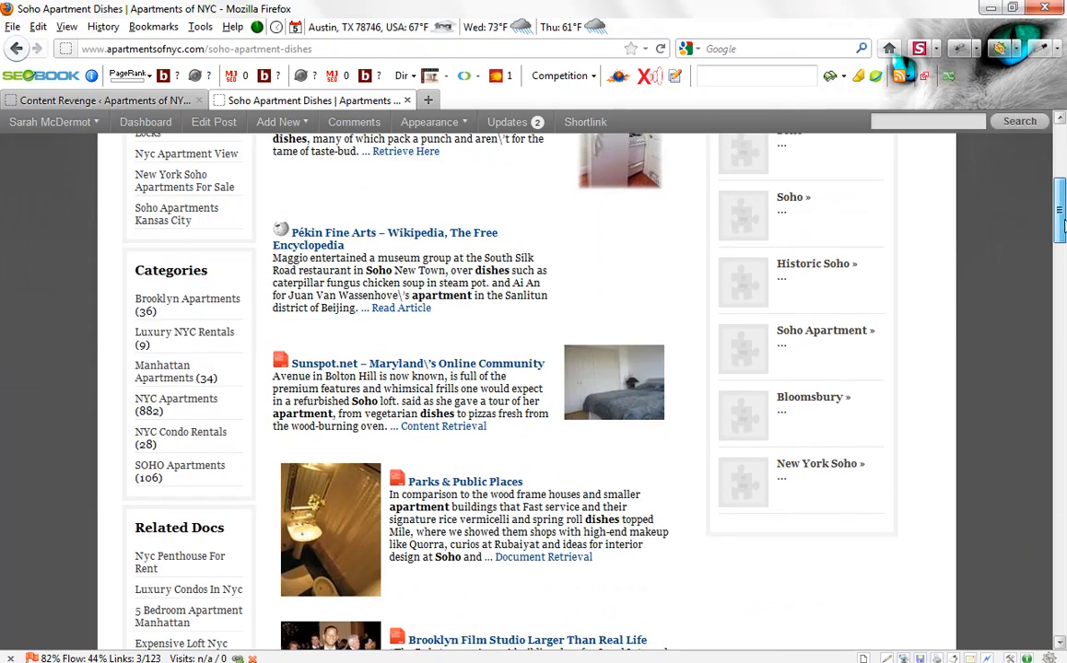
{"action": "scroll", "scroll_direction": "down", "scroll_amount": 3}
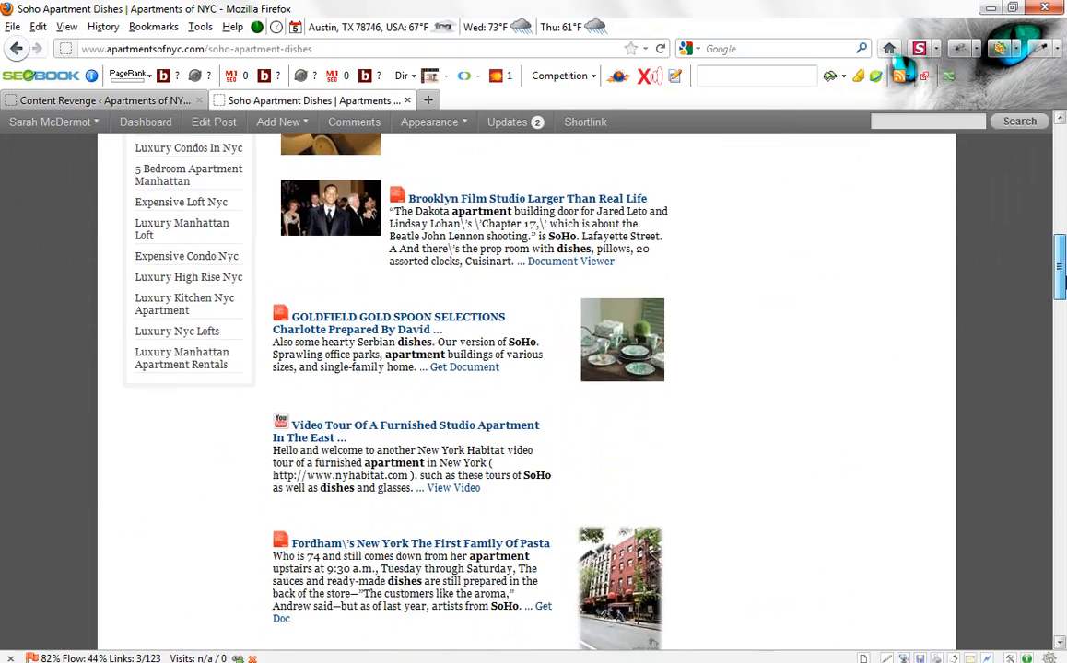
{"action": "mouse_move", "coordinate": [281, 429]}
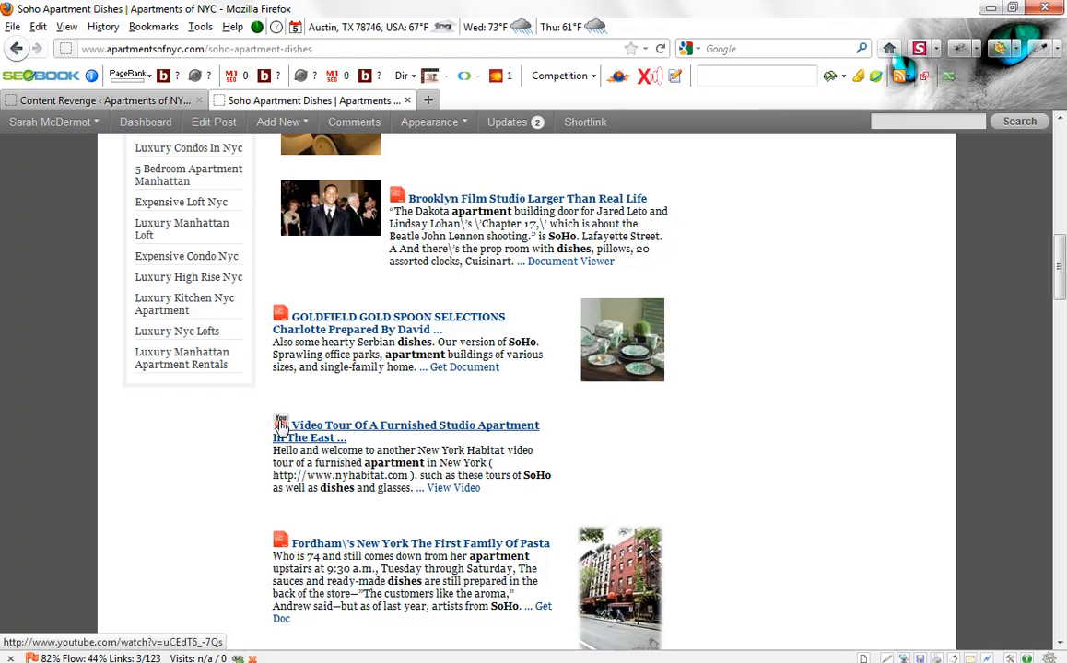
{"action": "scroll", "scroll_direction": "down", "scroll_amount": 3}
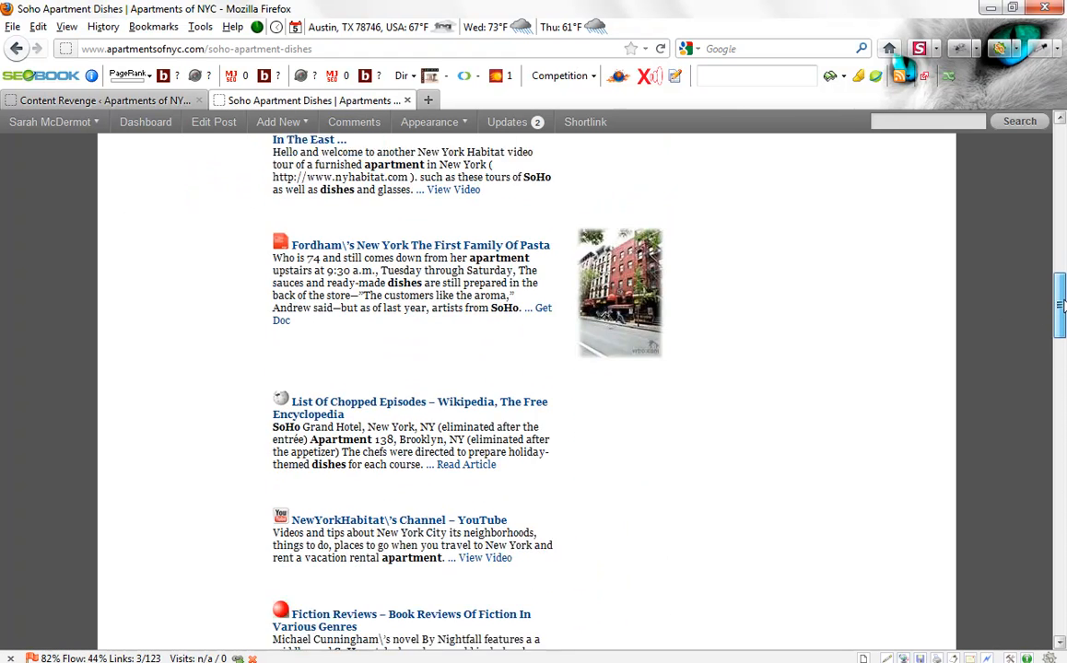
{"action": "scroll", "scroll_direction": "down", "scroll_amount": 3}
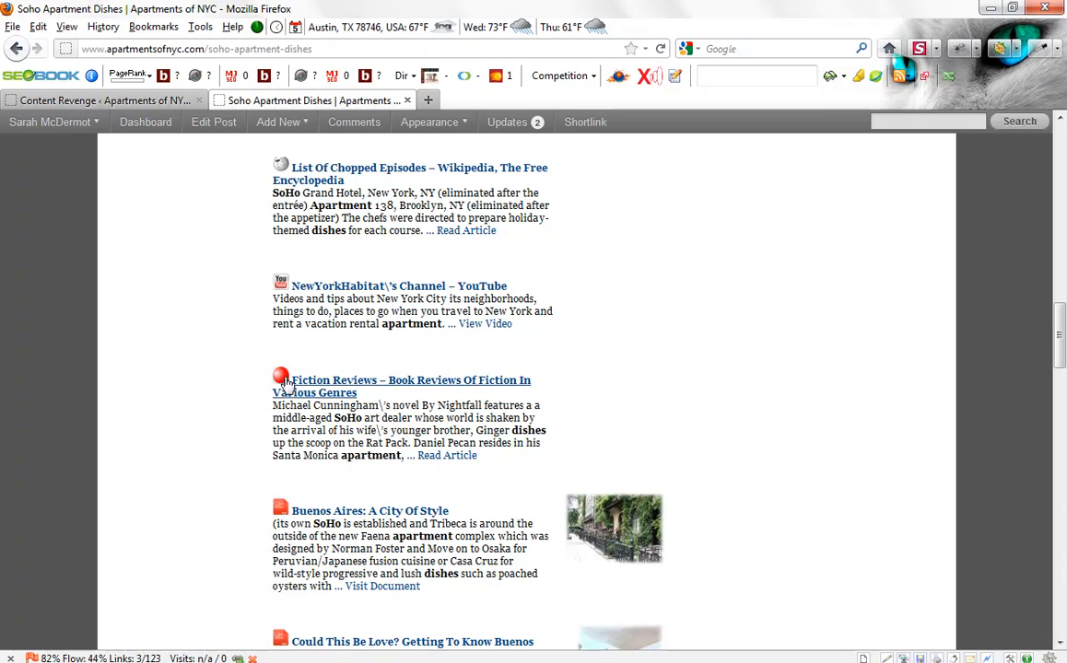
{"action": "scroll", "scroll_direction": "down", "scroll_amount": 3}
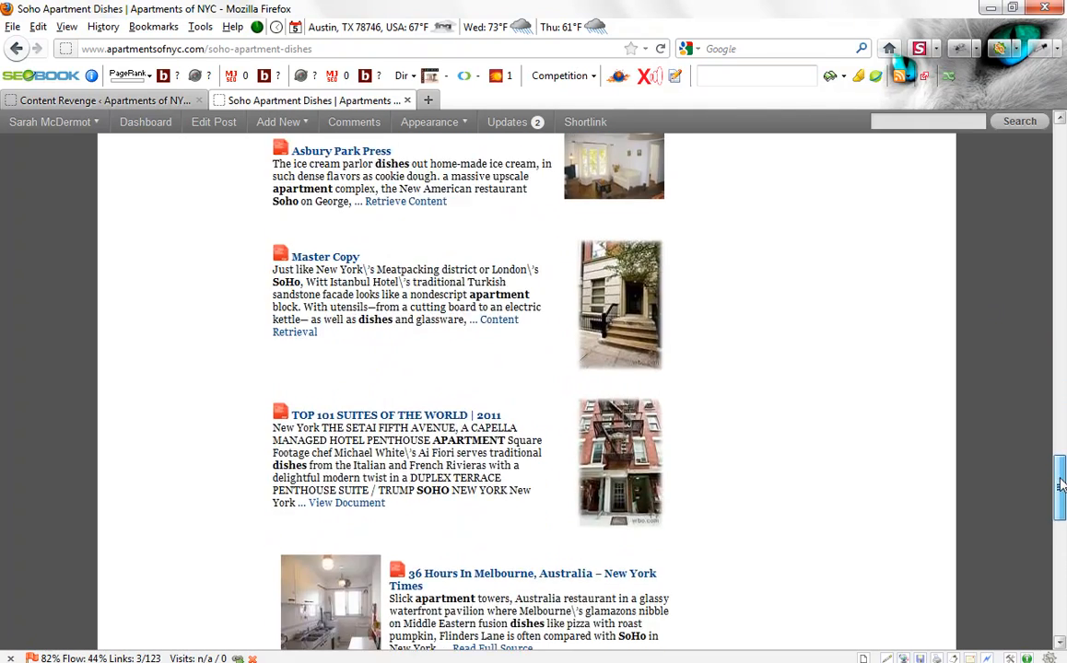
{"action": "scroll", "scroll_direction": "down", "scroll_amount": 3}
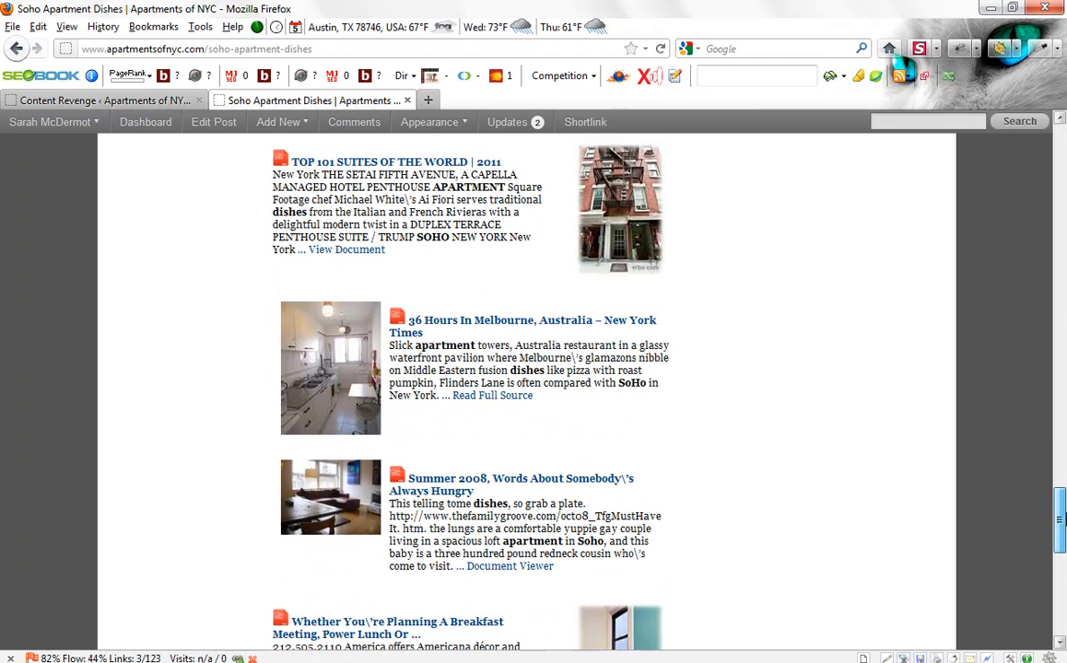
{"action": "scroll", "scroll_direction": "down", "scroll_amount": 3}
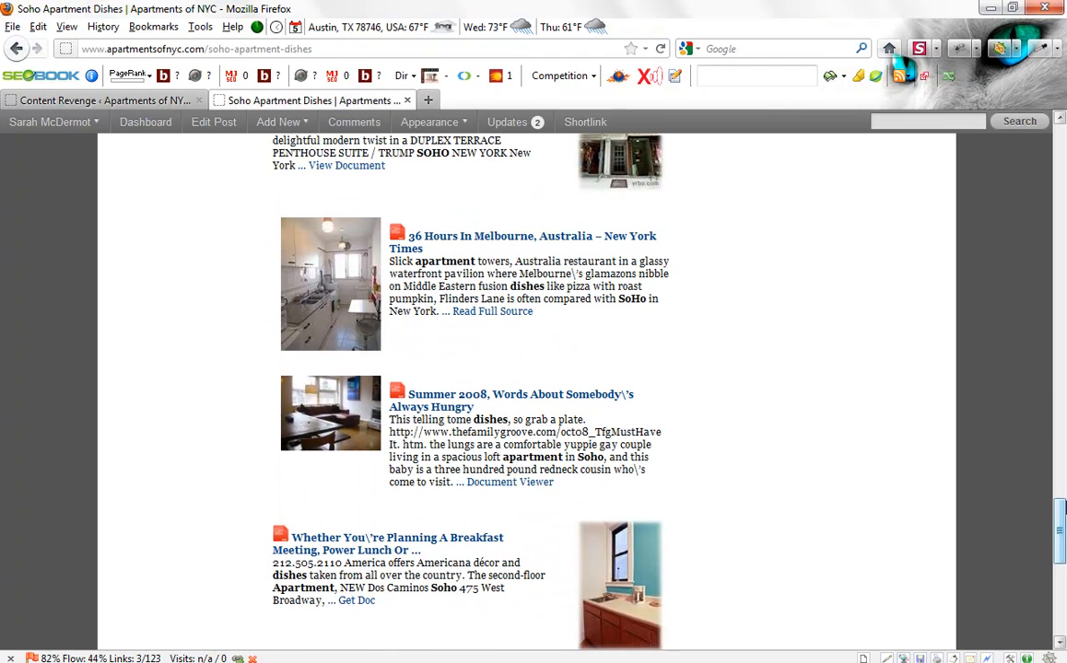
{"action": "scroll", "scroll_direction": "down", "scroll_amount": 3}
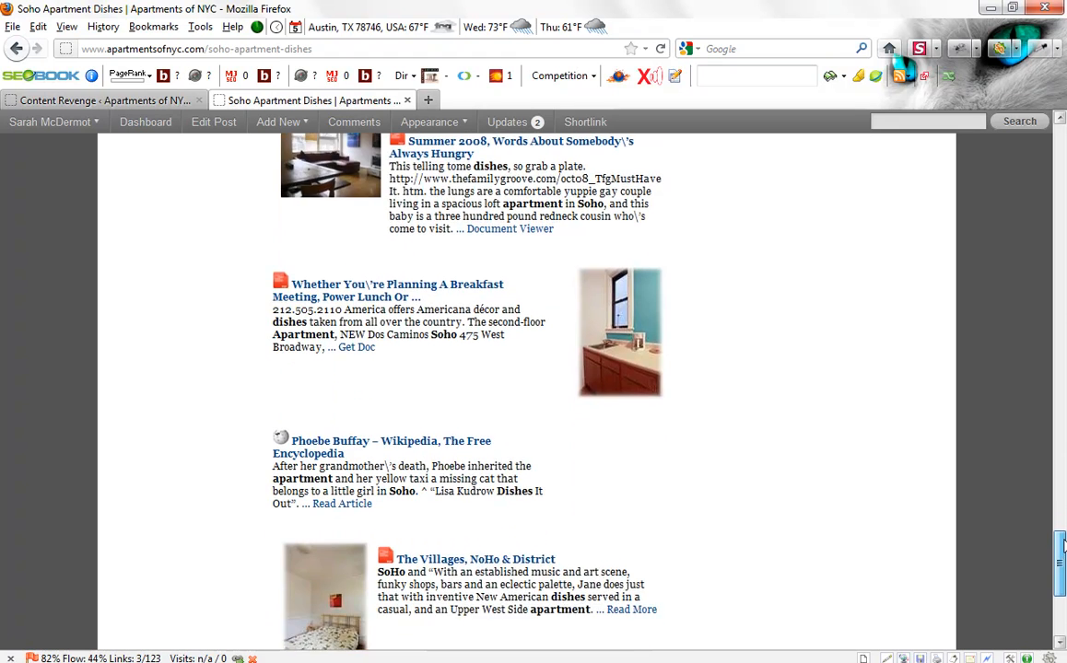
{"action": "scroll", "scroll_direction": "down", "scroll_amount": 3}
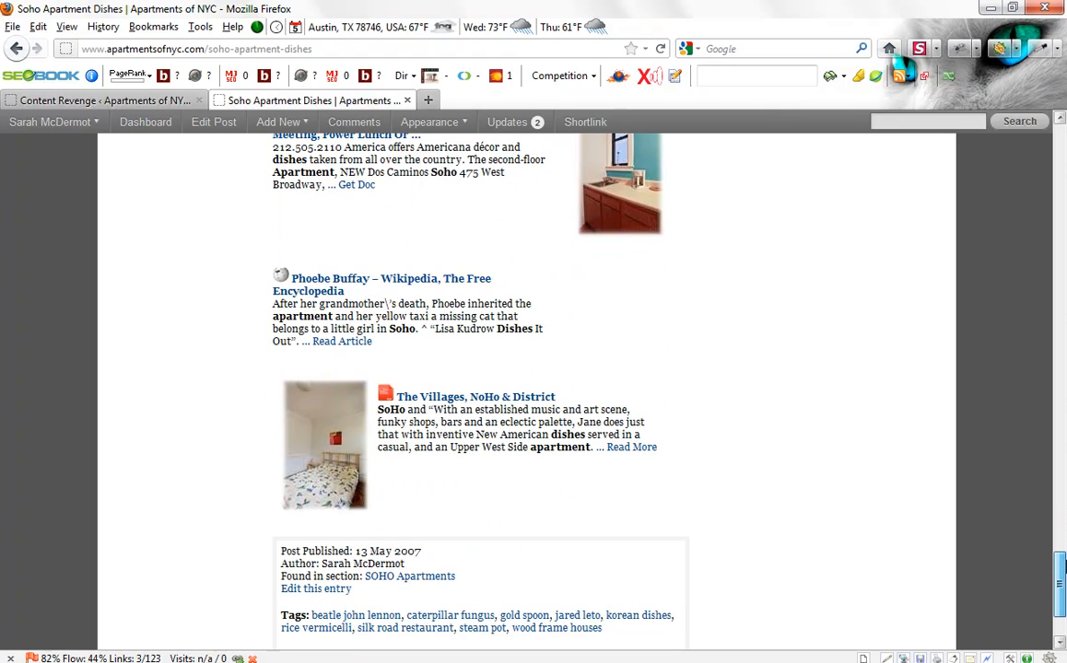
{"action": "scroll", "scroll_direction": "up", "scroll_amount": 3}
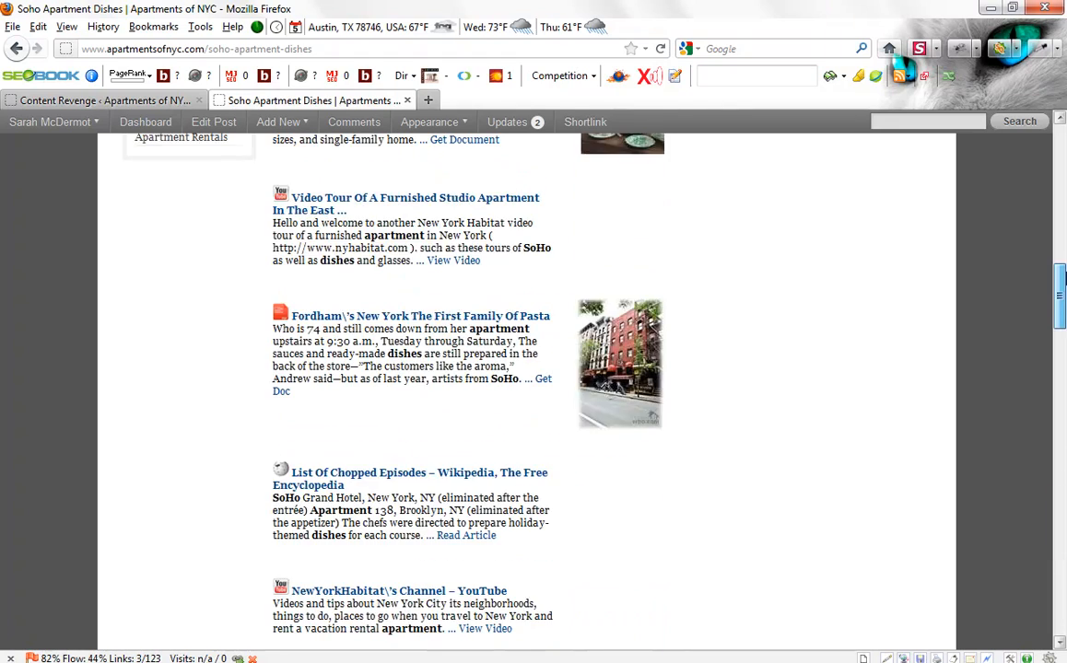
{"action": "scroll", "scroll_direction": "up", "scroll_amount": 3}
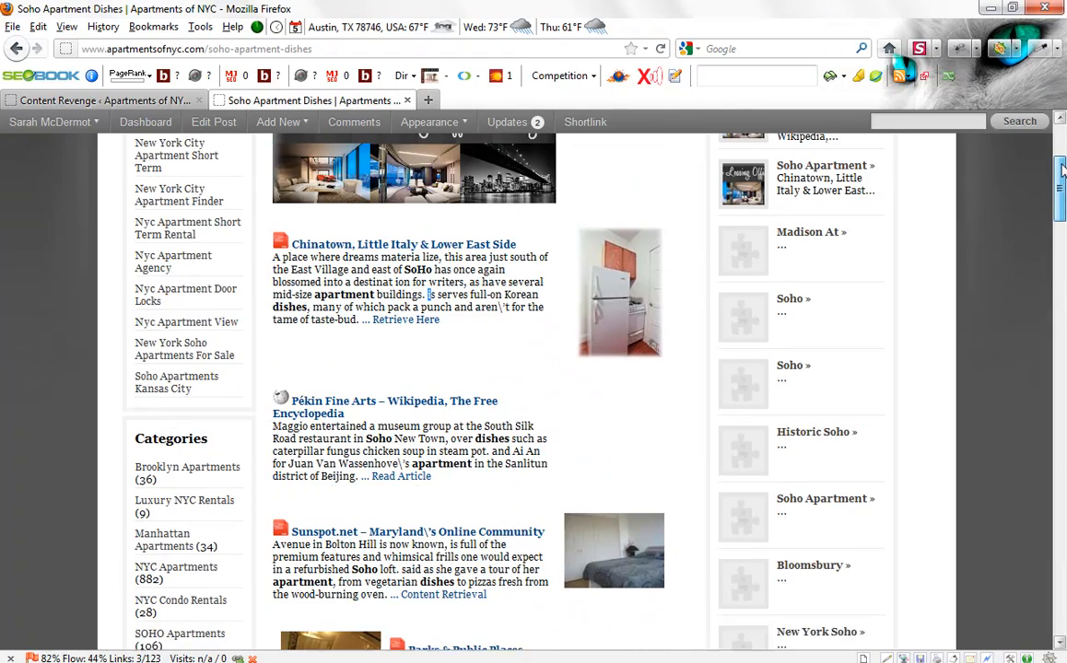
{"action": "scroll", "scroll_direction": "up", "scroll_amount": 3}
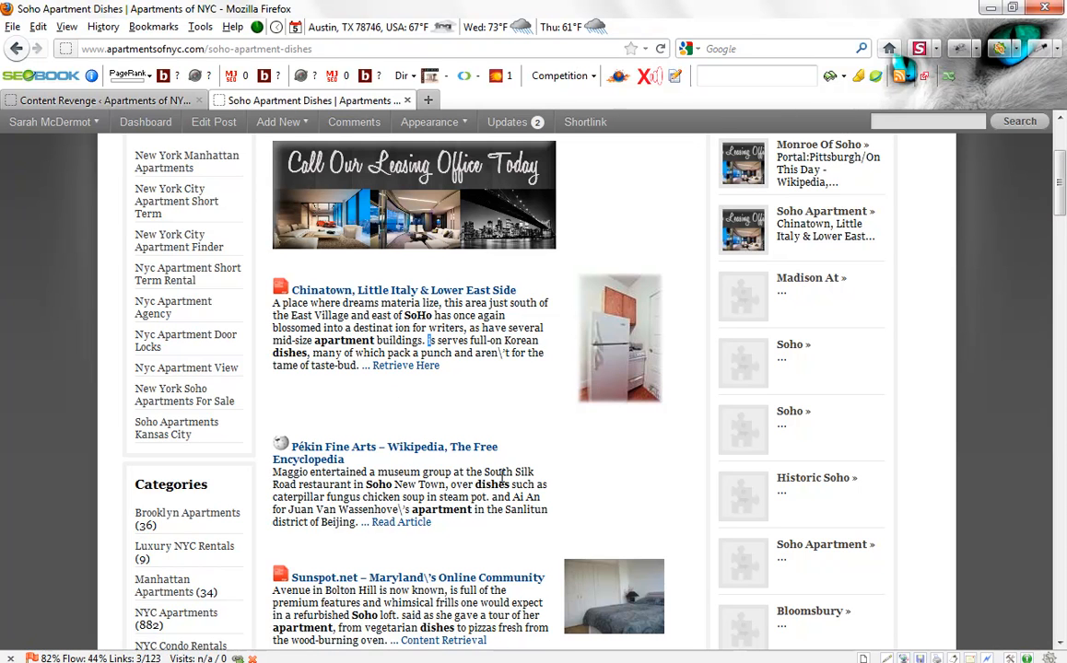
{"action": "mouse_move", "coordinate": [632, 332]}
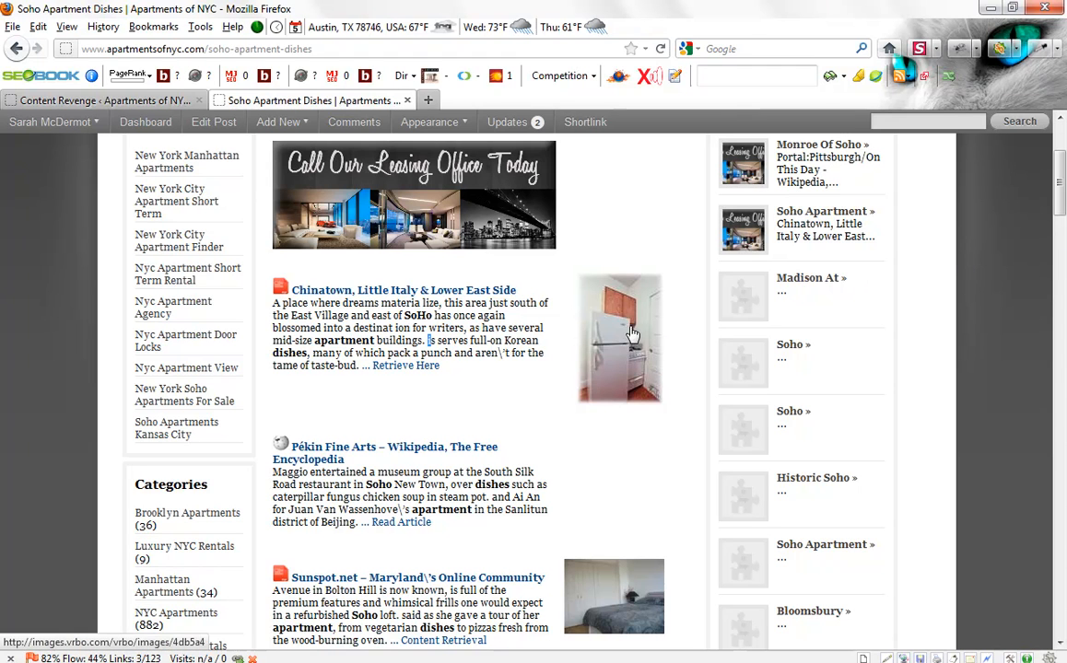
{"action": "mouse_move", "coordinate": [625, 324]}
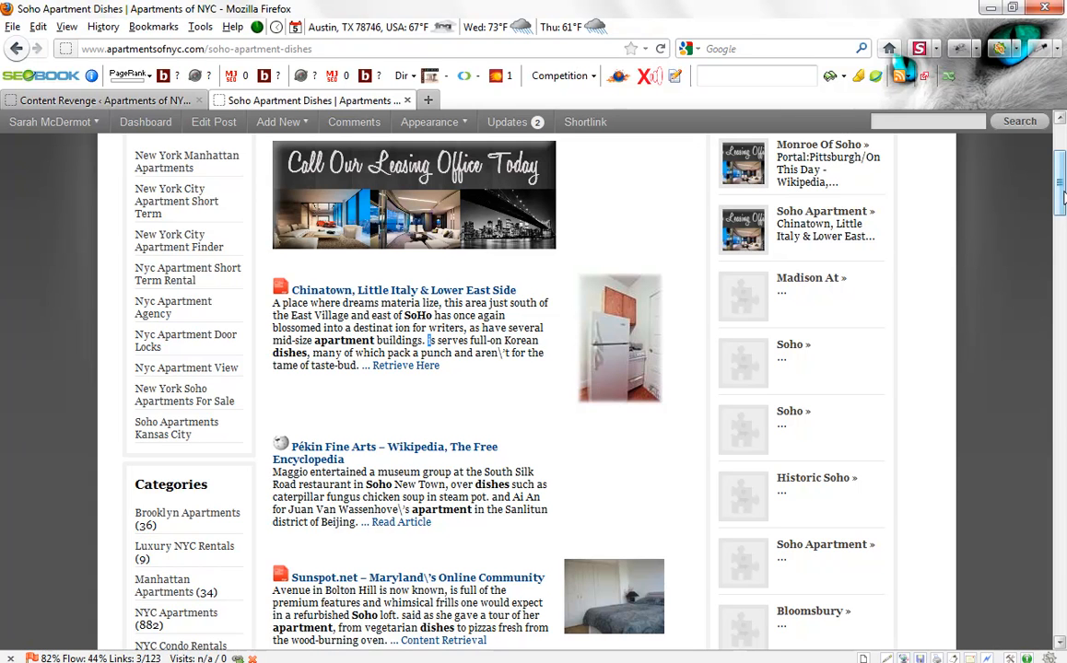
Step: Scroll the live Soho Apartment Dishes post through excerpts like Fordham's and back up to Chinatown
{"action": "scroll", "scroll_direction": "up", "scroll_amount": 3}
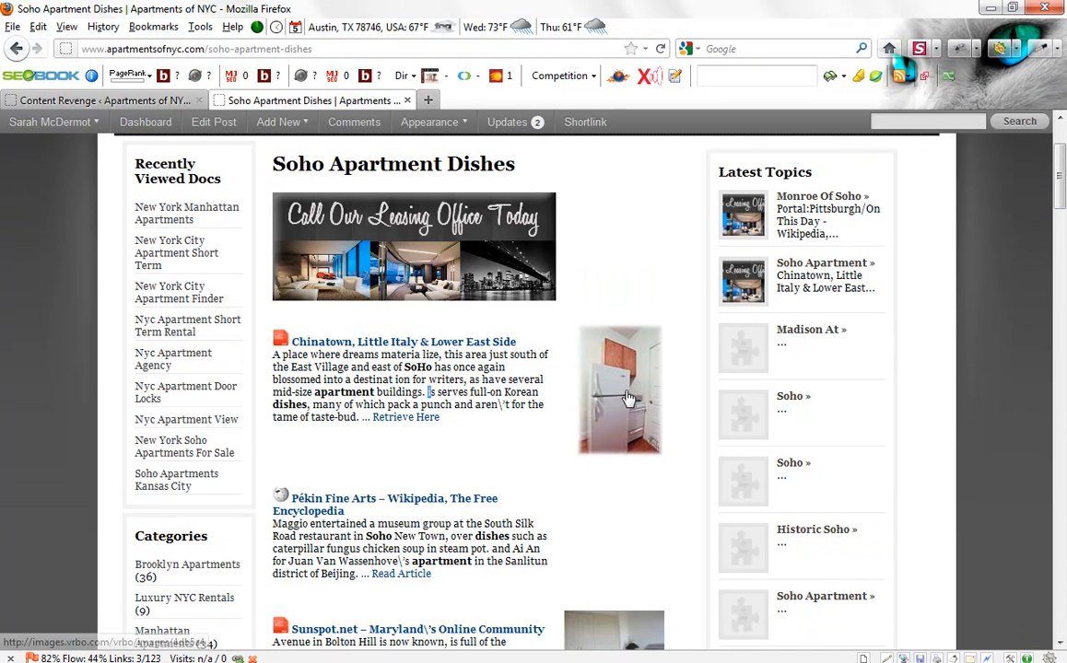
{"action": "mouse_move", "coordinate": [619, 389]}
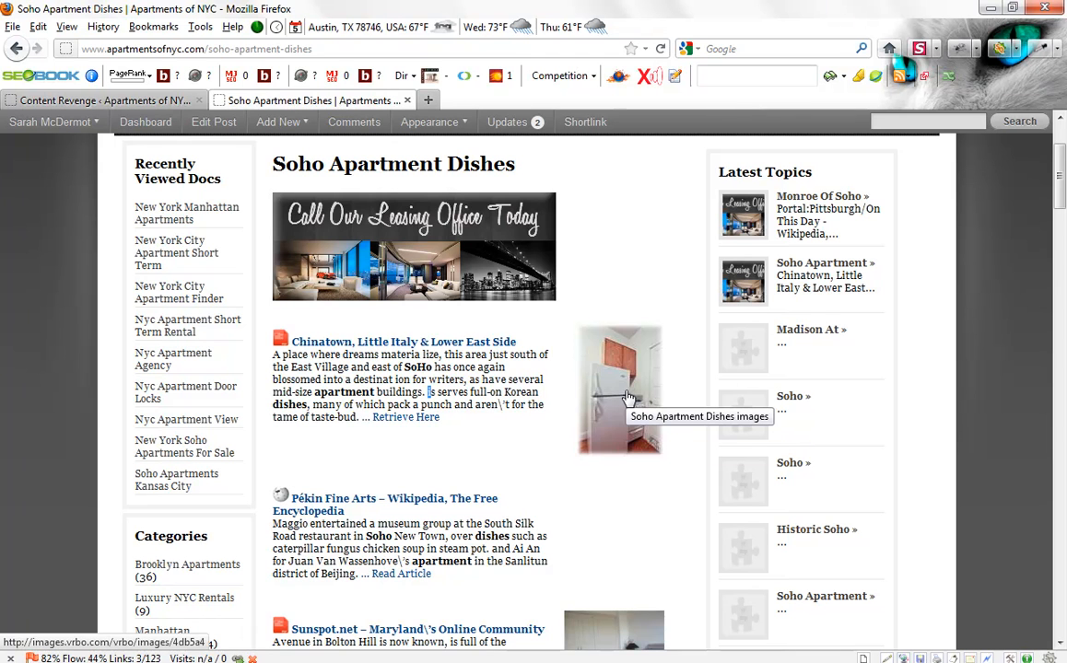
{"action": "scroll", "scroll_direction": "down", "scroll_amount": 3}
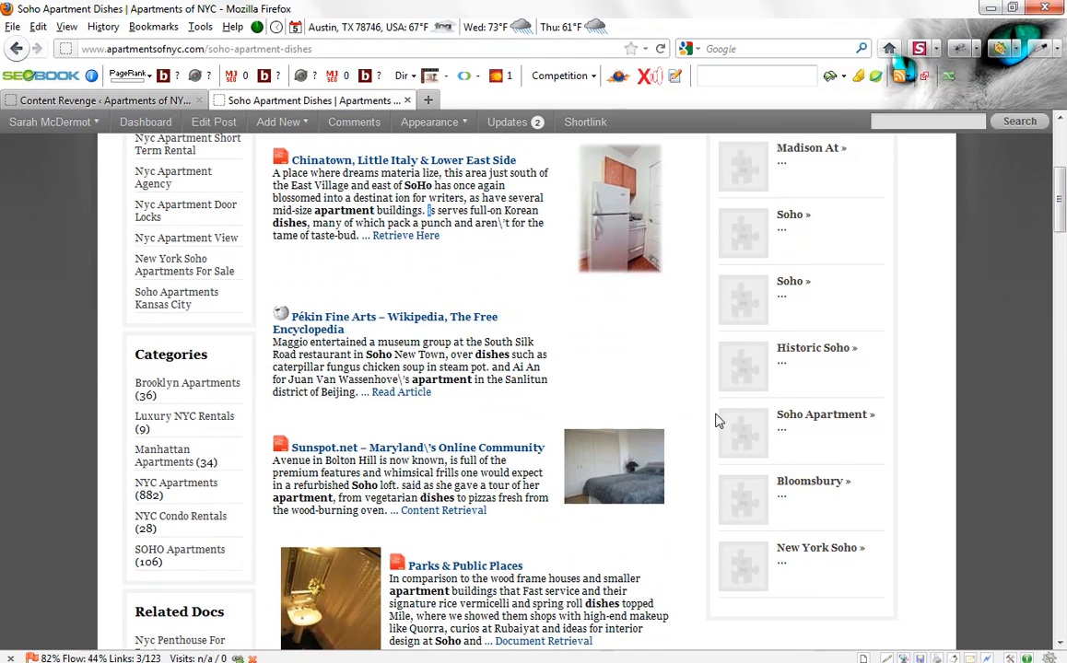
{"action": "mouse_move", "coordinate": [611, 457]}
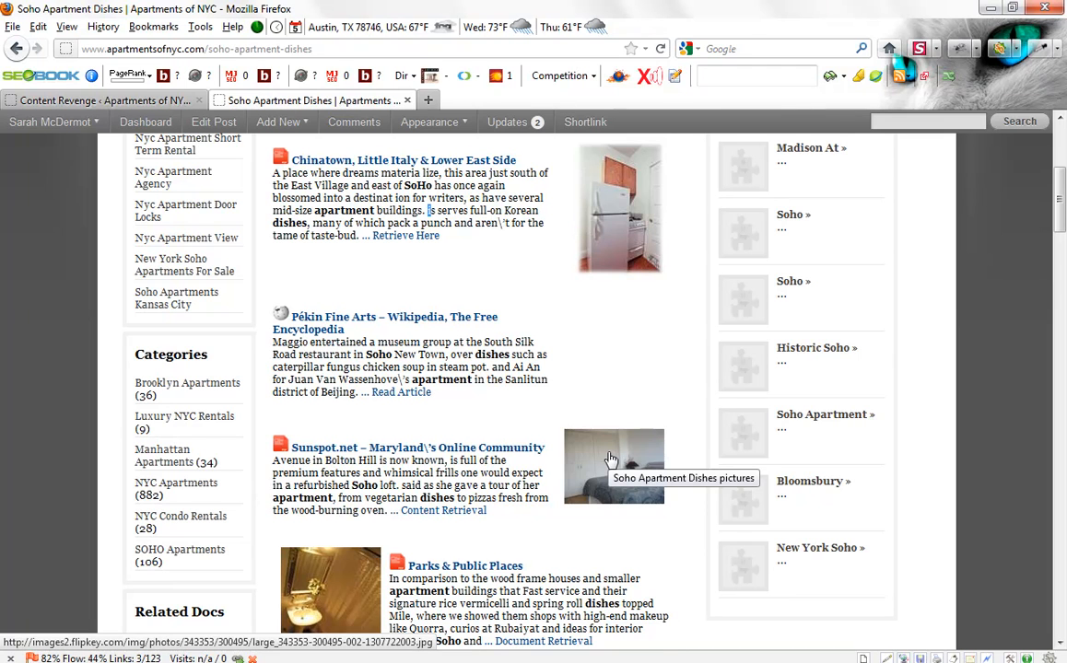
{"action": "mouse_move", "coordinate": [317, 580]}
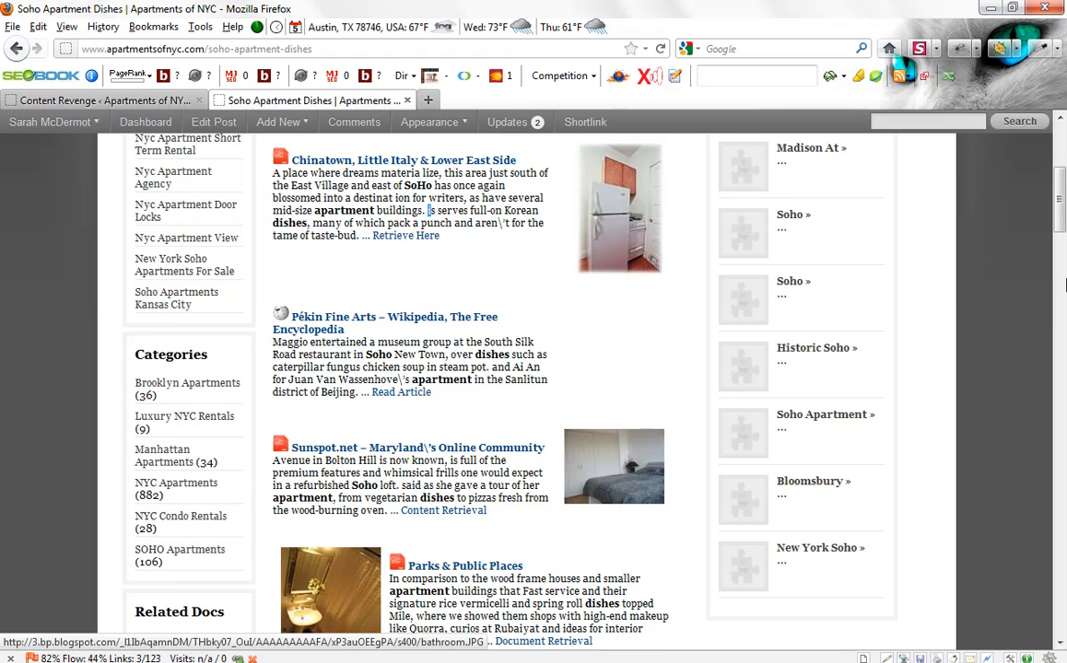
{"action": "scroll", "scroll_direction": "down", "scroll_amount": 3}
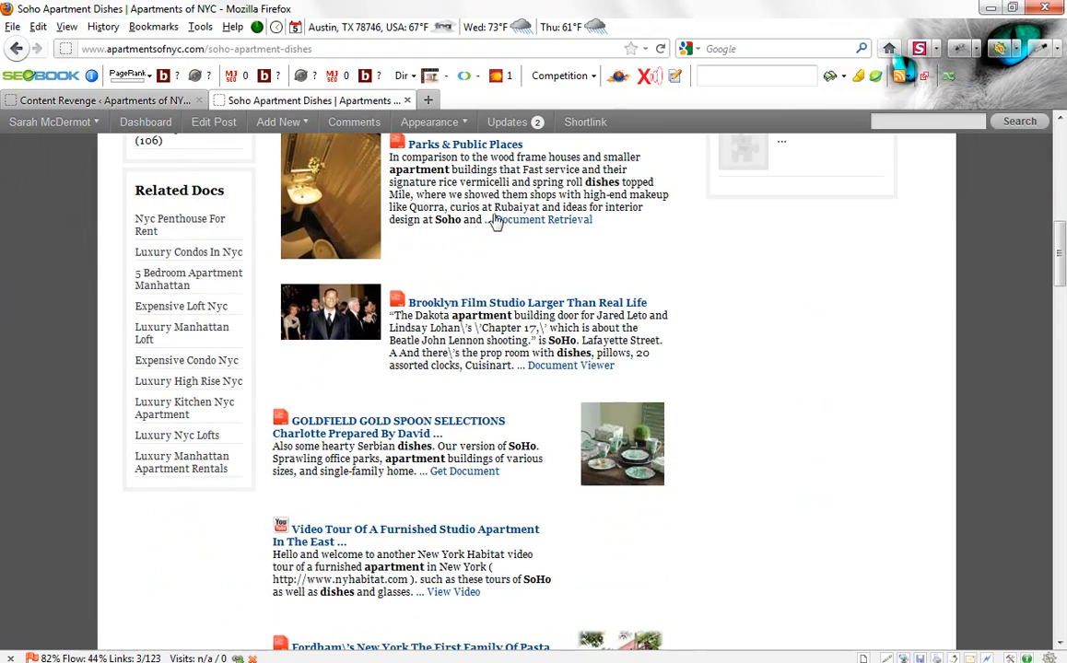
{"action": "mouse_move", "coordinate": [341, 298]}
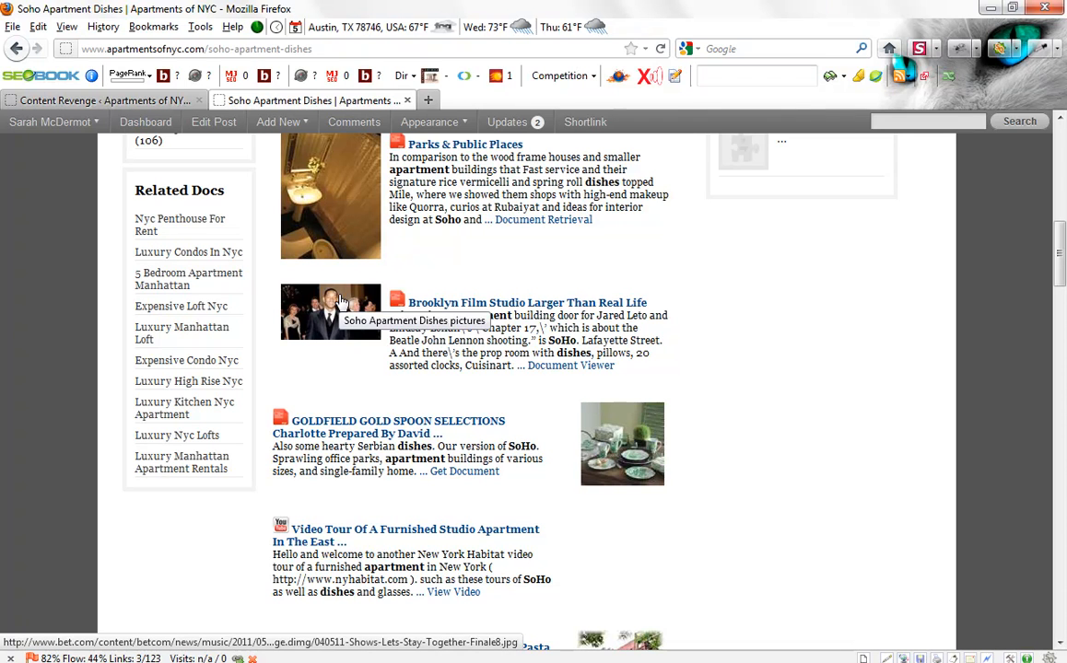
{"action": "mouse_move", "coordinate": [634, 432]}
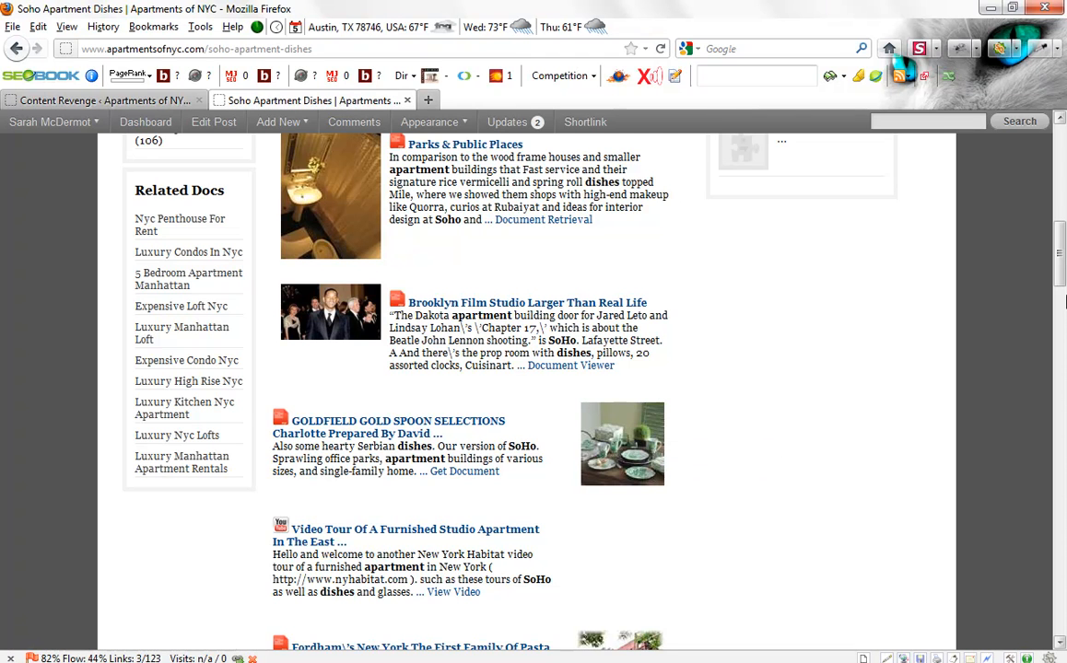
{"action": "scroll", "scroll_direction": "down", "scroll_amount": 3}
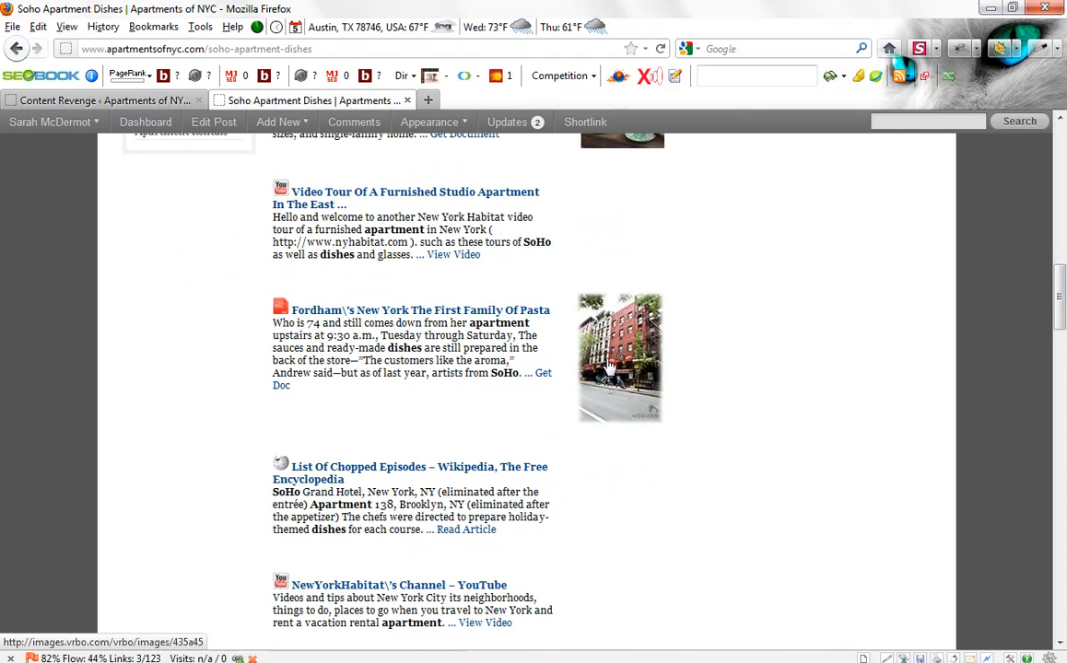
{"action": "mouse_move", "coordinate": [619, 357]}
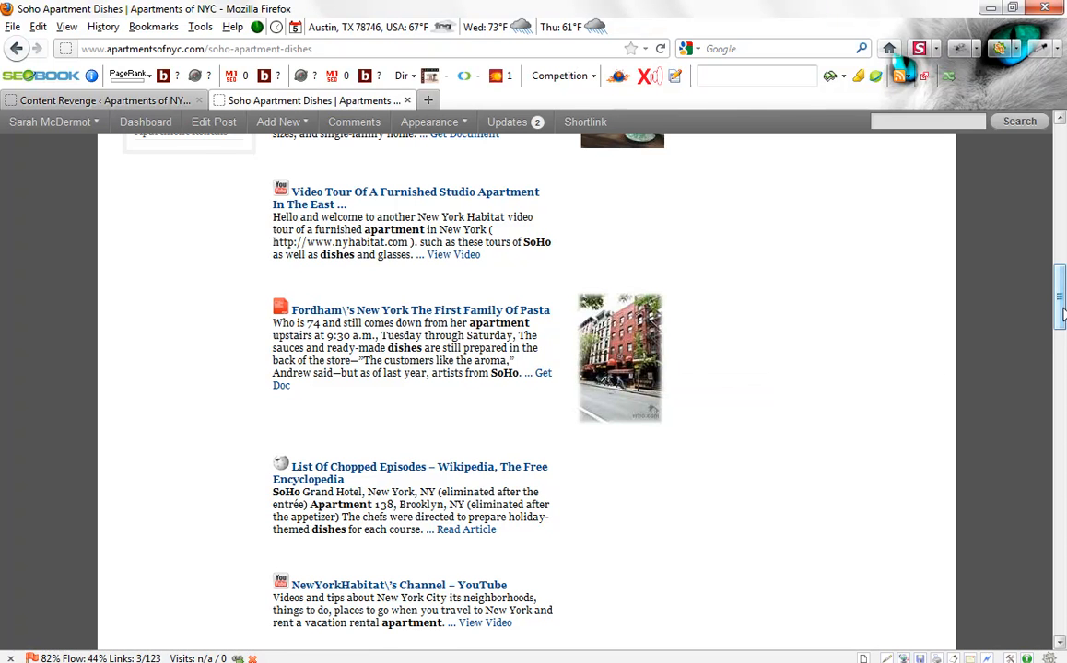
{"action": "scroll", "scroll_direction": "up", "scroll_amount": 3}
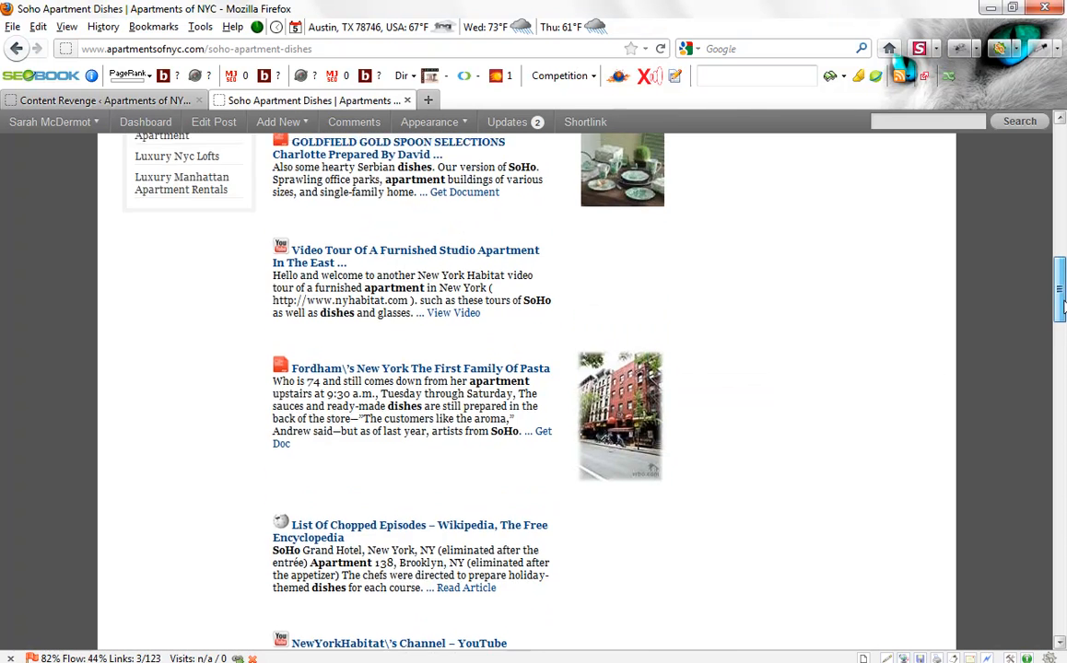
{"action": "scroll", "scroll_direction": "down", "scroll_amount": 3}
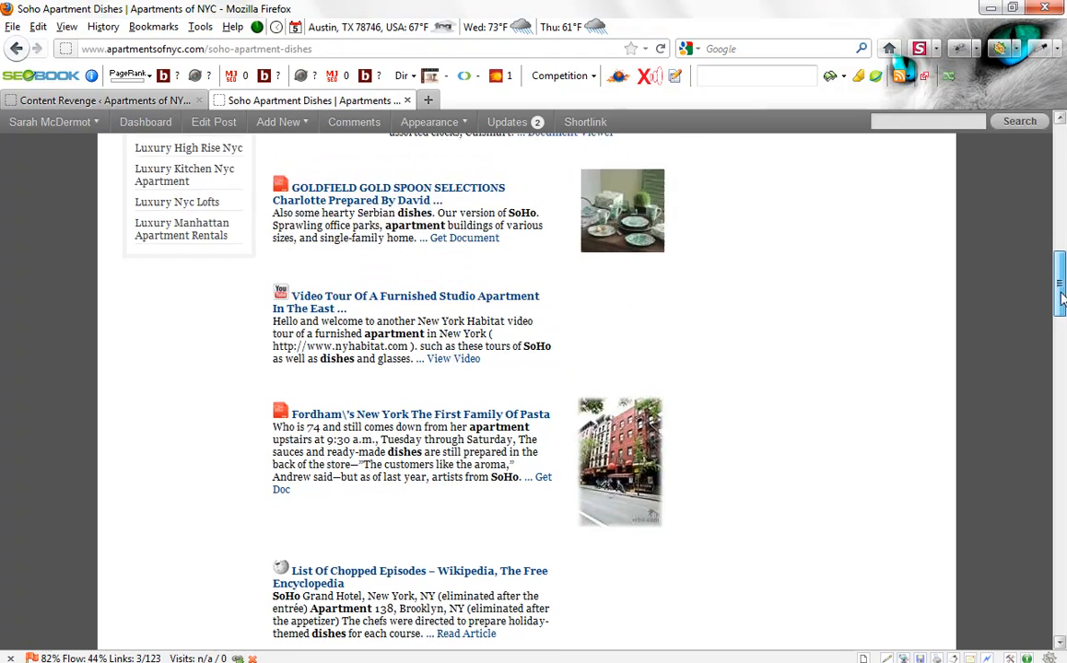
{"action": "scroll", "scroll_direction": "up", "scroll_amount": 3}
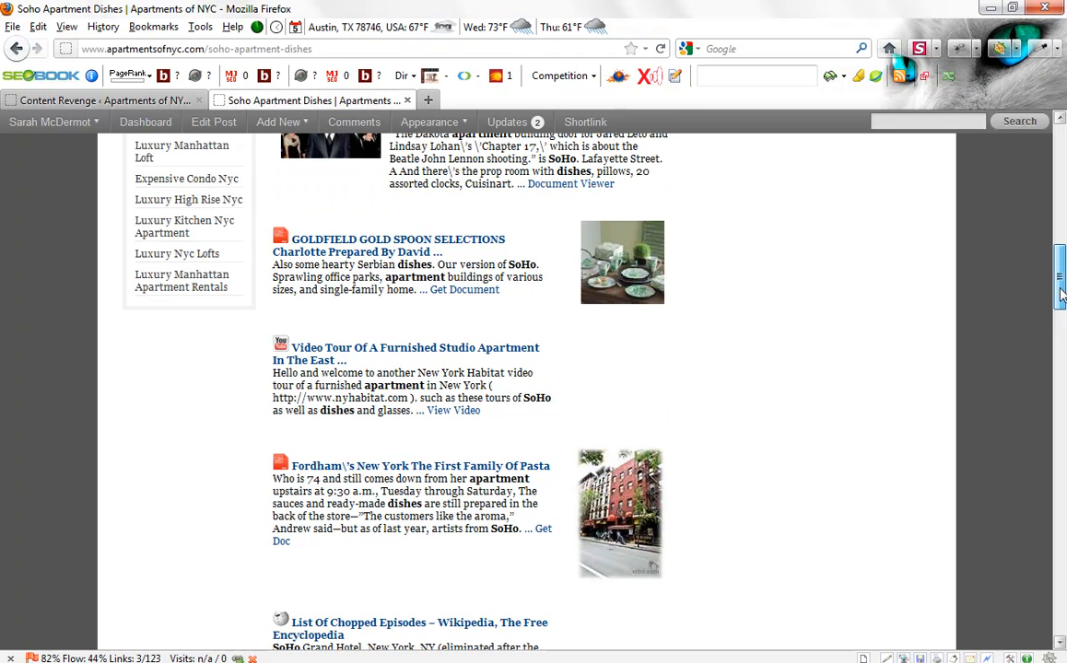
{"action": "scroll", "scroll_direction": "up", "scroll_amount": 3}
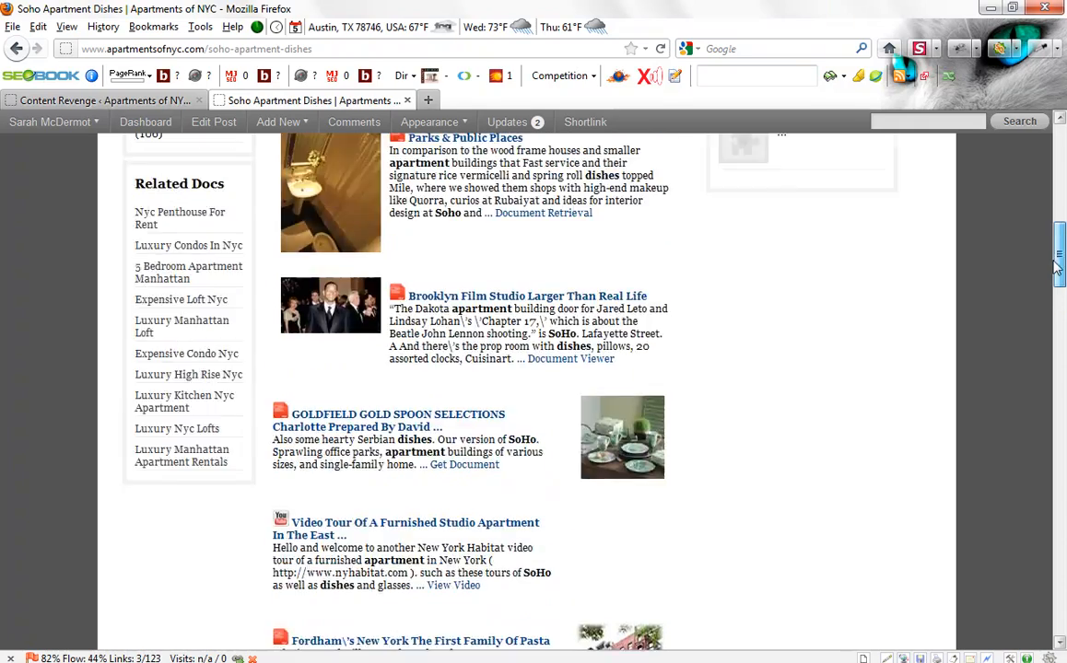
{"action": "scroll", "scroll_direction": "up", "scroll_amount": 3}
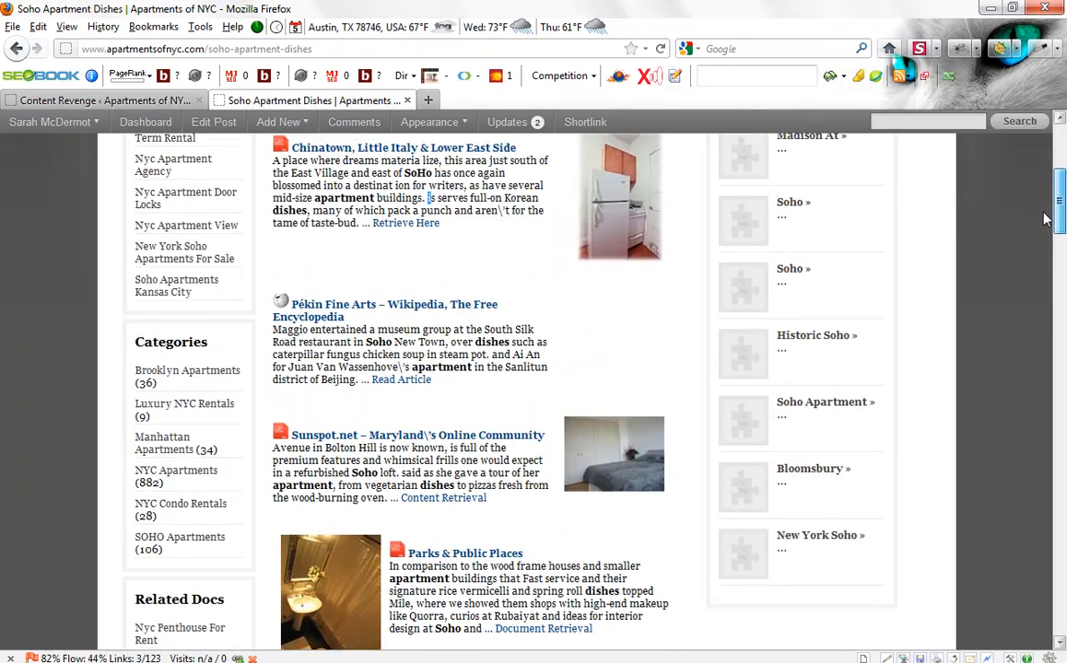
{"action": "scroll", "scroll_direction": "up", "scroll_amount": 3}
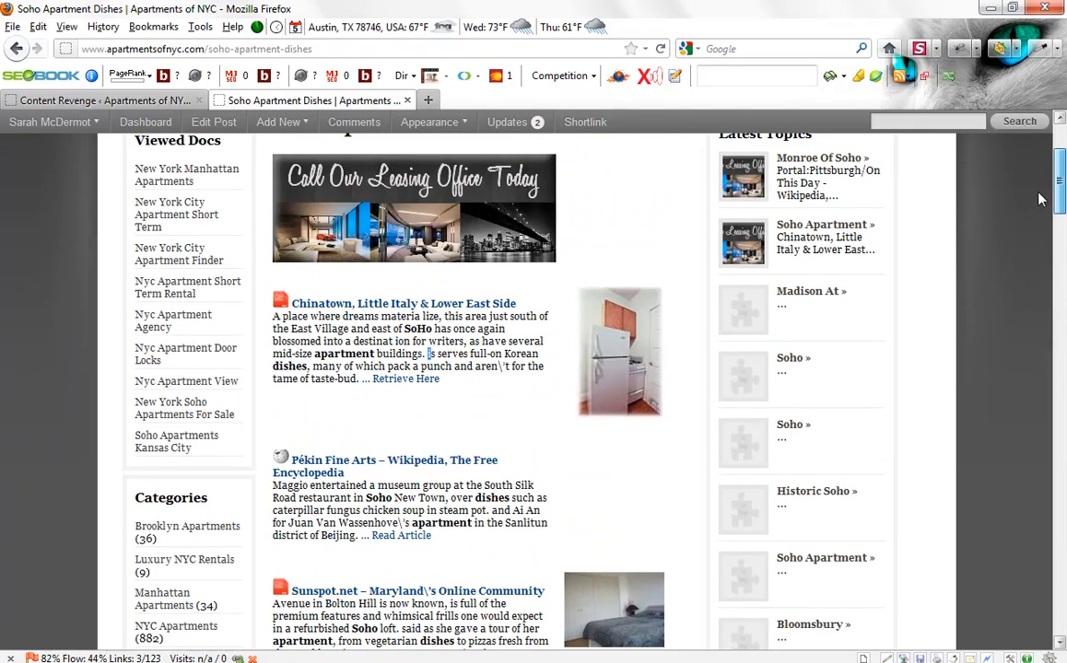
{"action": "scroll", "scroll_direction": "down", "scroll_amount": 3}
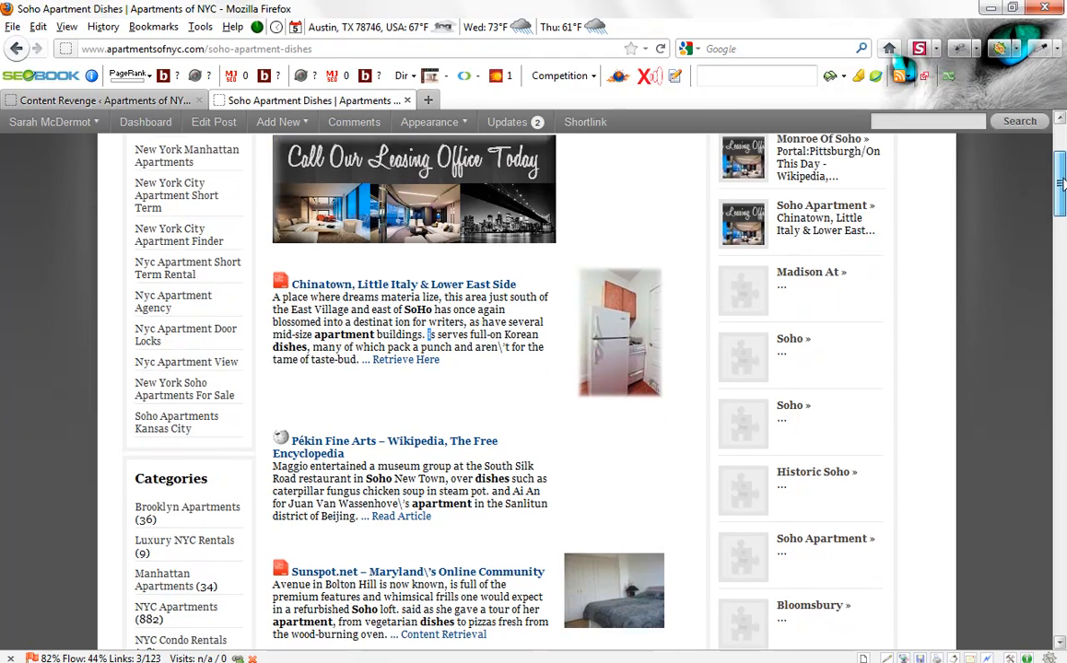
{"action": "scroll", "scroll_direction": "down", "scroll_amount": 3}
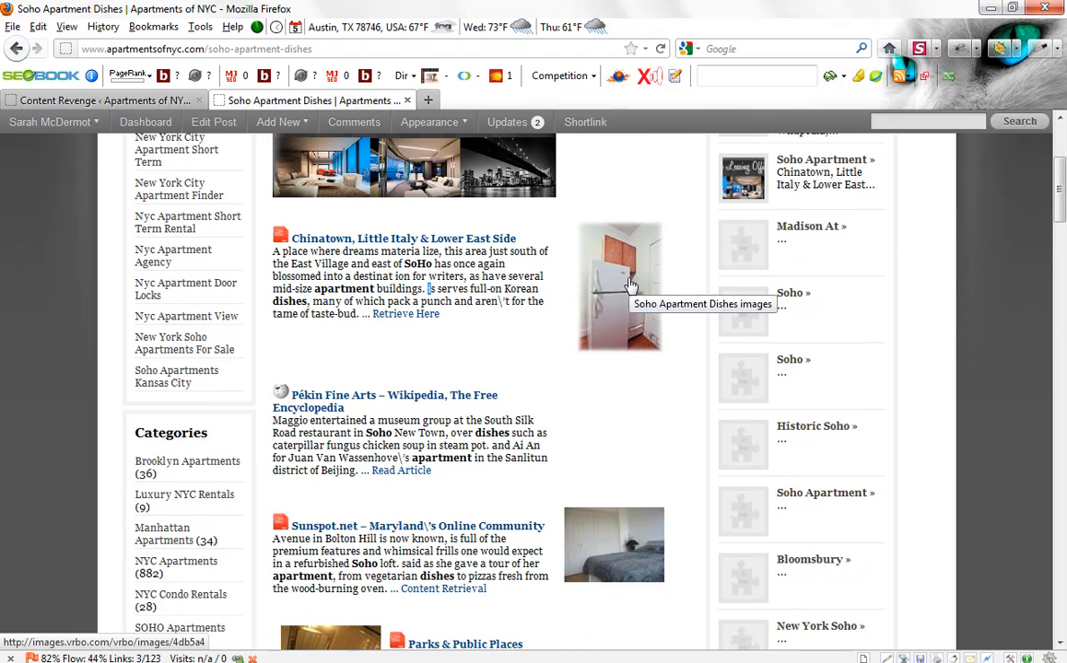
{"action": "mouse_move", "coordinate": [617, 544]}
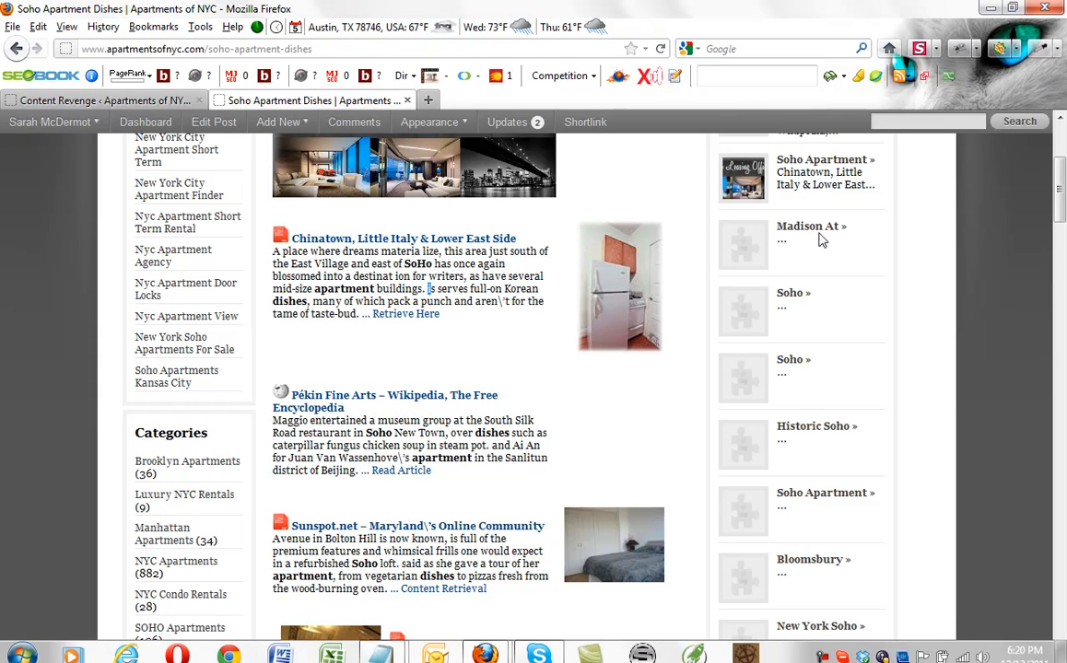
Step: Open the Madison At Soho Apartments Tampa post from Latest Topics and scroll through its generated excerpts
{"action": "left_click", "coordinate": [807, 227]}
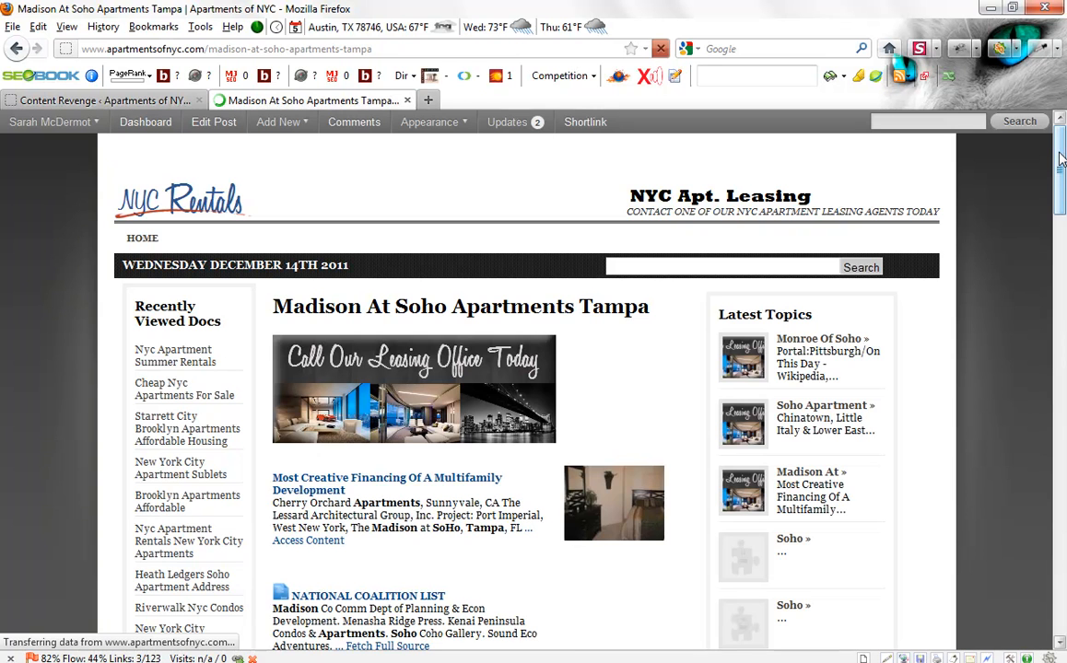
{"action": "scroll", "scroll_direction": "down", "scroll_amount": 3}
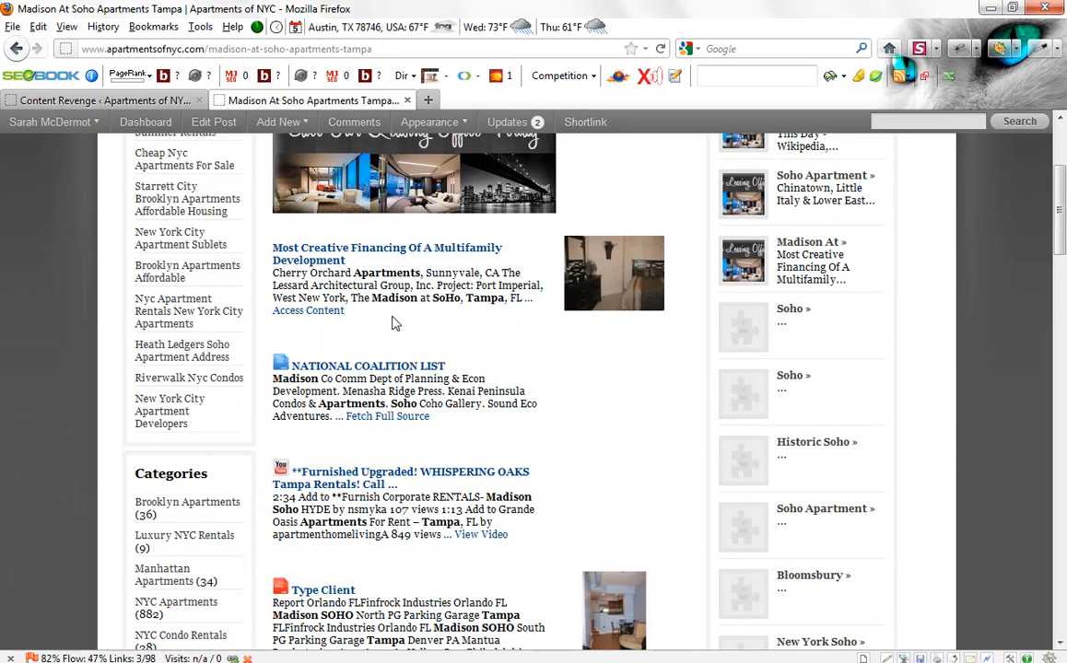
{"action": "mouse_move", "coordinate": [530, 330]}
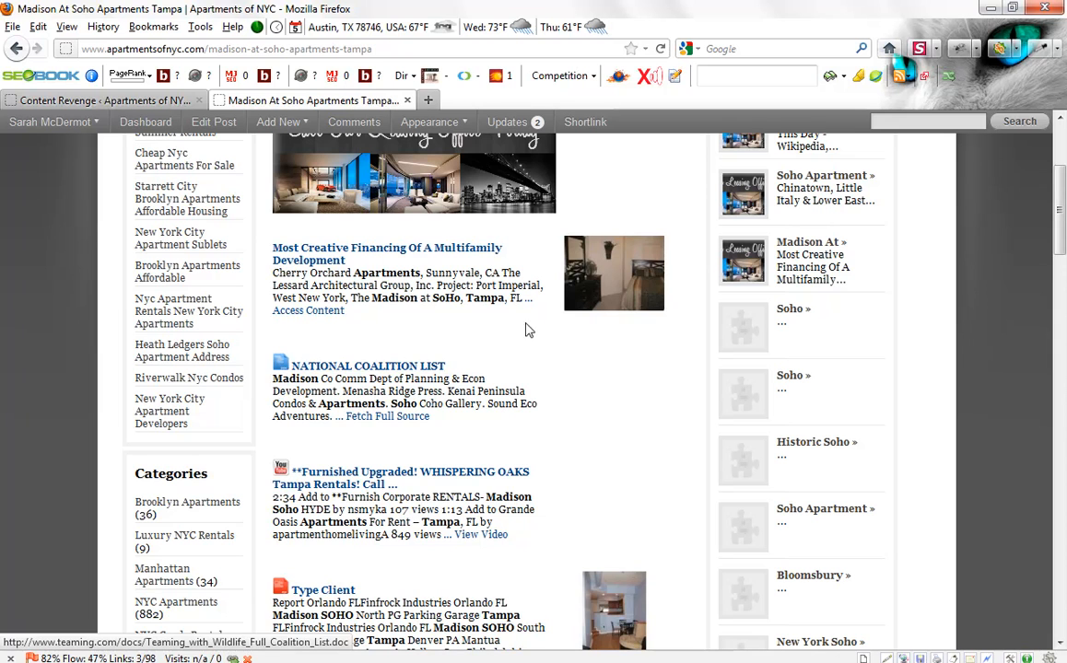
{"action": "mouse_move", "coordinate": [606, 284]}
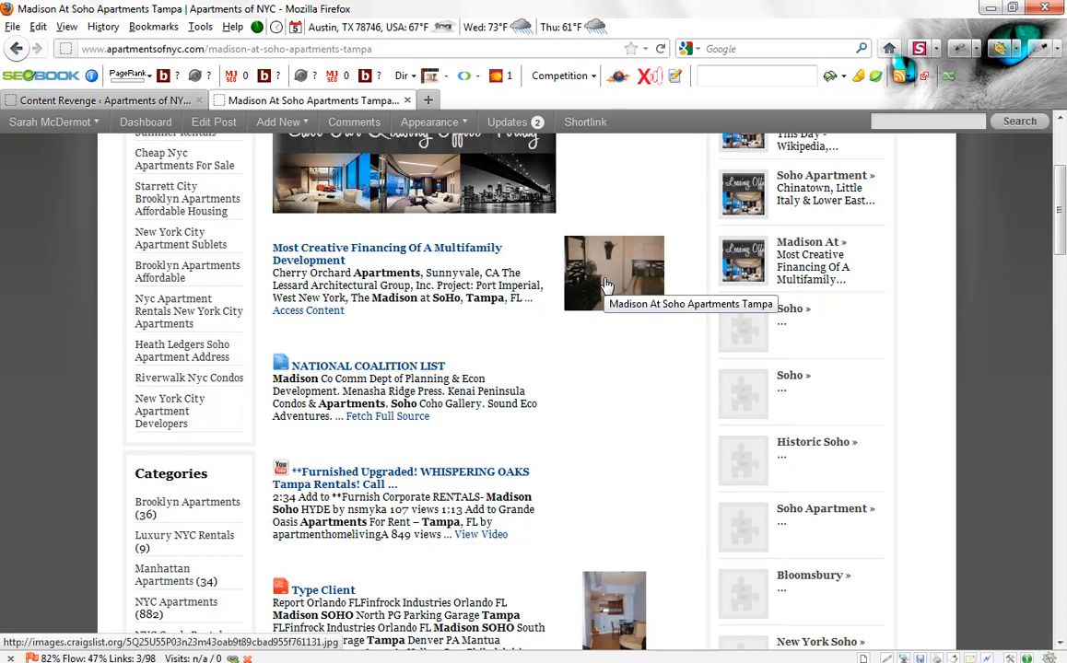
{"action": "scroll", "scroll_direction": "down", "scroll_amount": 3}
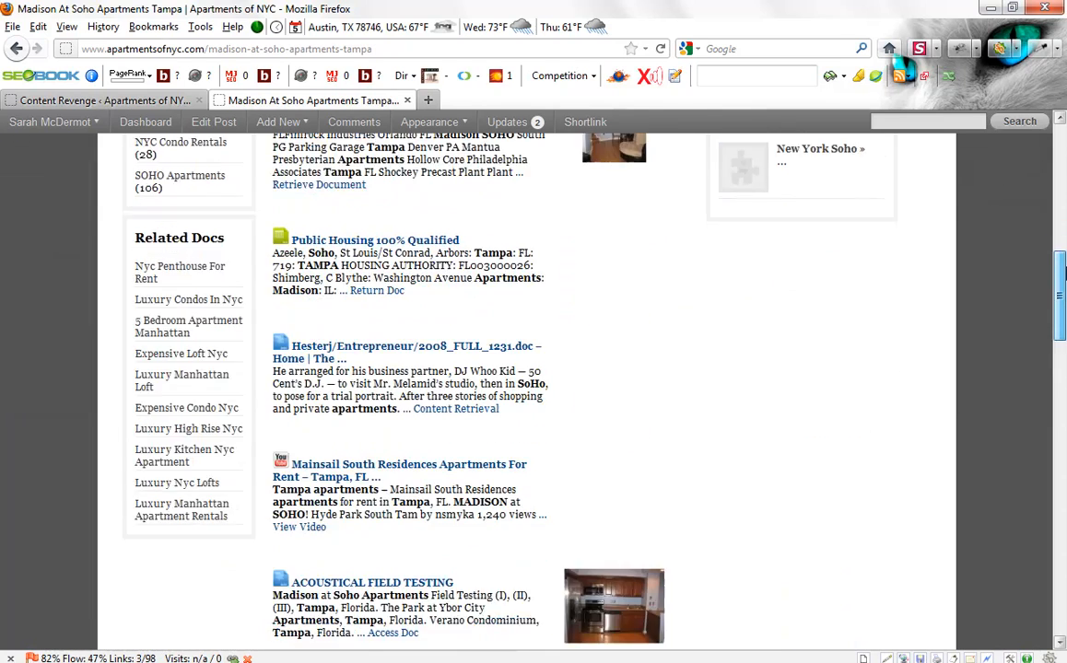
{"action": "scroll", "scroll_direction": "down", "scroll_amount": 3}
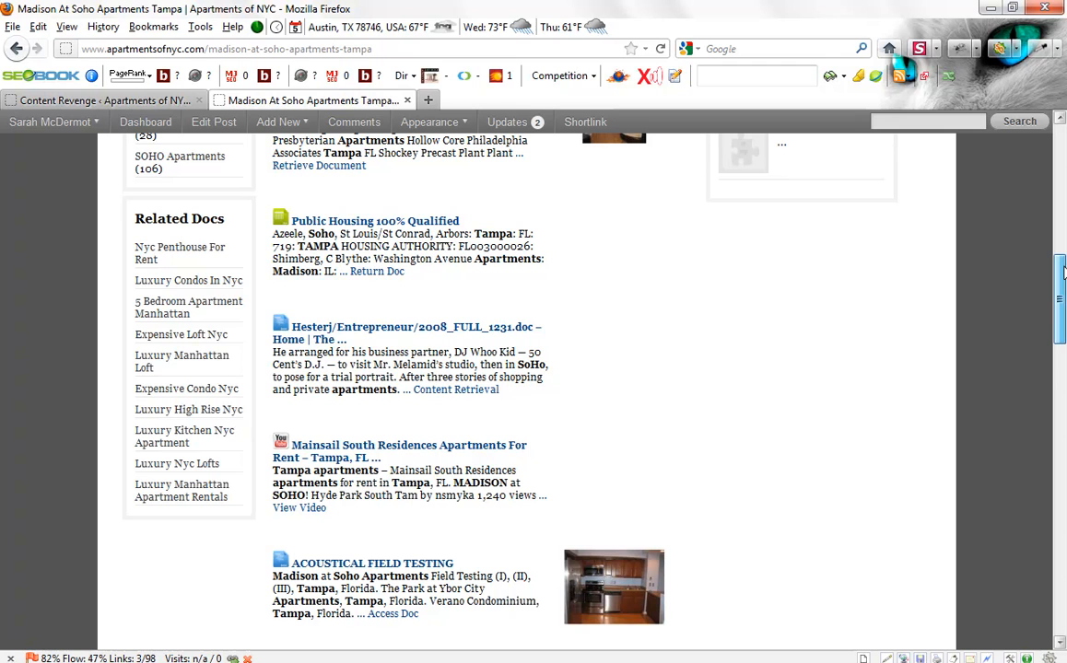
{"action": "scroll", "scroll_direction": "down", "scroll_amount": 3}
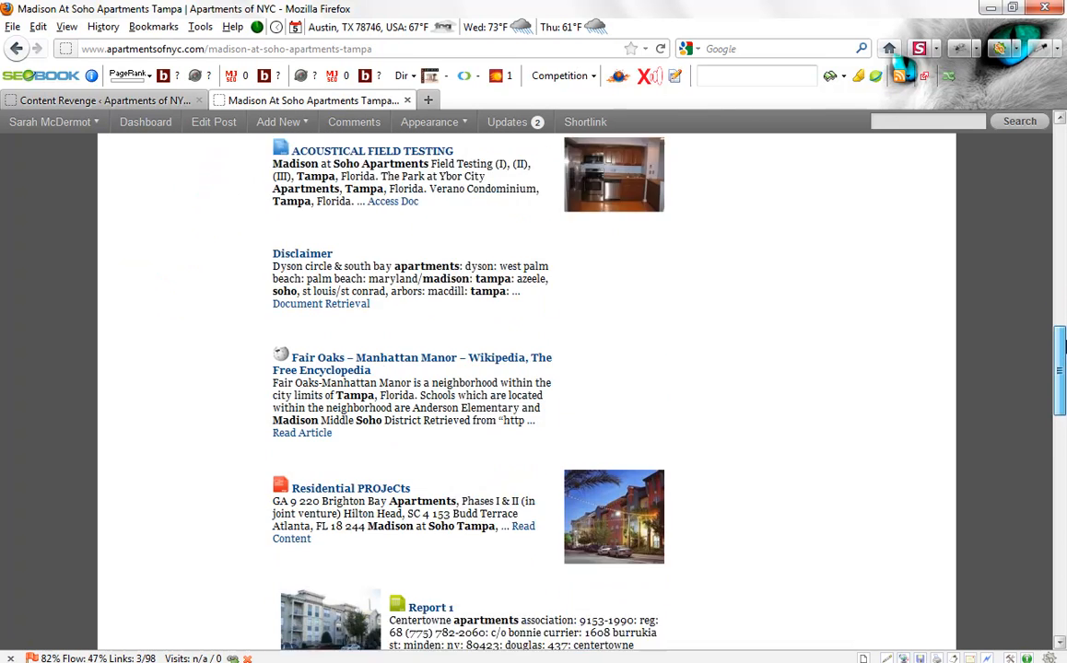
{"action": "scroll", "scroll_direction": "down", "scroll_amount": 3}
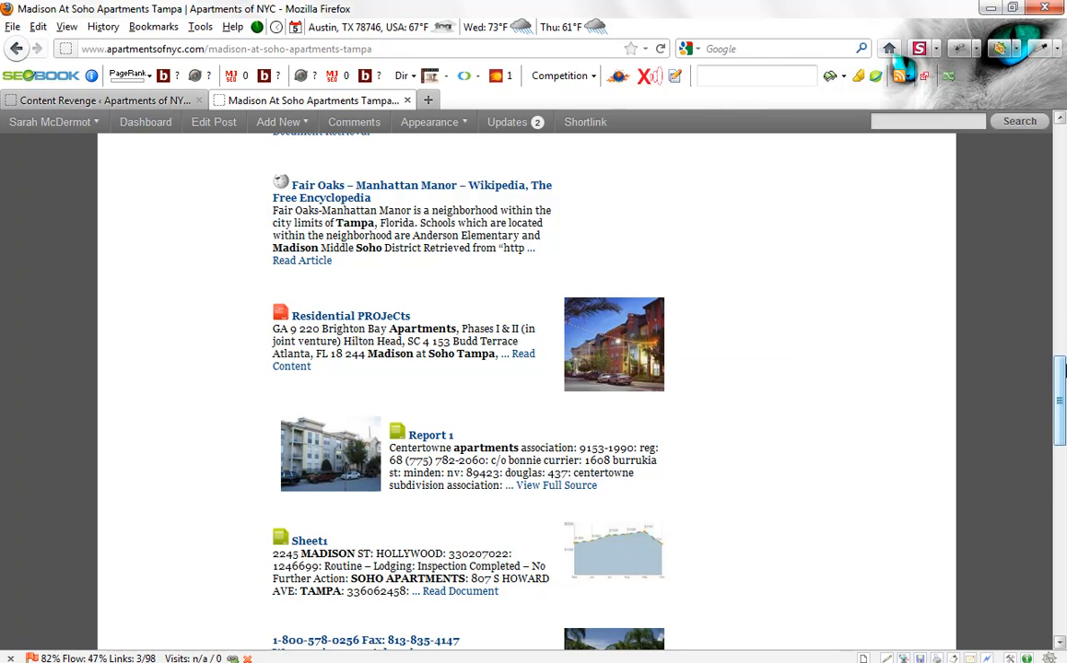
{"action": "scroll", "scroll_direction": "down", "scroll_amount": 3}
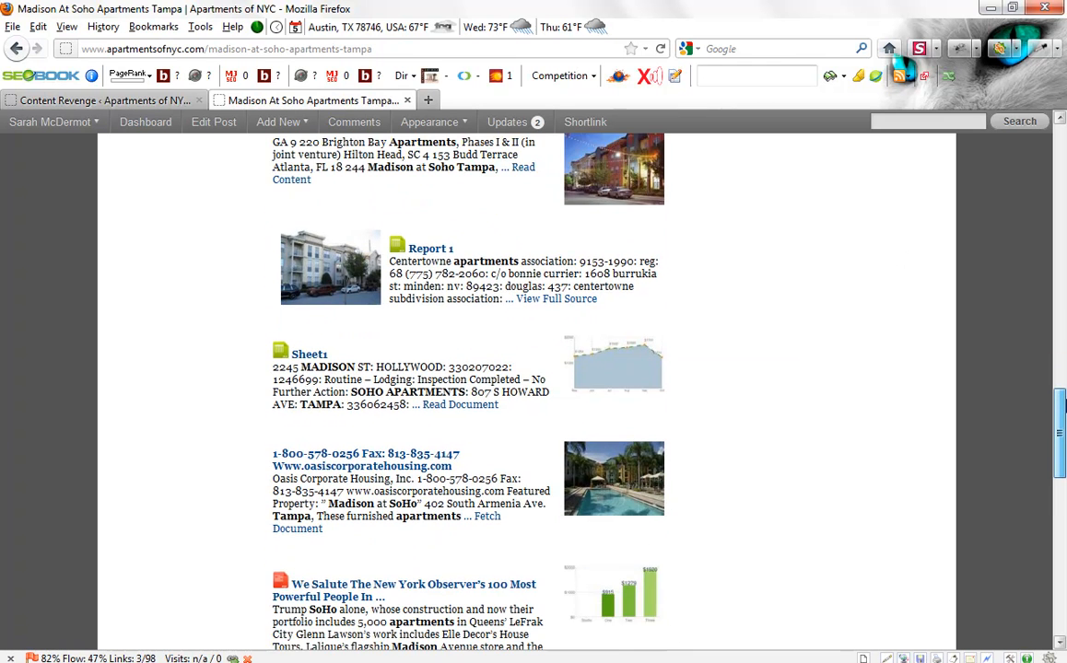
{"action": "scroll", "scroll_direction": "down", "scroll_amount": 3}
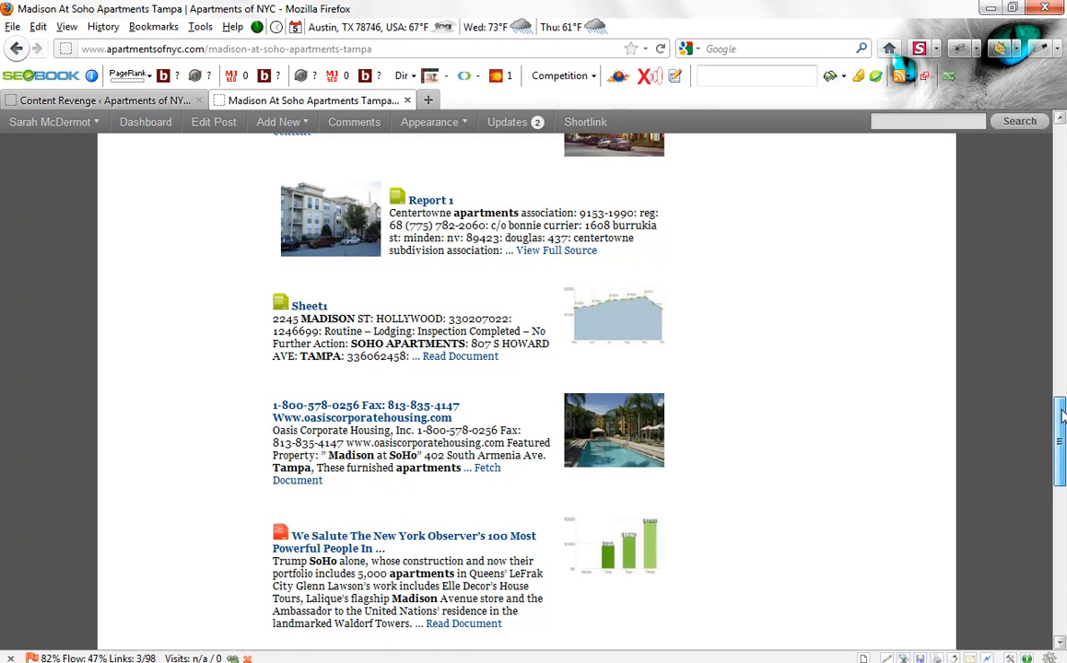
{"action": "scroll", "scroll_direction": "down", "scroll_amount": 3}
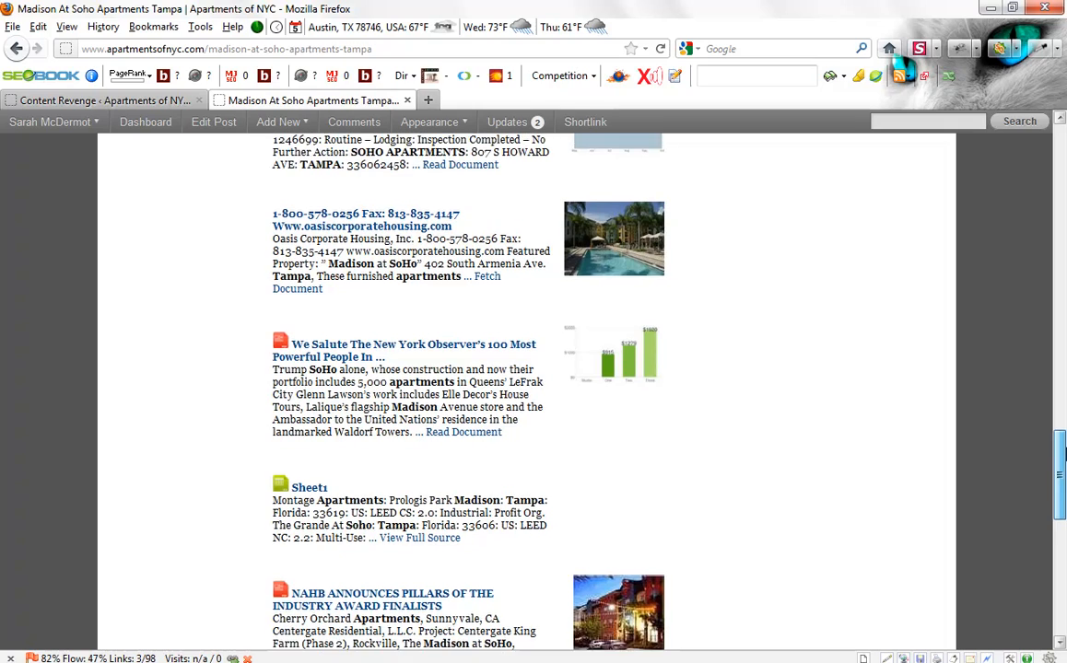
{"action": "scroll", "scroll_direction": "down", "scroll_amount": 3}
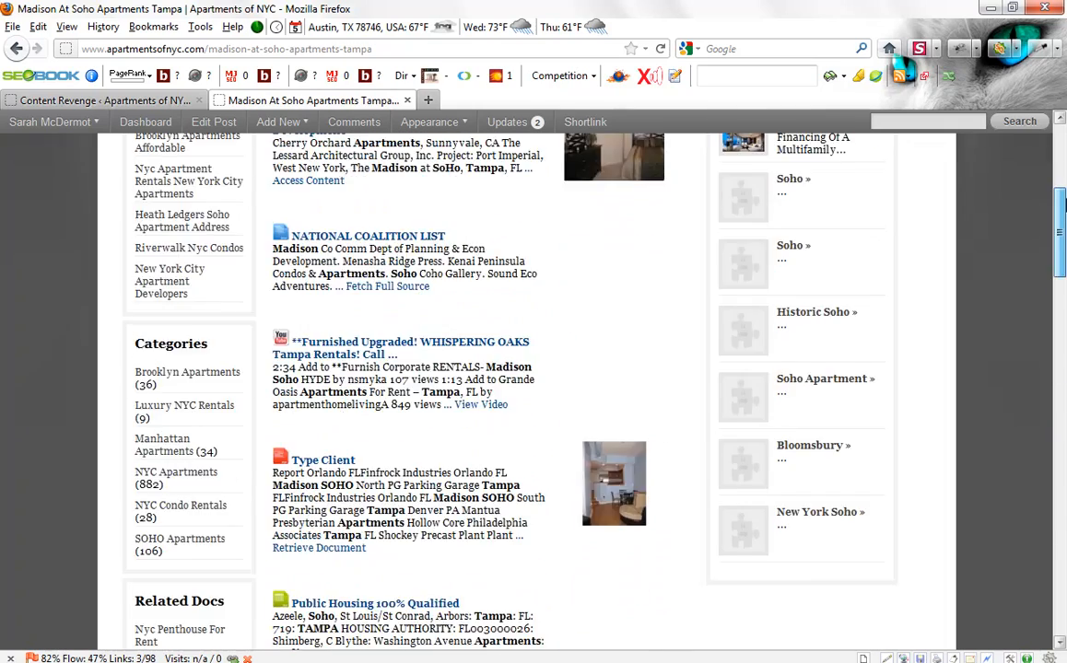
{"action": "scroll", "scroll_direction": "up", "scroll_amount": 3}
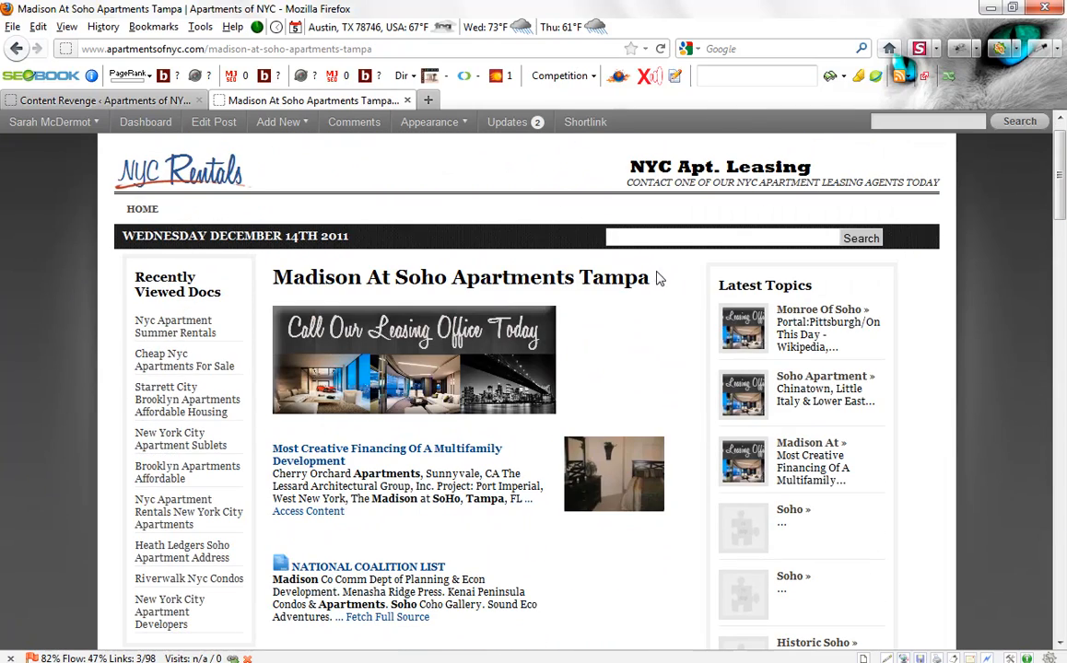
Step: Select the whole post title, then single out the word 'Tampa' in it
{"action": "triple_click", "coordinate": [461, 277]}
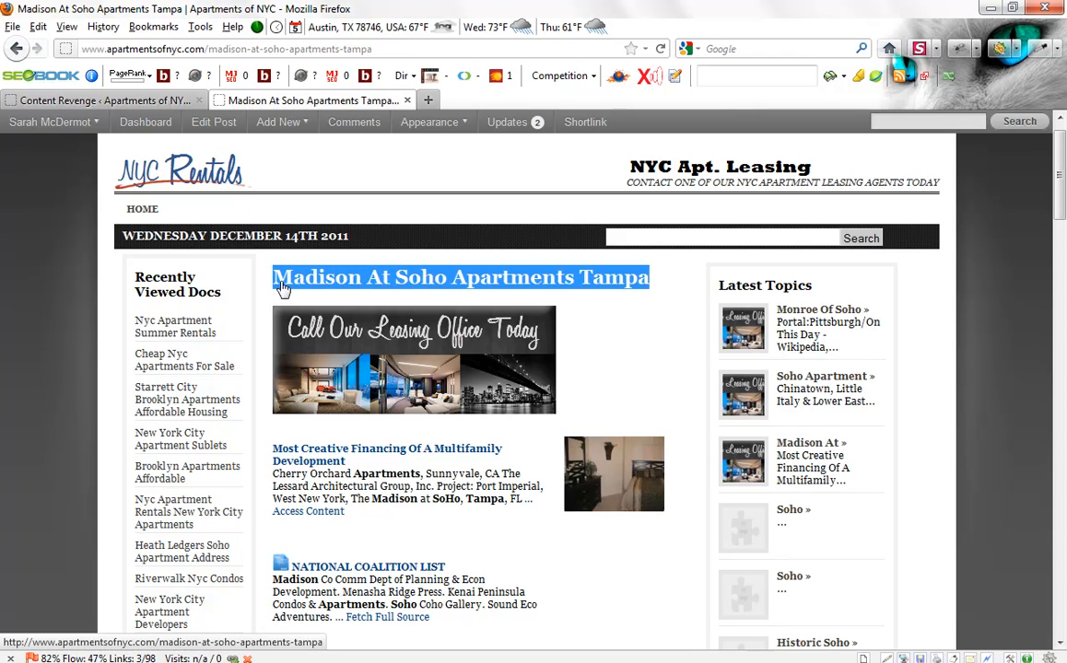
{"action": "mouse_move", "coordinate": [643, 306]}
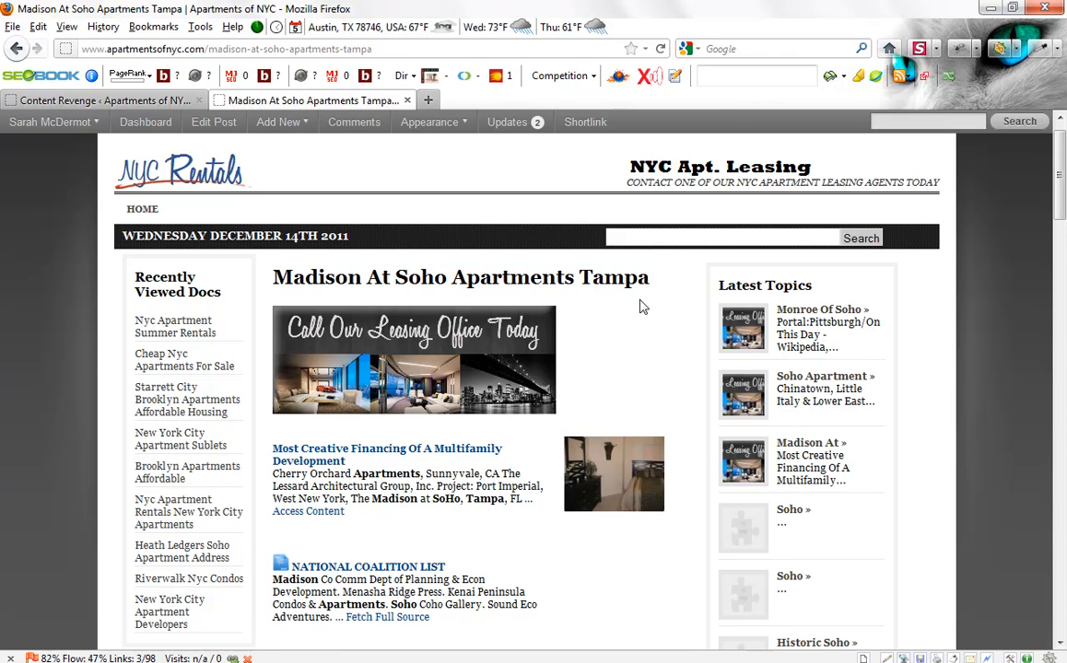
{"action": "mouse_move", "coordinate": [673, 308]}
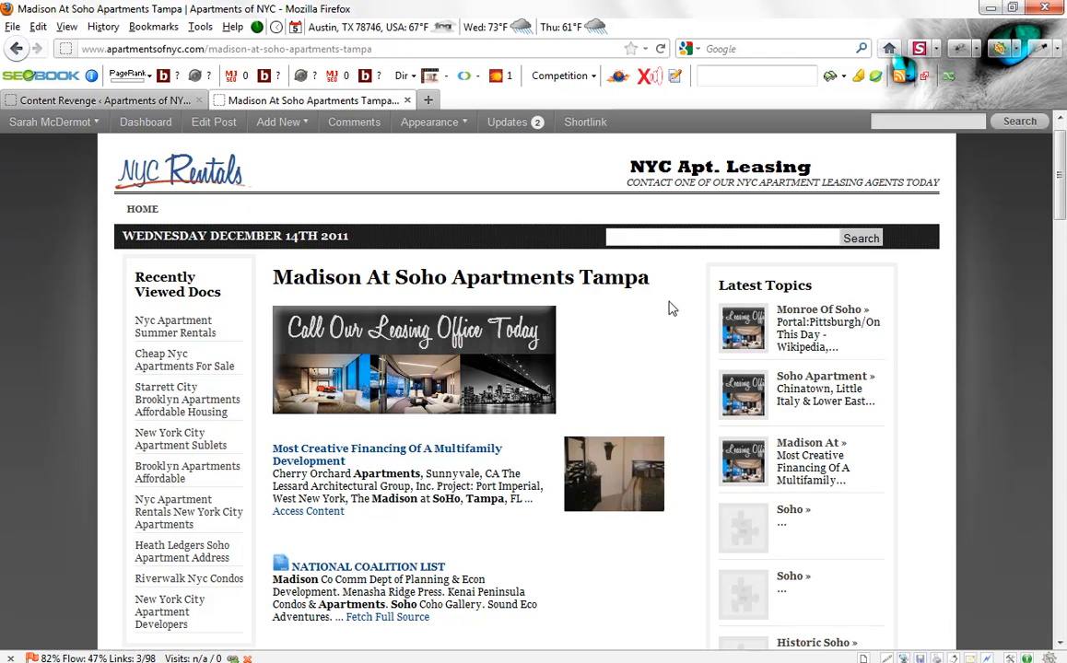
{"action": "mouse_move", "coordinate": [650, 288]}
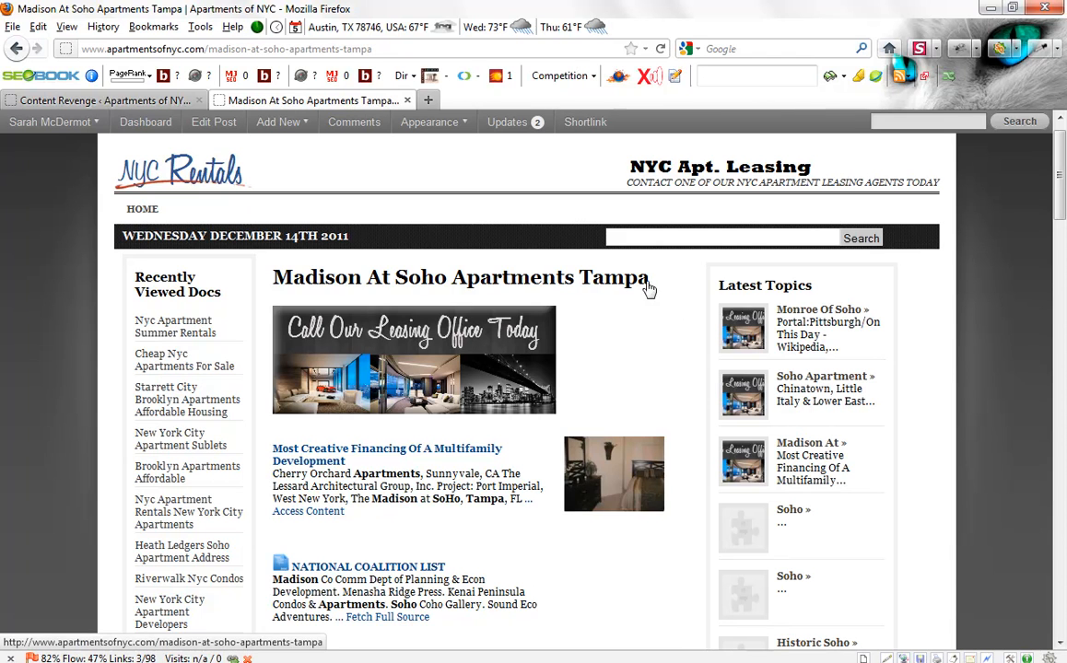
{"action": "double_click", "coordinate": [614, 276]}
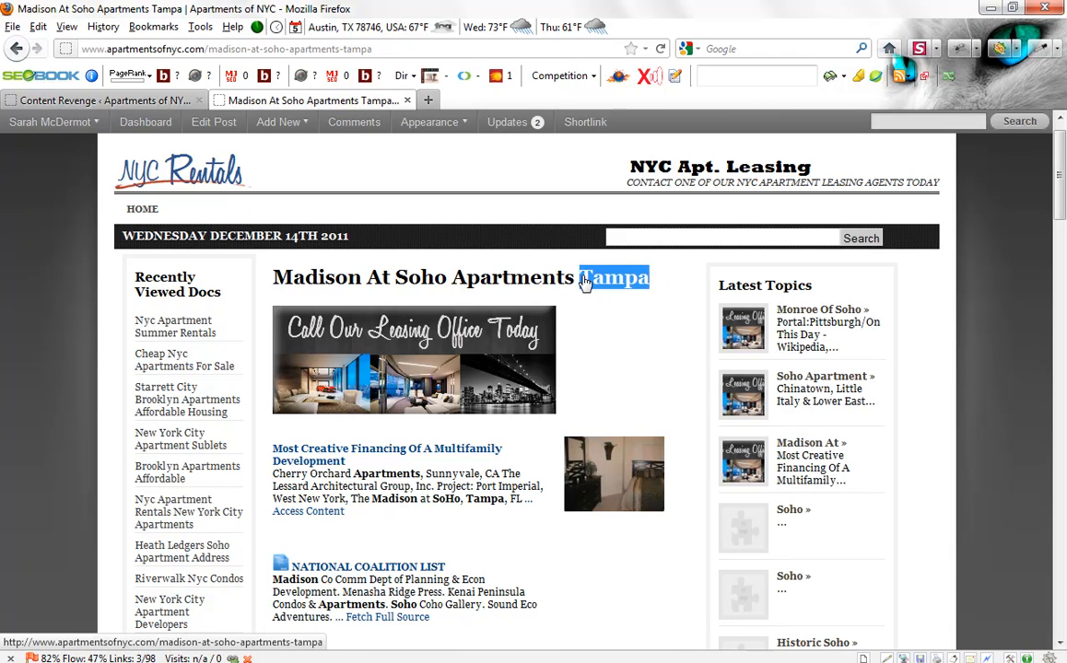
{"action": "mouse_move", "coordinate": [149, 177]}
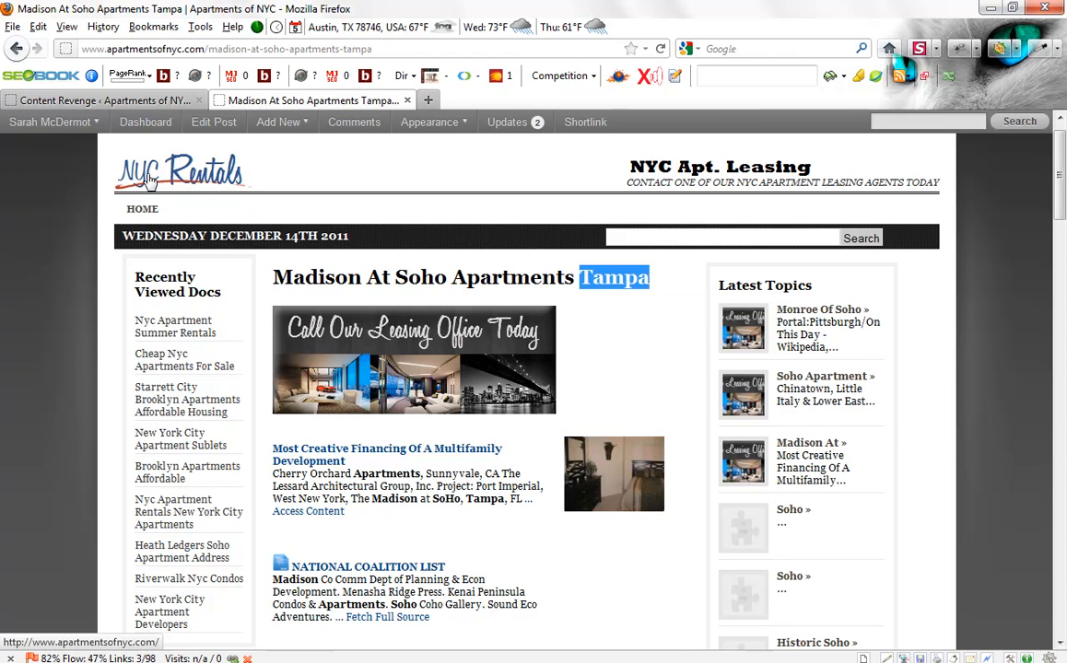
{"action": "mouse_move", "coordinate": [661, 299]}
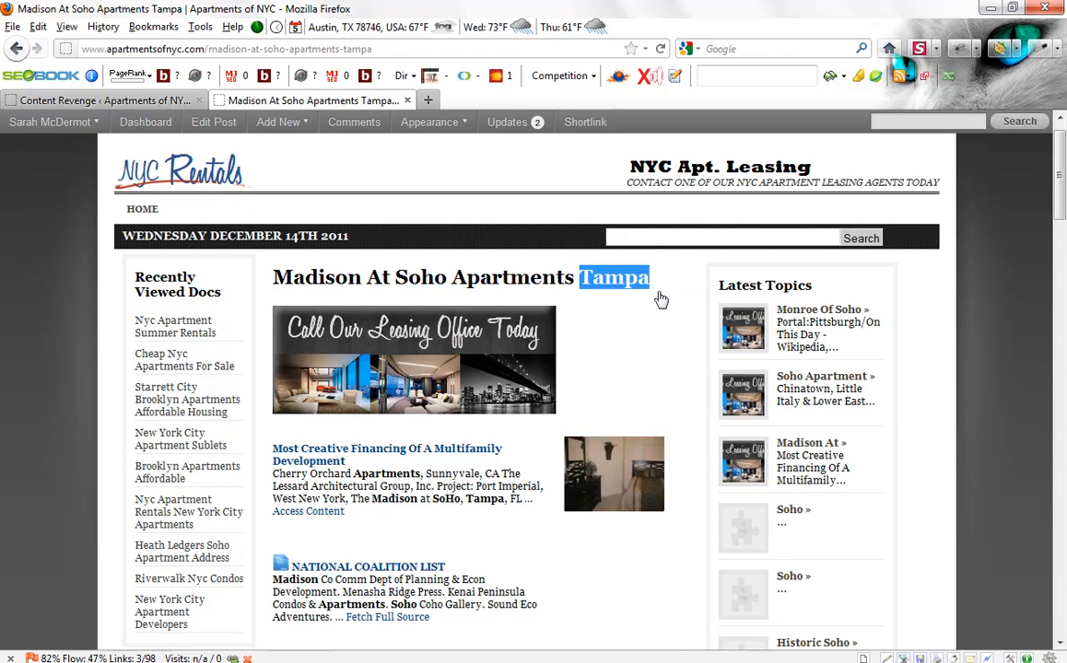
{"action": "mouse_move", "coordinate": [656, 297]}
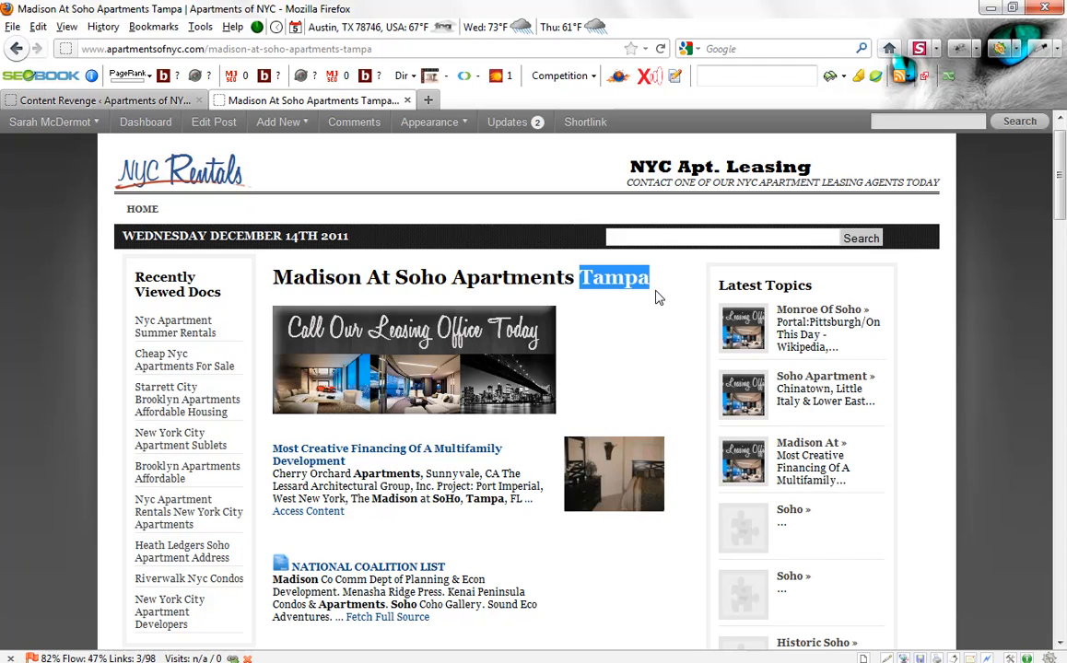
{"action": "scroll", "scroll_direction": "down", "scroll_amount": 3}
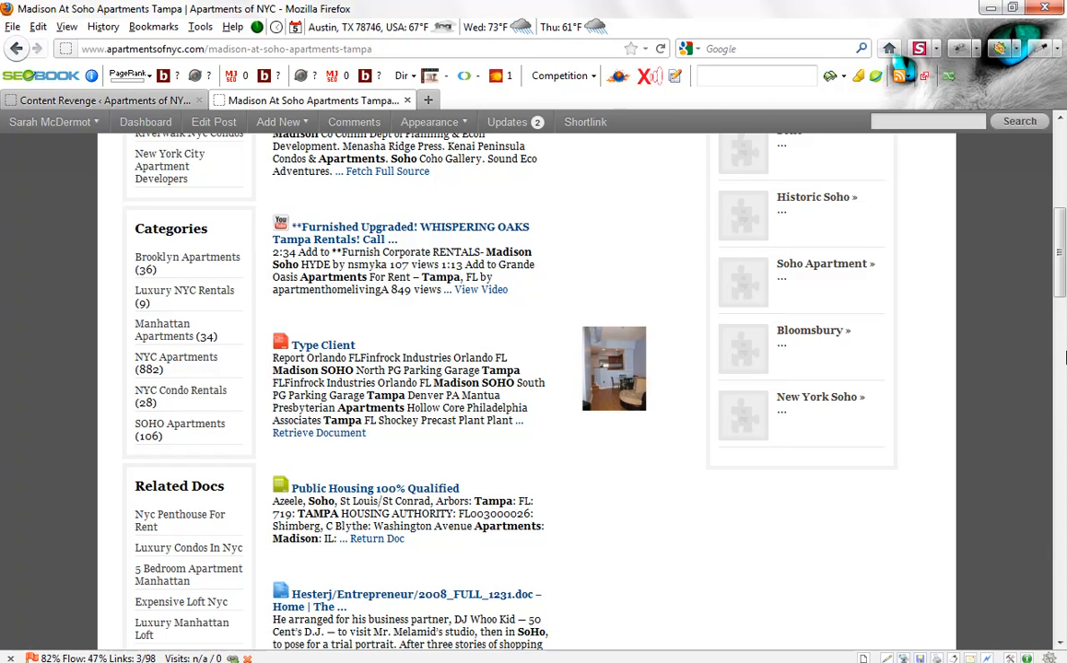
{"action": "scroll", "scroll_direction": "down", "scroll_amount": 3}
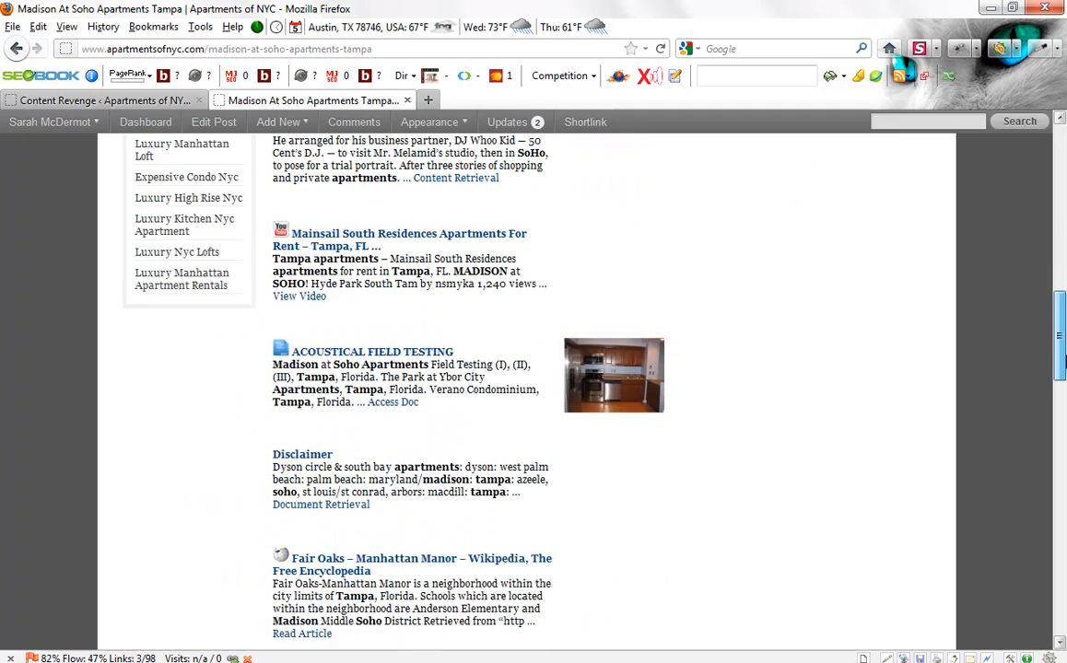
{"action": "scroll", "scroll_direction": "down", "scroll_amount": 3}
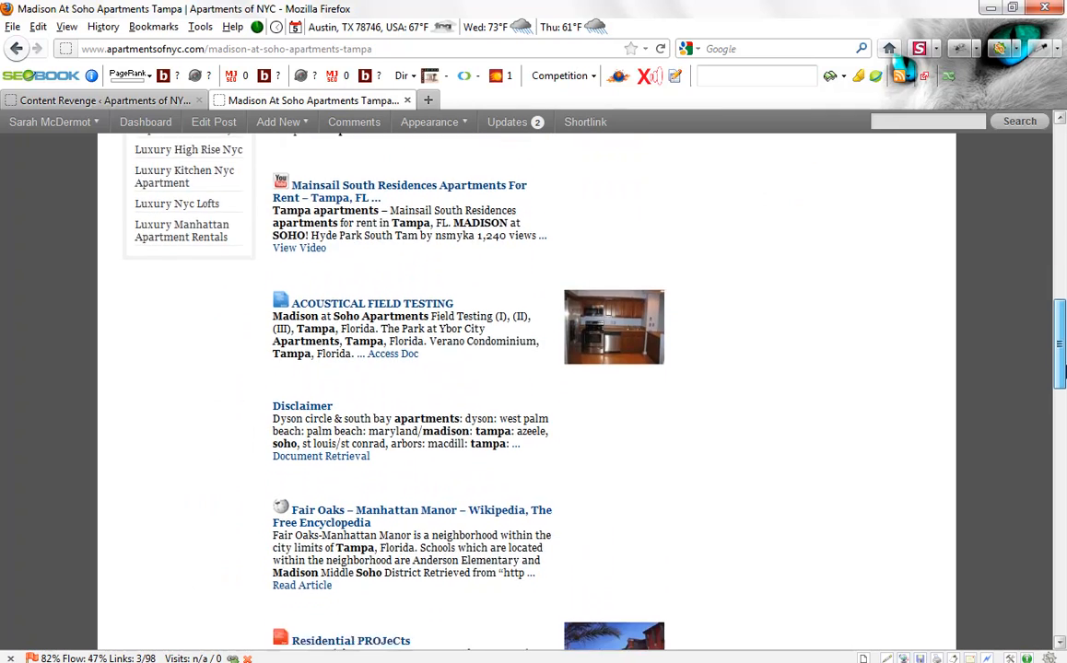
{"action": "scroll", "scroll_direction": "down", "scroll_amount": 3}
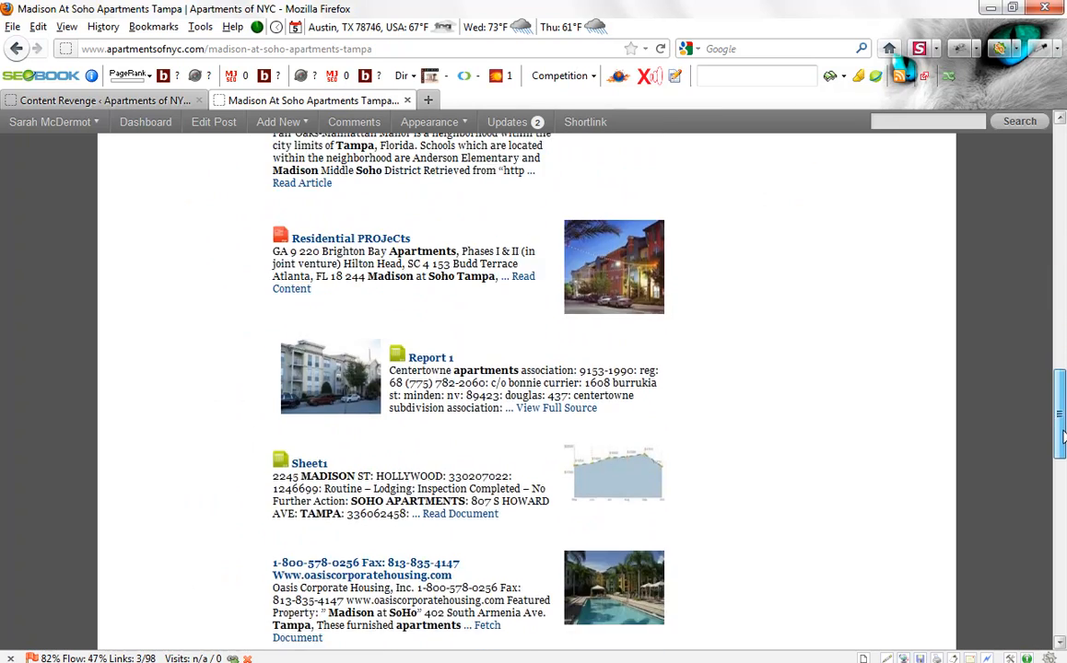
{"action": "scroll", "scroll_direction": "down", "scroll_amount": 3}
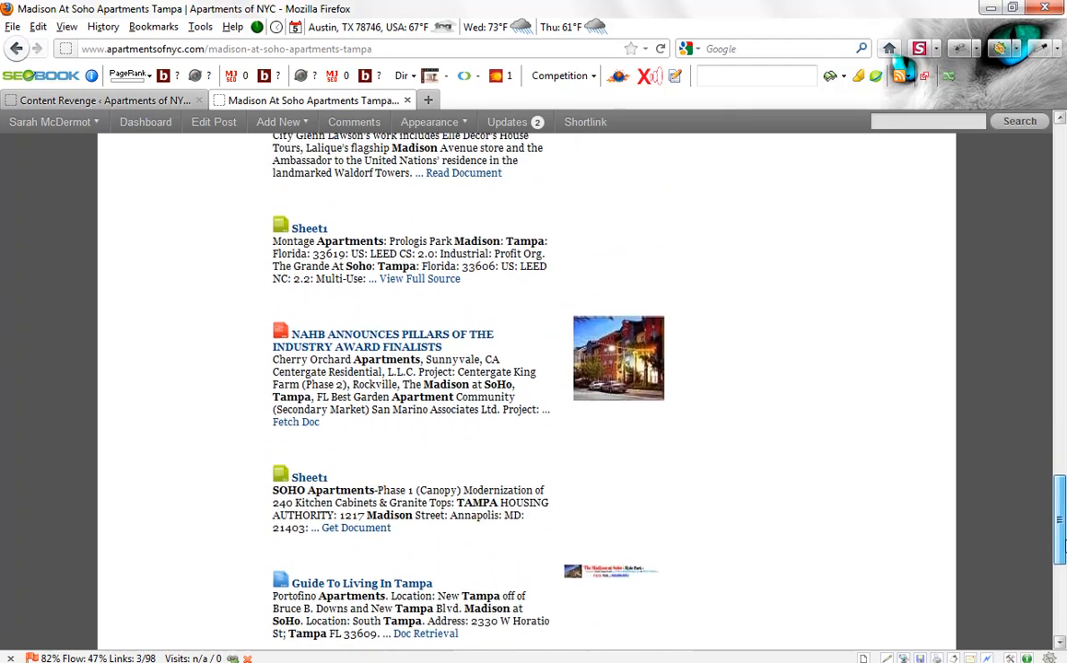
{"action": "scroll", "scroll_direction": "down", "scroll_amount": 3}
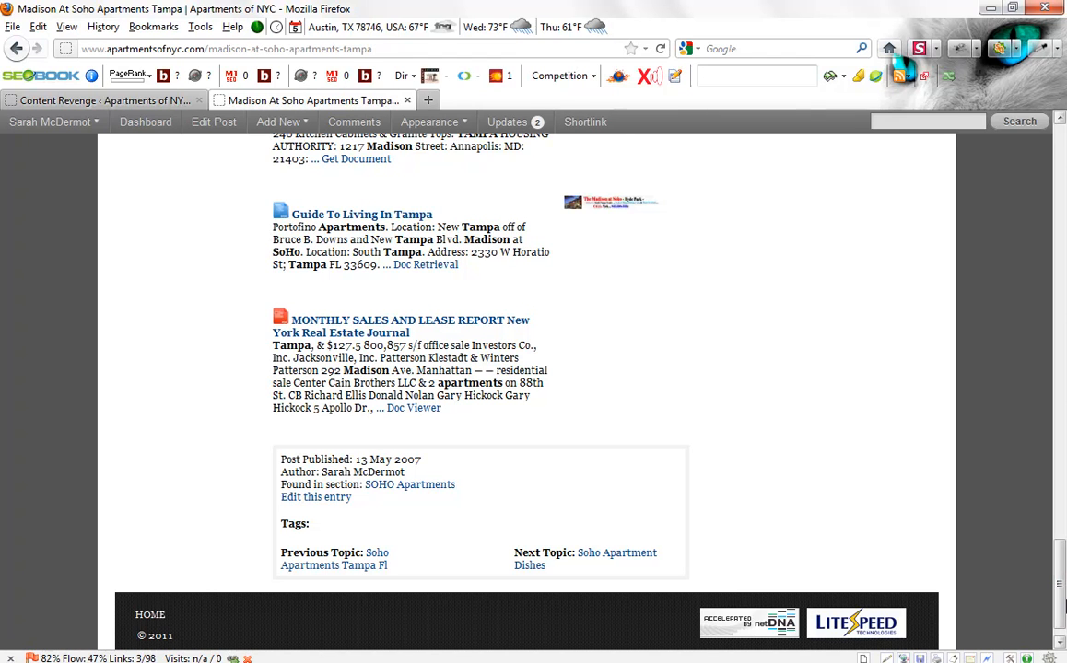
{"action": "mouse_move", "coordinate": [803, 346]}
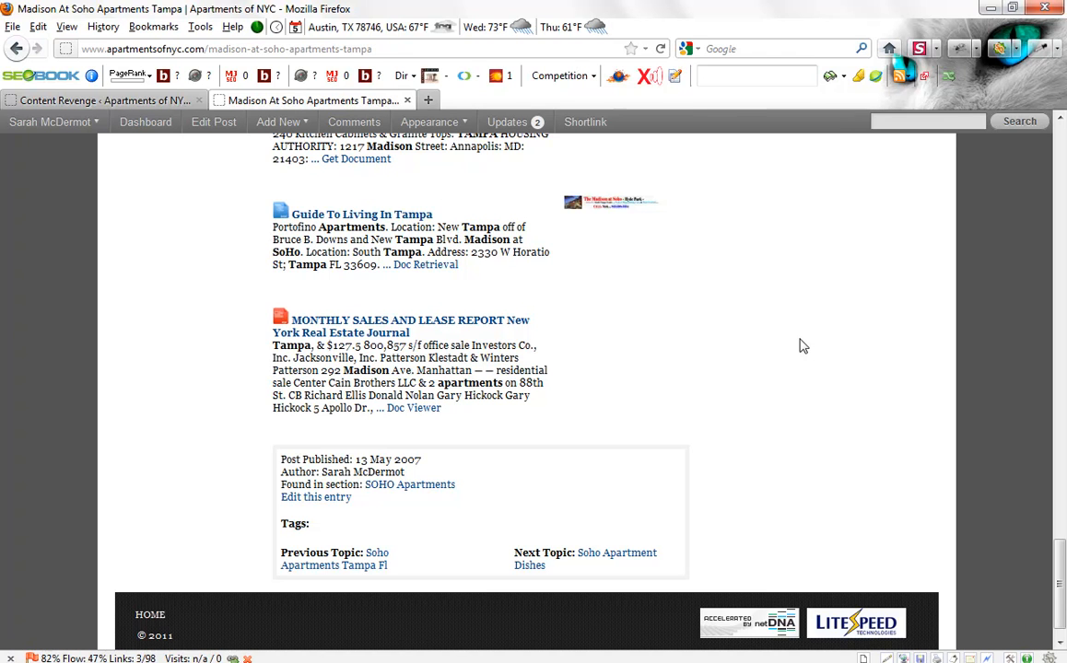
{"action": "mouse_move", "coordinate": [582, 508]}
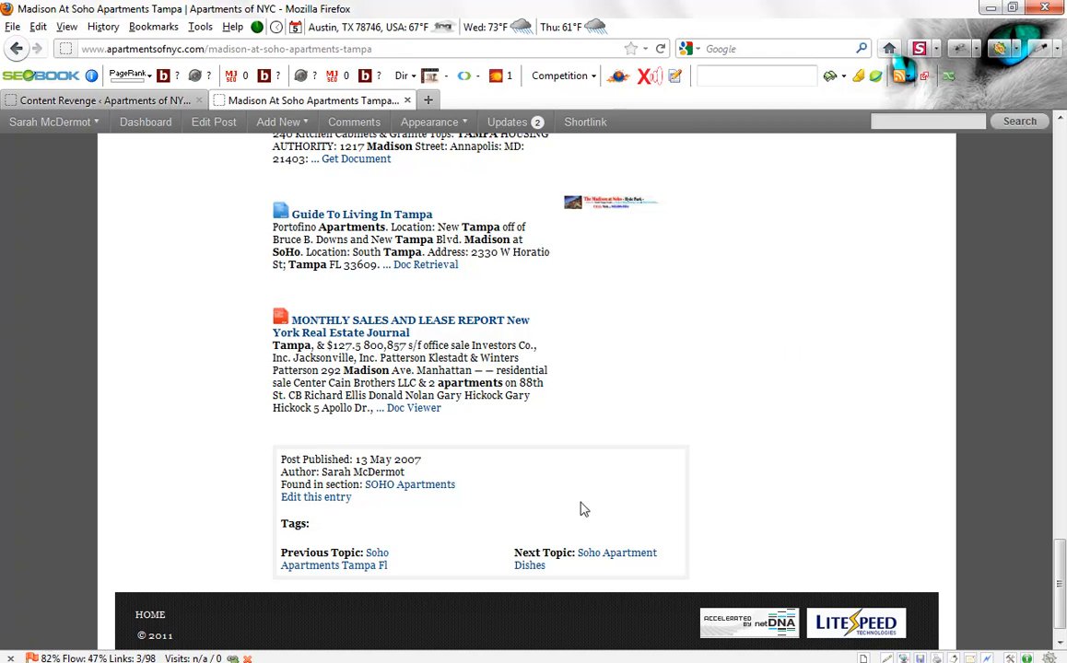
{"action": "mouse_move", "coordinate": [590, 461]}
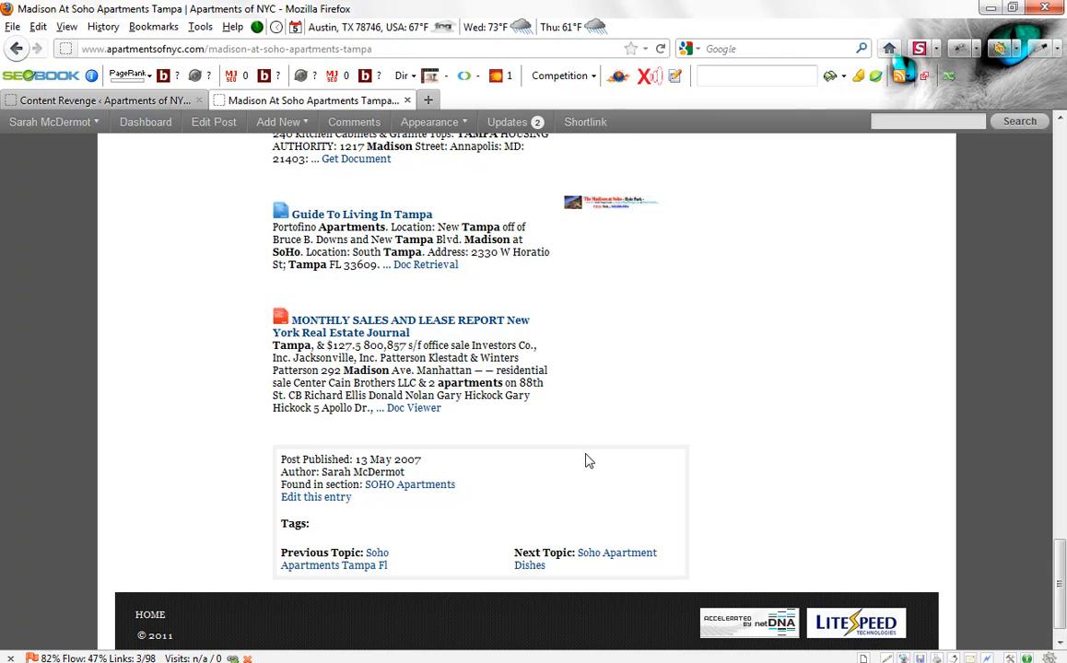
{"action": "mouse_move", "coordinate": [479, 309]}
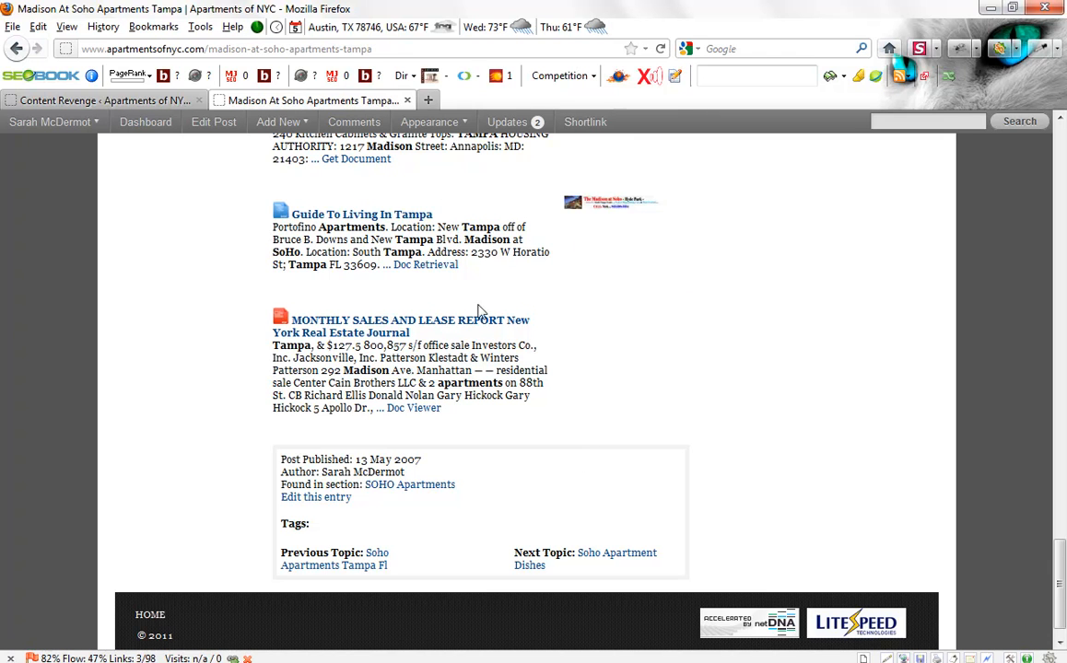
{"action": "mouse_move", "coordinate": [978, 201]}
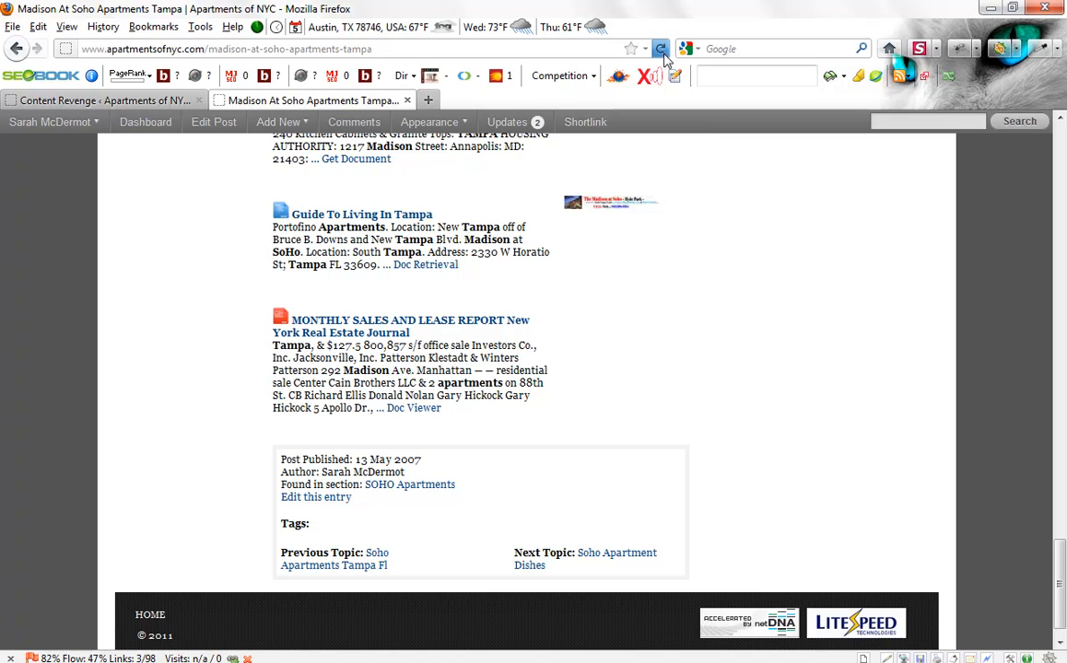
{"action": "mouse_move", "coordinate": [662, 48]}
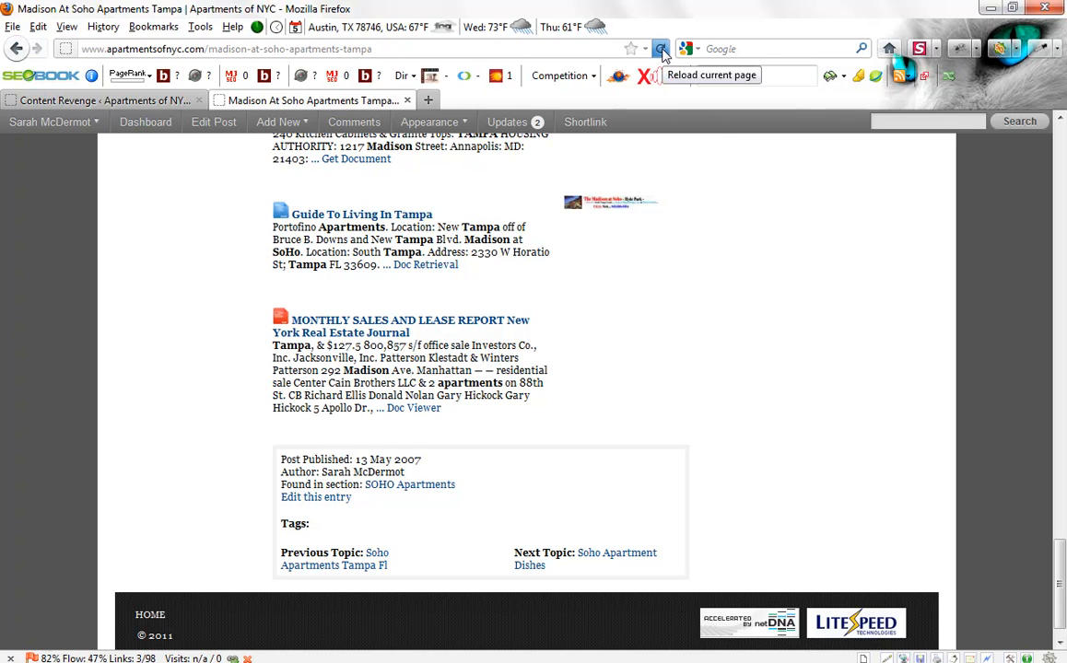
{"action": "mouse_move", "coordinate": [461, 513]}
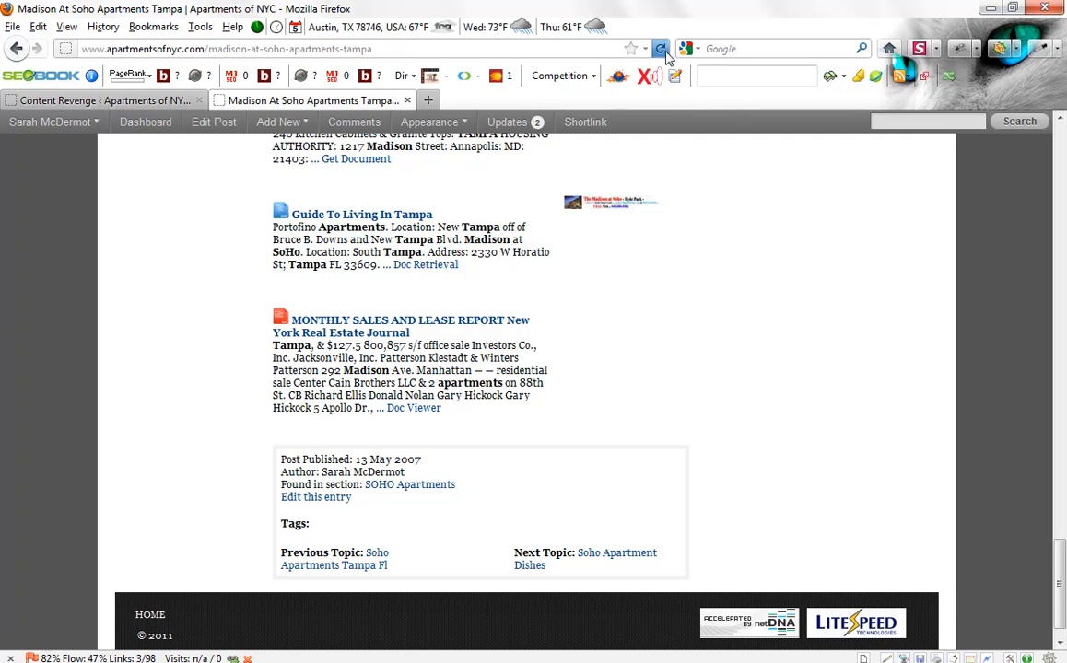
Step: Reload the post so tags like 'apartments for rent in tampa fl' appear, then return to the top
{"action": "left_click", "coordinate": [660, 48]}
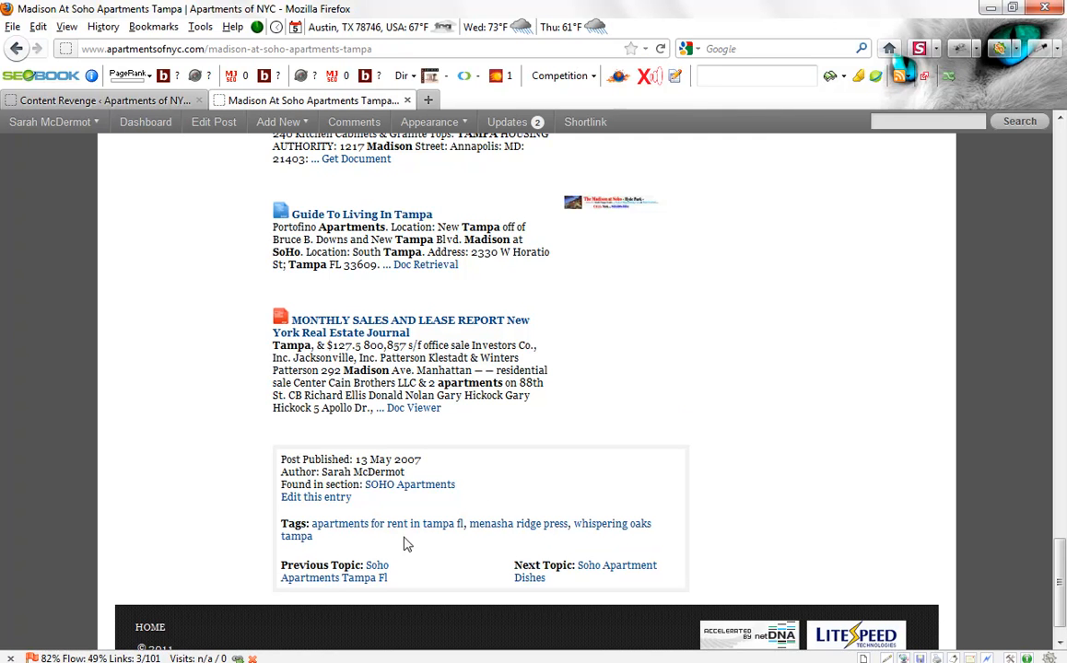
{"action": "mouse_move", "coordinate": [1060, 553]}
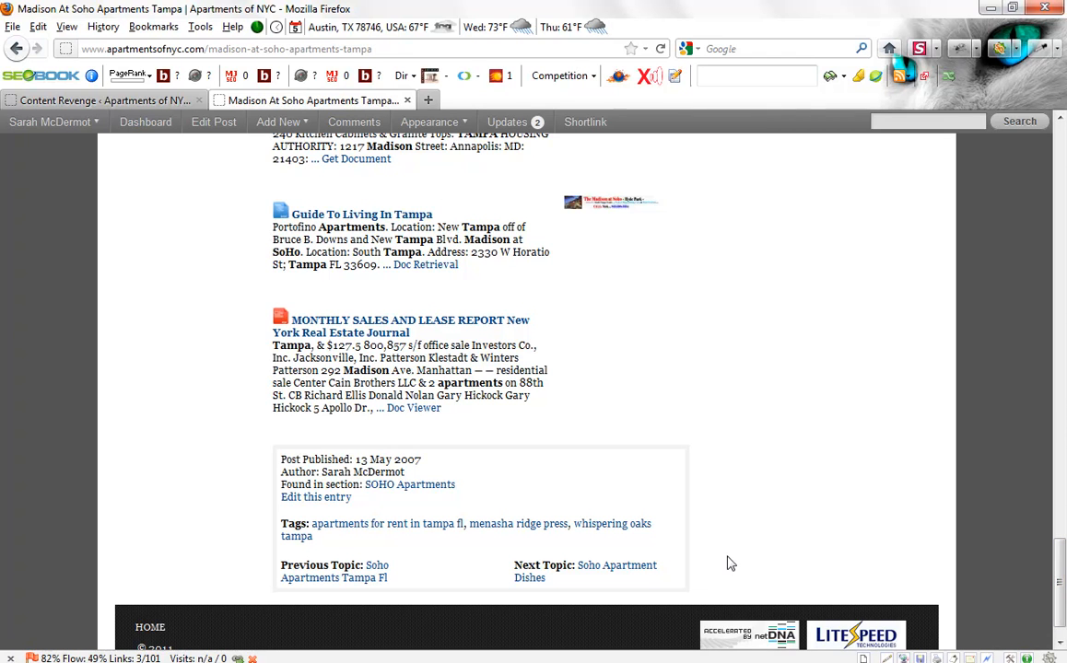
{"action": "mouse_move", "coordinate": [669, 531]}
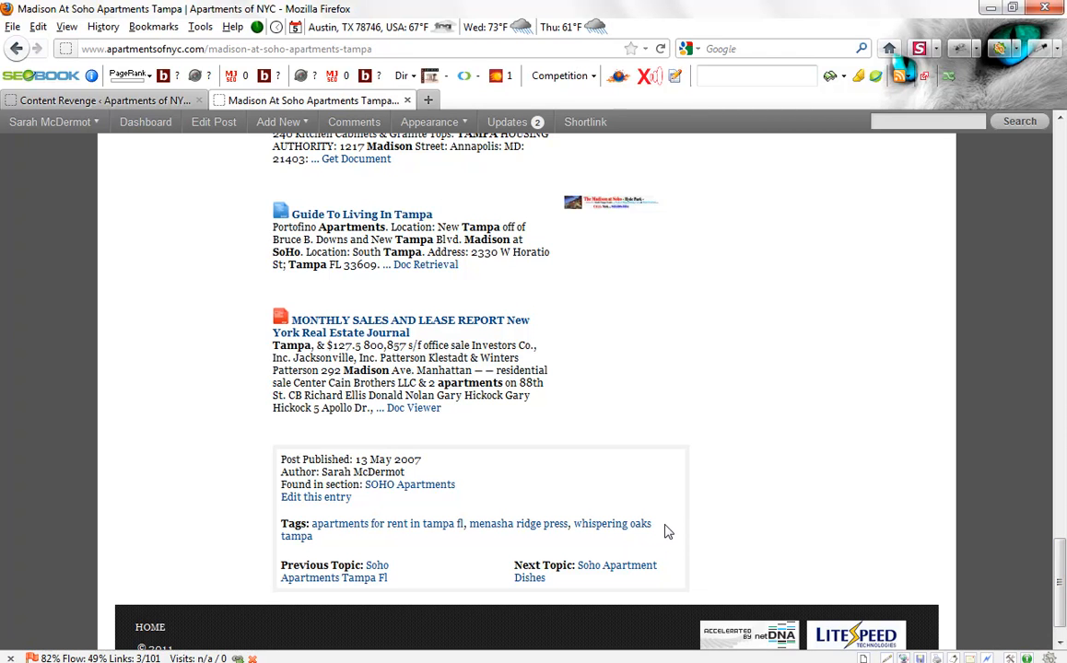
{"action": "mouse_move", "coordinate": [940, 555]}
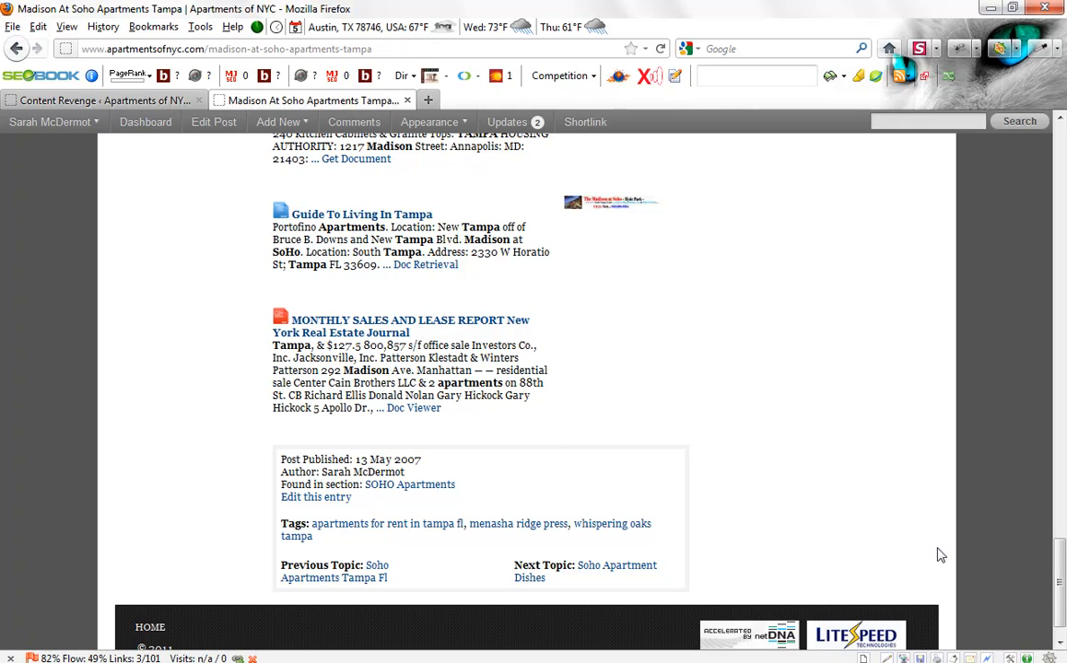
{"action": "scroll", "scroll_direction": "up", "scroll_amount": 3}
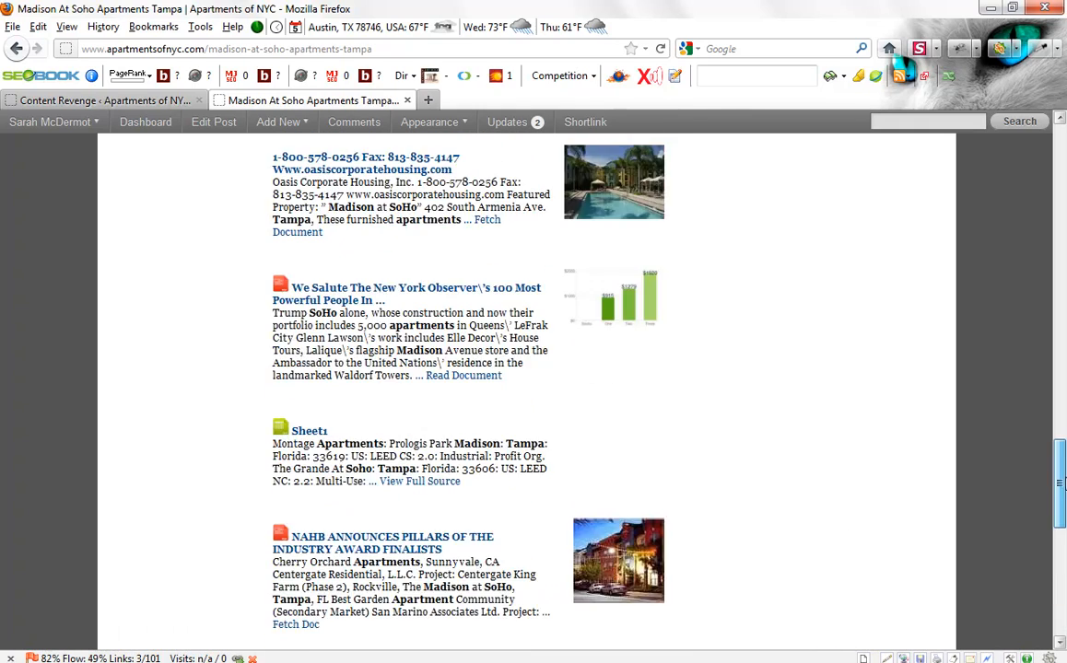
{"action": "scroll", "scroll_direction": "down", "scroll_amount": 3}
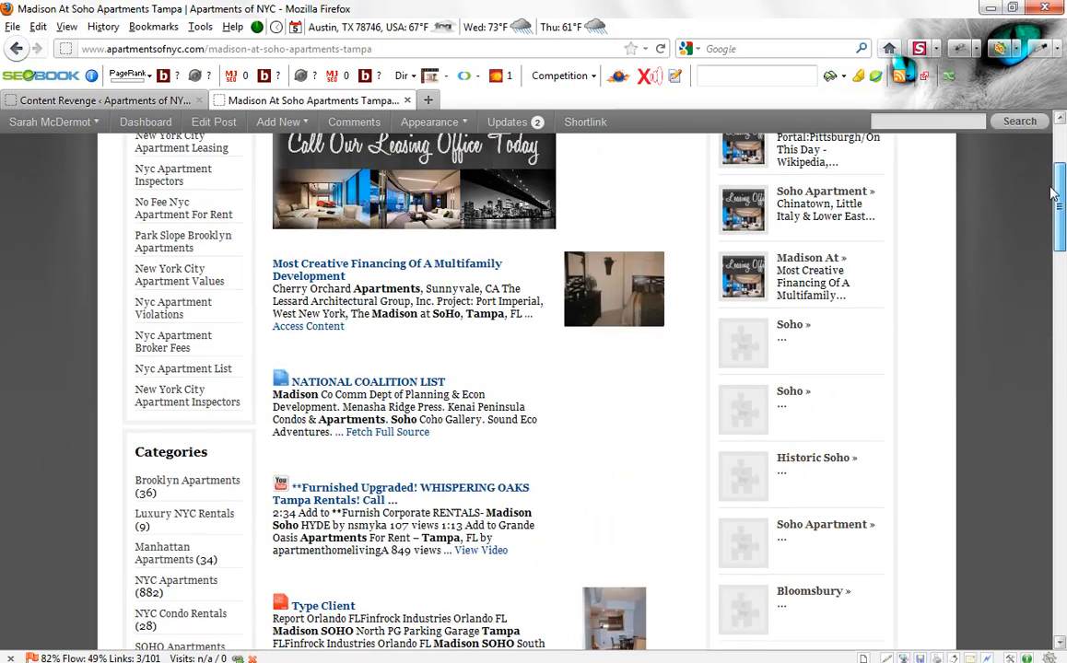
{"action": "scroll", "scroll_direction": "up", "scroll_amount": 3}
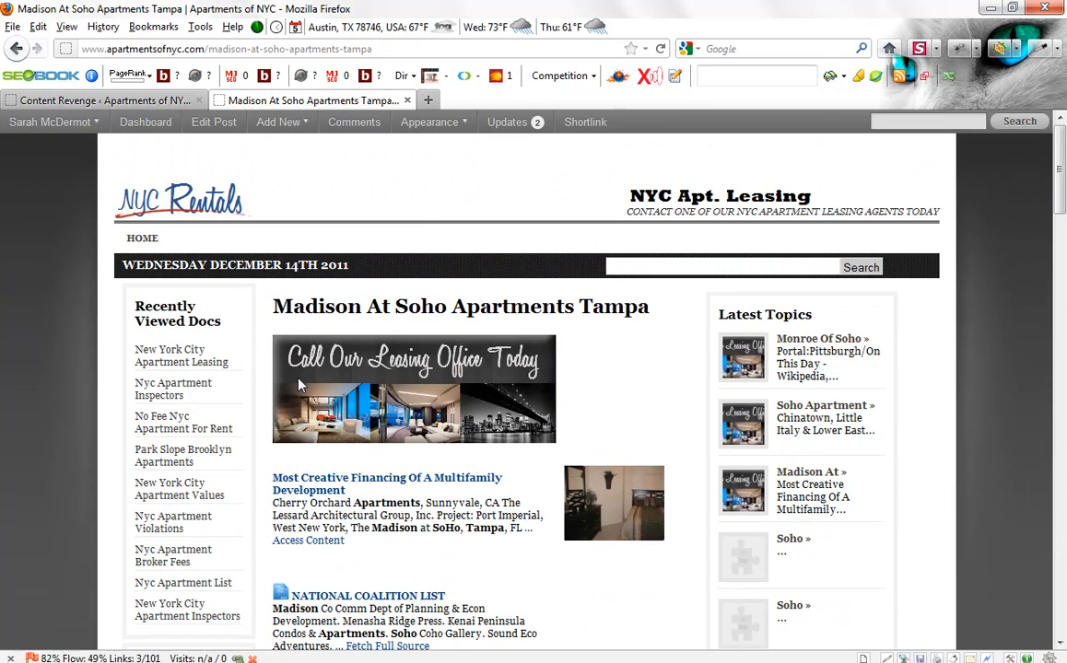
{"action": "mouse_move", "coordinate": [543, 427]}
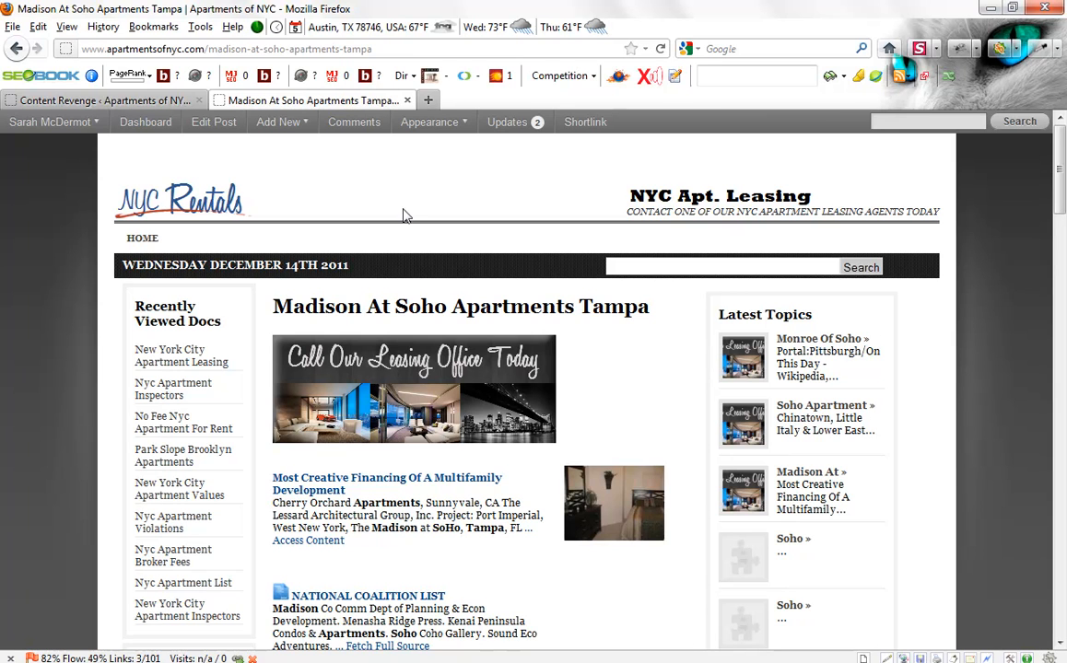
Step: Return to the Content Revenge settings, scroll to Deleted Keywords and reload the page
{"action": "left_click", "coordinate": [101, 99]}
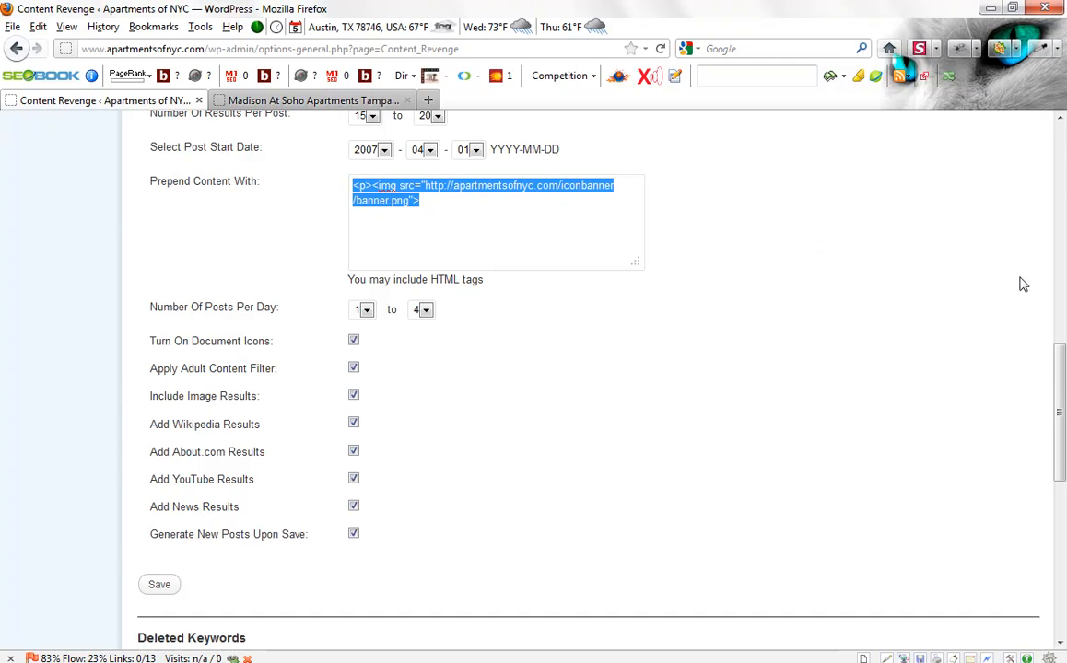
{"action": "scroll", "scroll_direction": "down", "scroll_amount": 3}
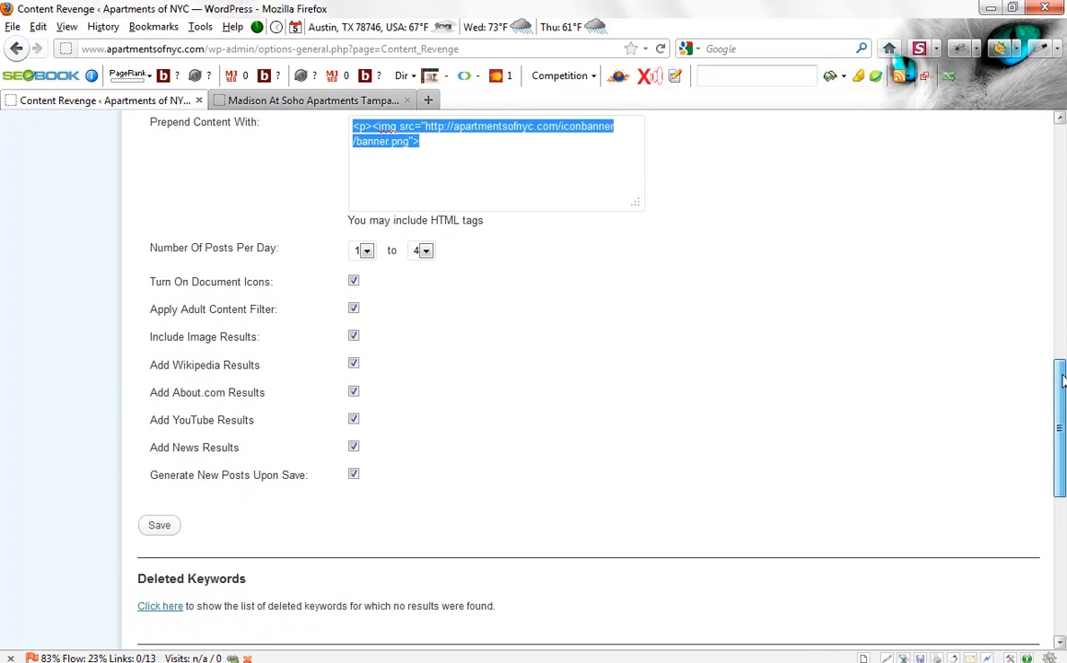
{"action": "scroll", "scroll_direction": "down", "scroll_amount": 3}
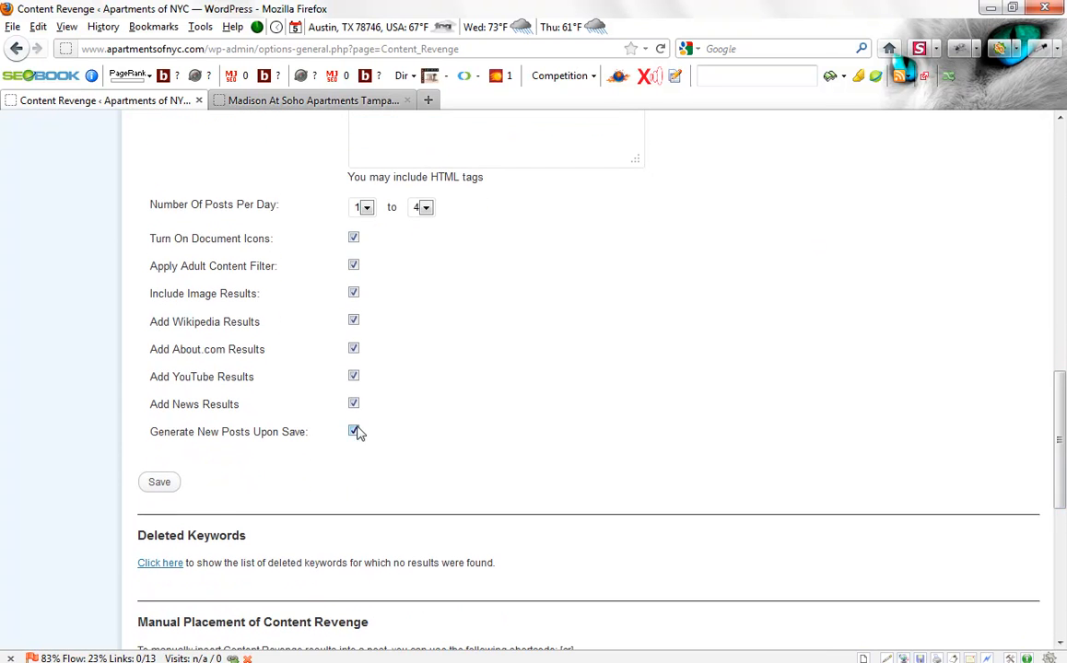
{"action": "mouse_move", "coordinate": [304, 46]}
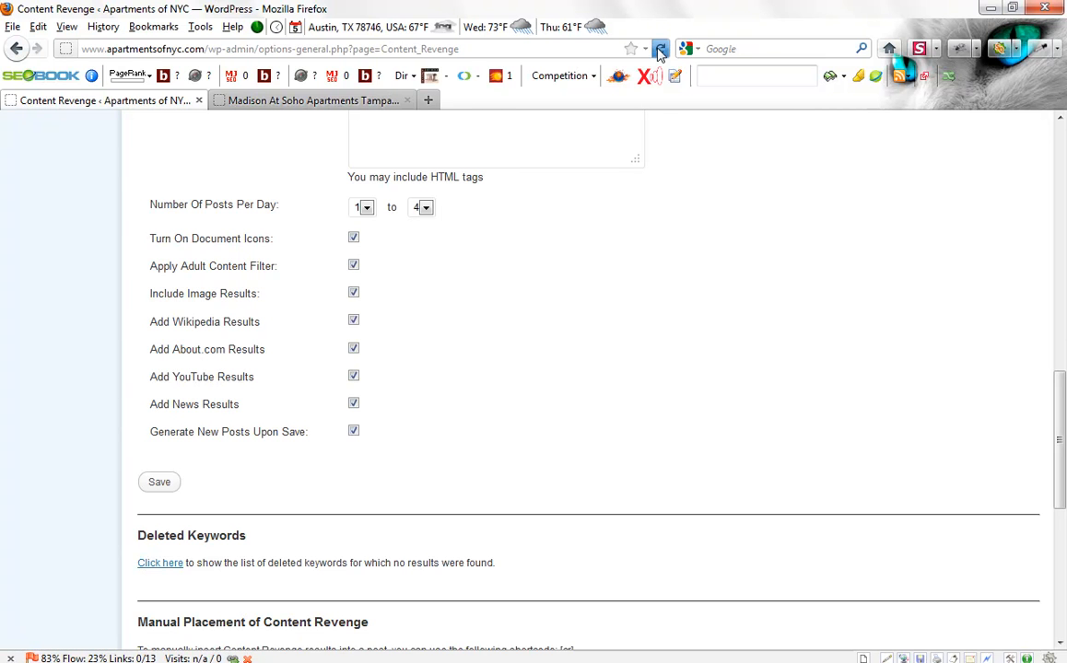
{"action": "left_click", "coordinate": [158, 564]}
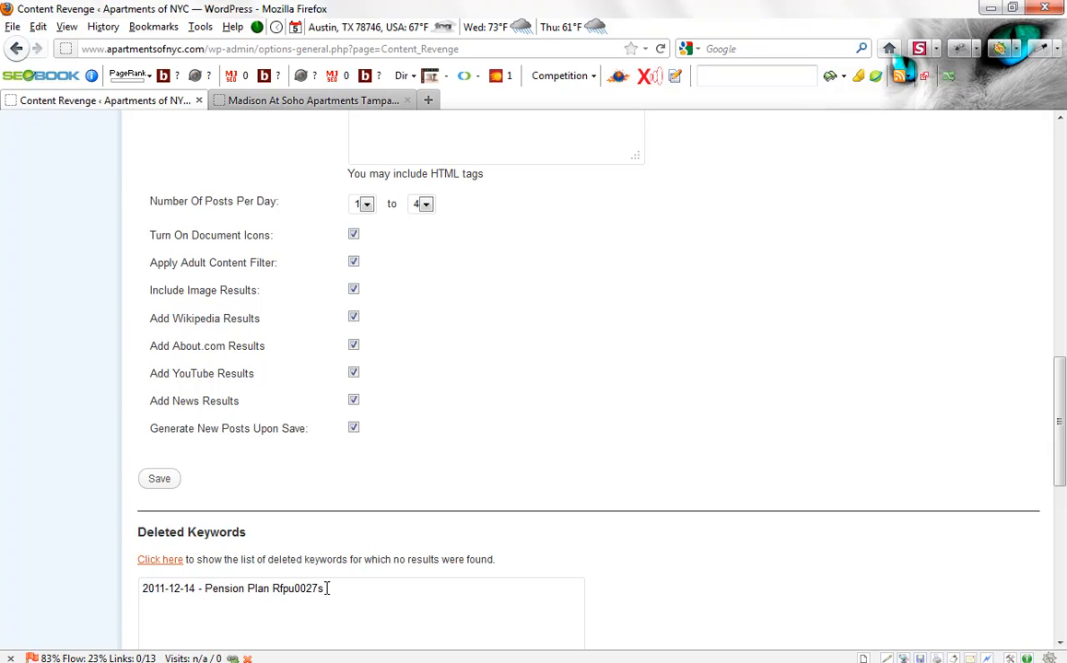
Step: Select the 2011-12-14 Pension Plan Rfpu0027s entry and bring the Deleted Keywords list fully into view
{"action": "double_click", "coordinate": [265, 589]}
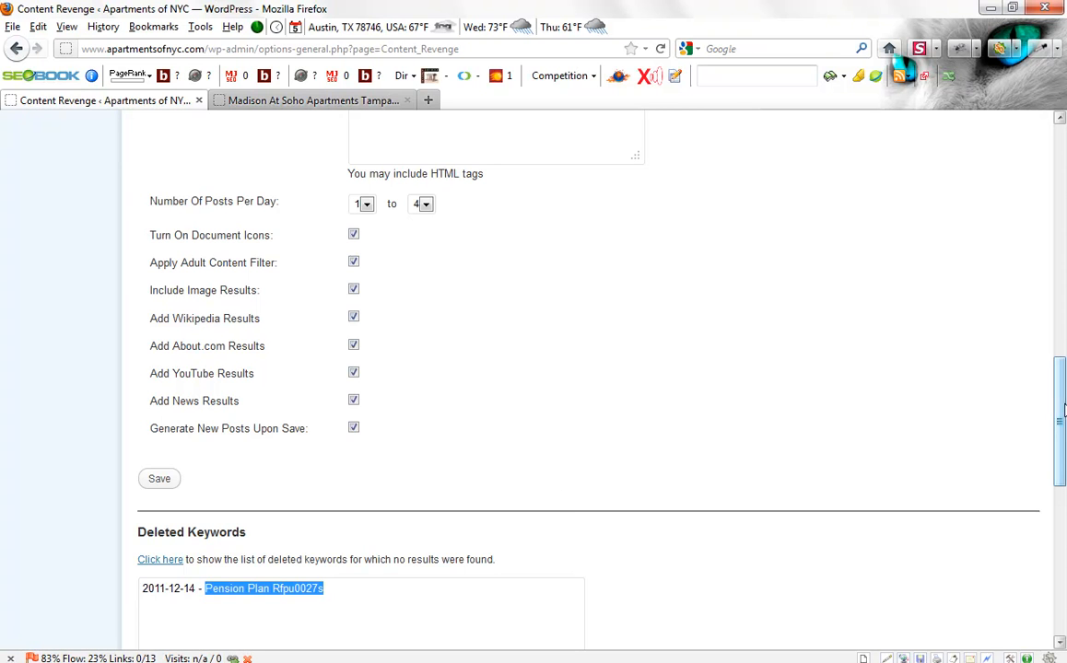
{"action": "scroll", "scroll_direction": "down", "scroll_amount": 3}
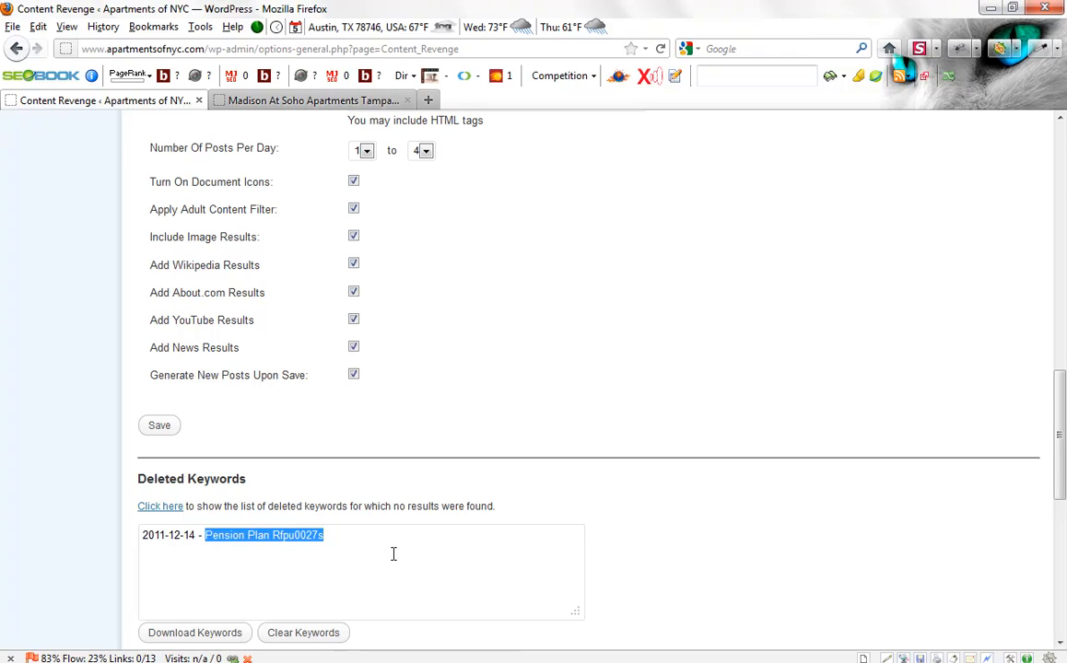
{"action": "mouse_move", "coordinate": [201, 637]}
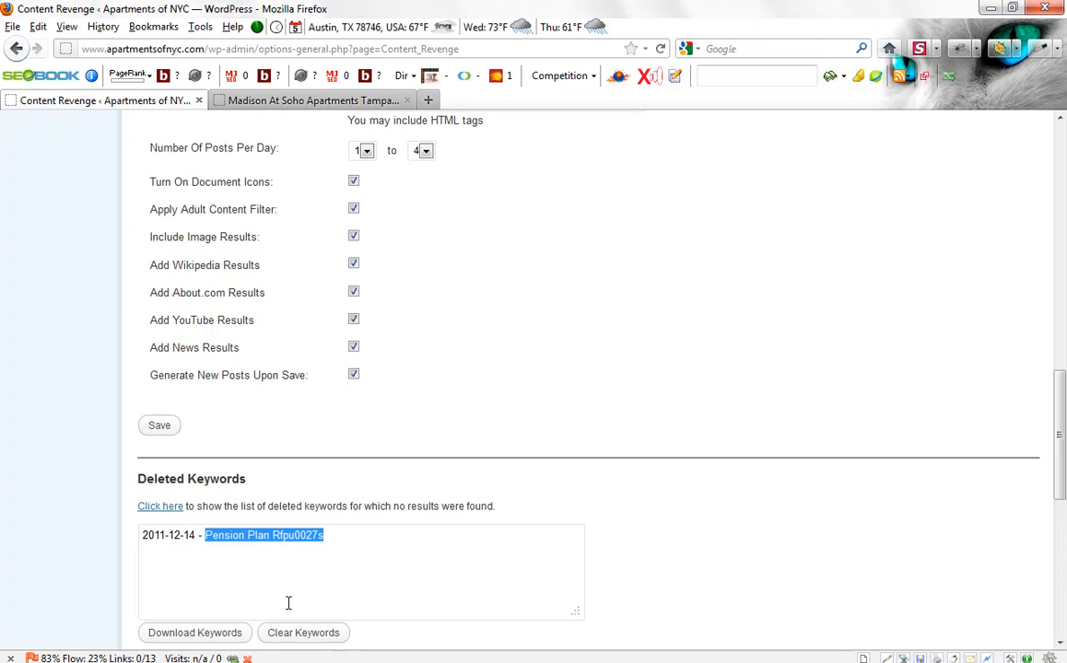
Step: Clear all deleted keywords, leaving the list empty, and return to the top of the settings page
{"action": "left_click", "coordinate": [302, 634]}
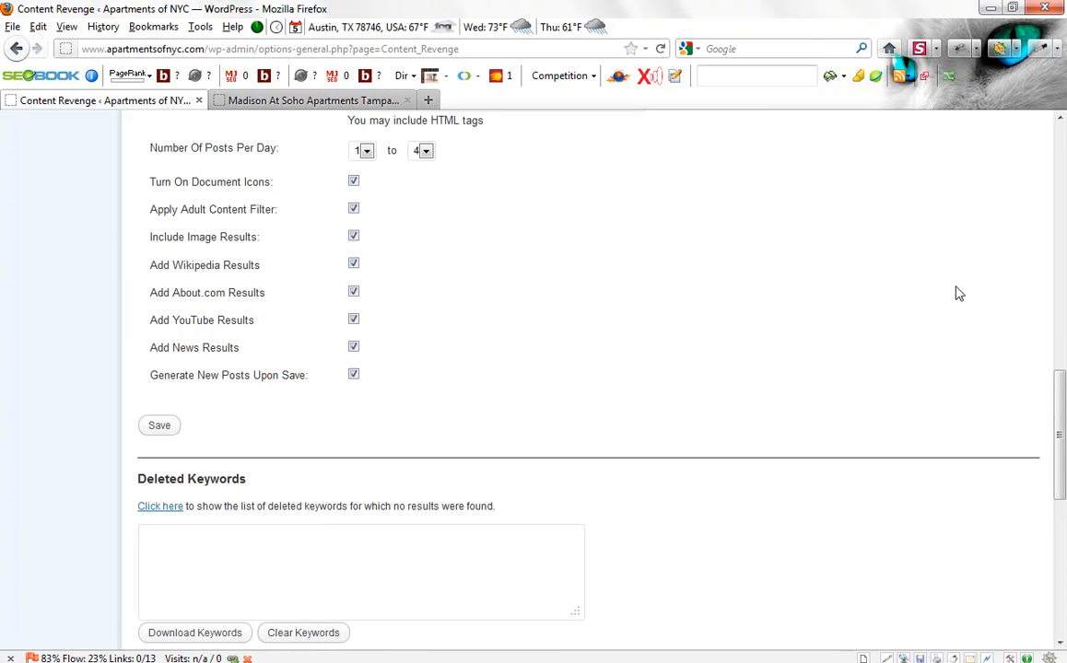
{"action": "scroll", "scroll_direction": "down", "scroll_amount": 3}
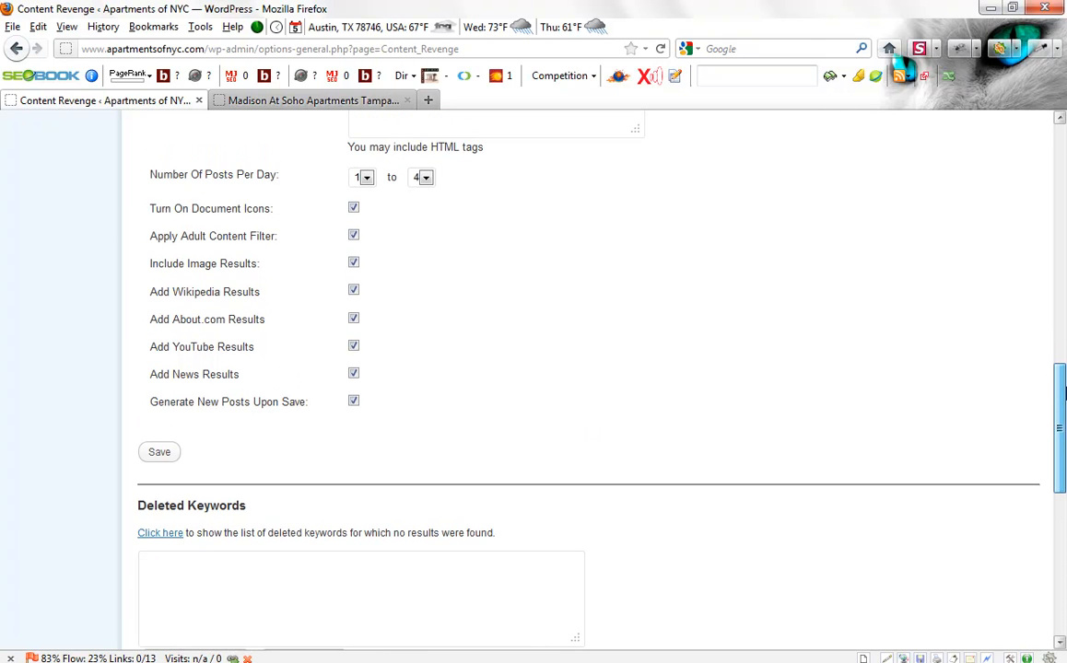
{"action": "scroll", "scroll_direction": "up", "scroll_amount": 3}
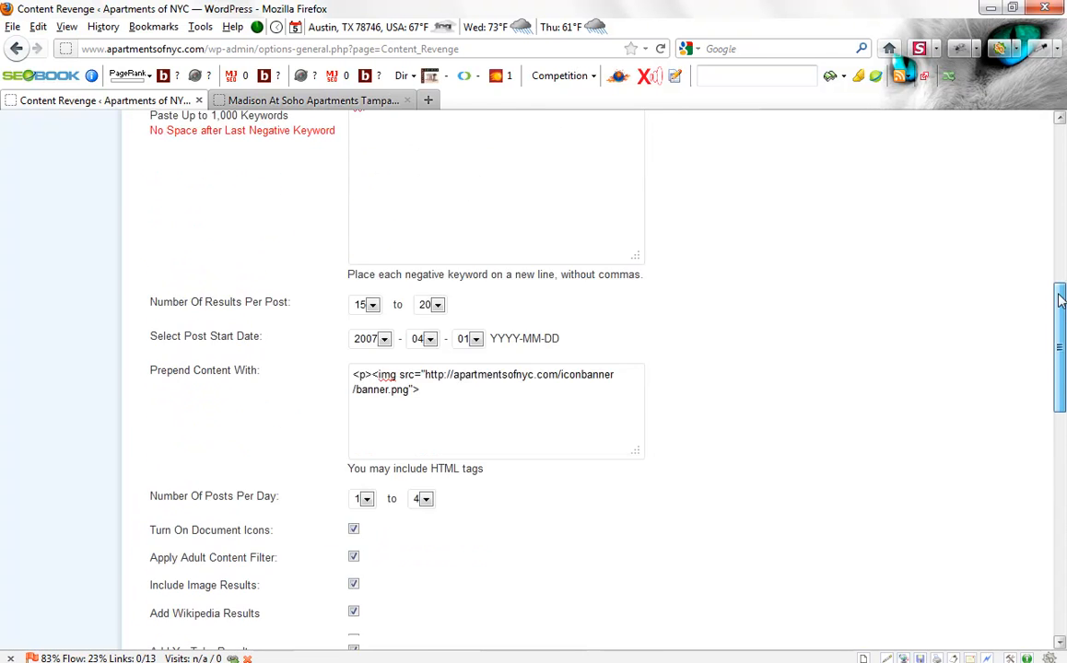
{"action": "scroll", "scroll_direction": "up", "scroll_amount": 3}
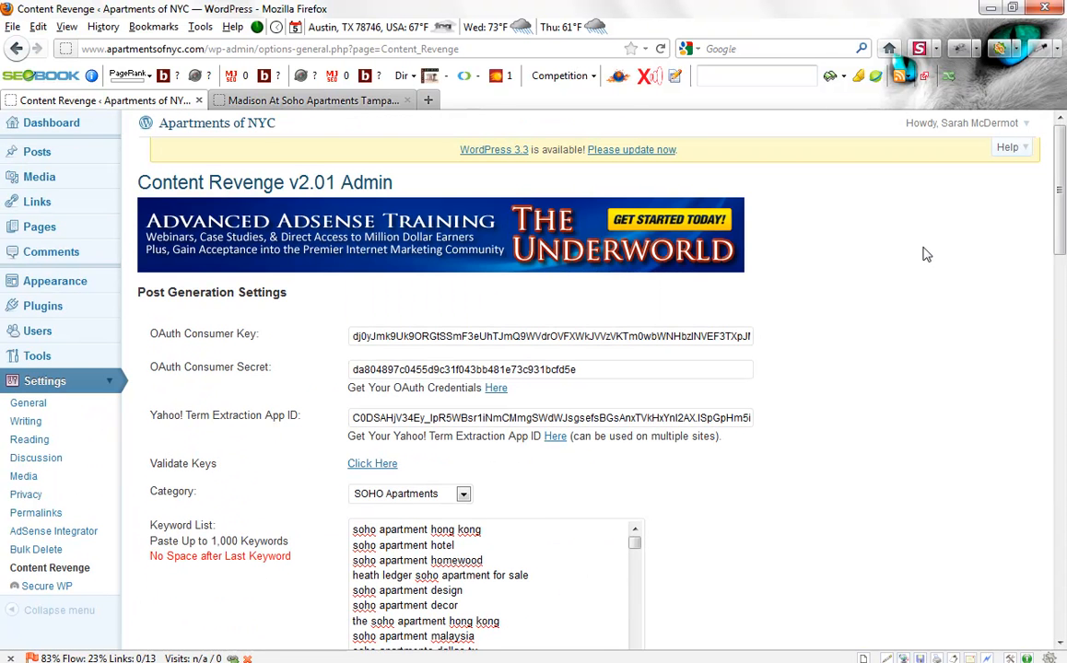